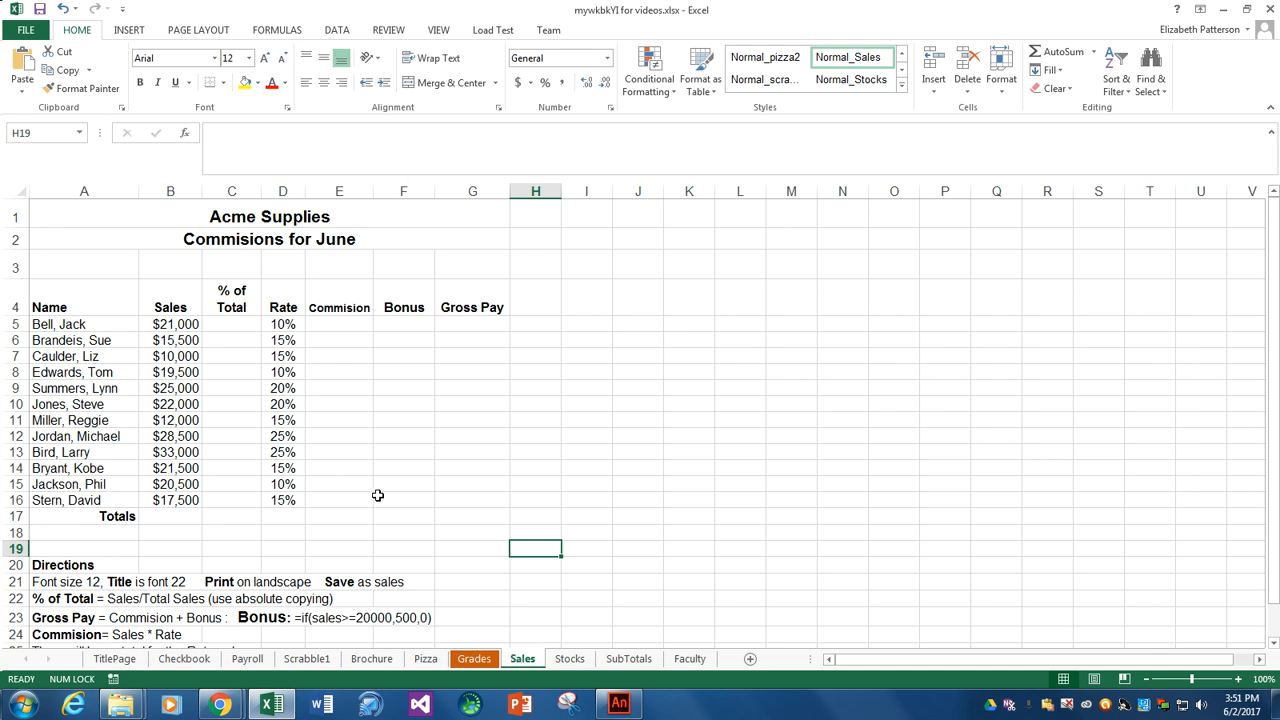
# Step: Select row 21's directions line about font size, landscape printing and saving to clear it
pyautogui.scroll(-3)
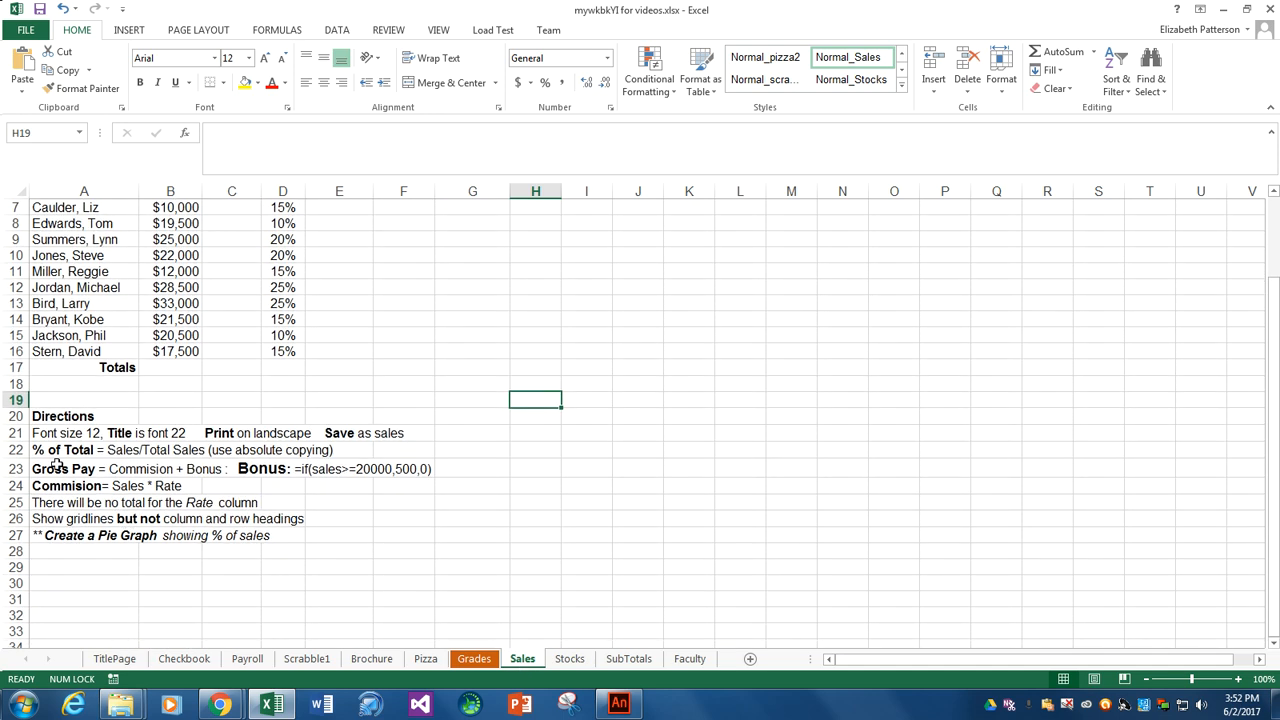
pyautogui.moveTo(412, 446)
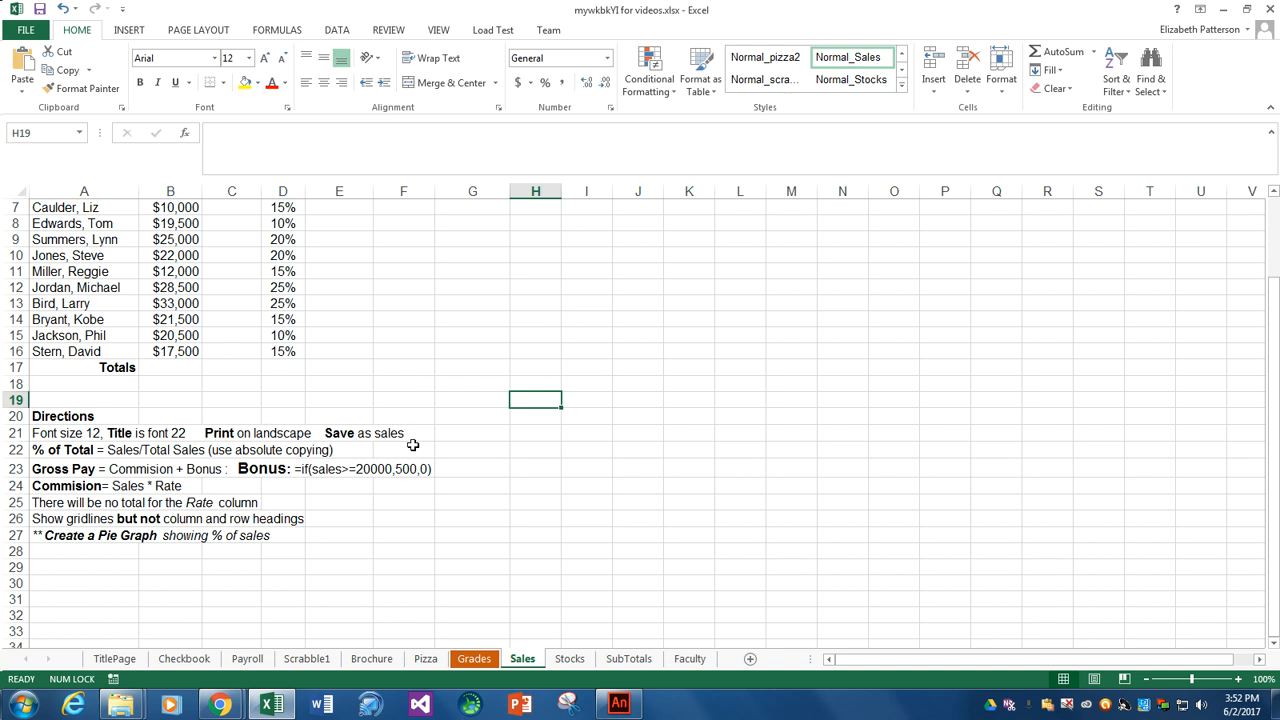
pyautogui.moveTo(192, 442)
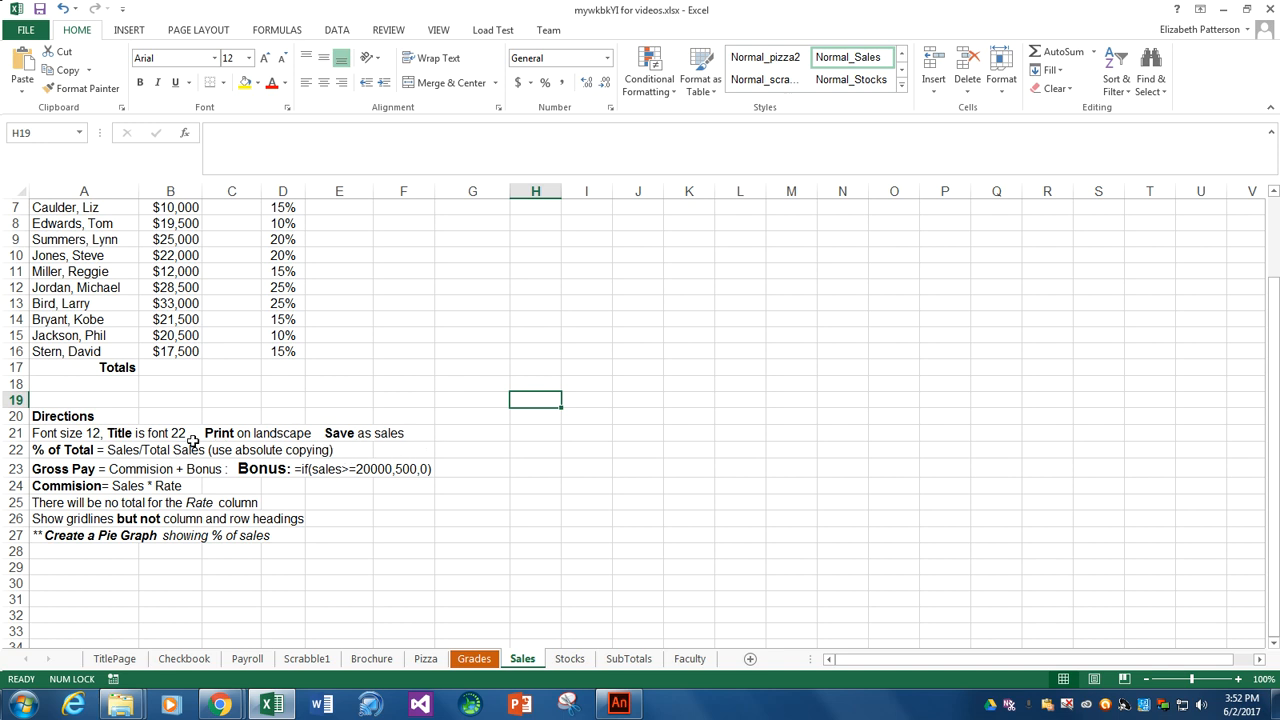
pyautogui.click(84, 432)
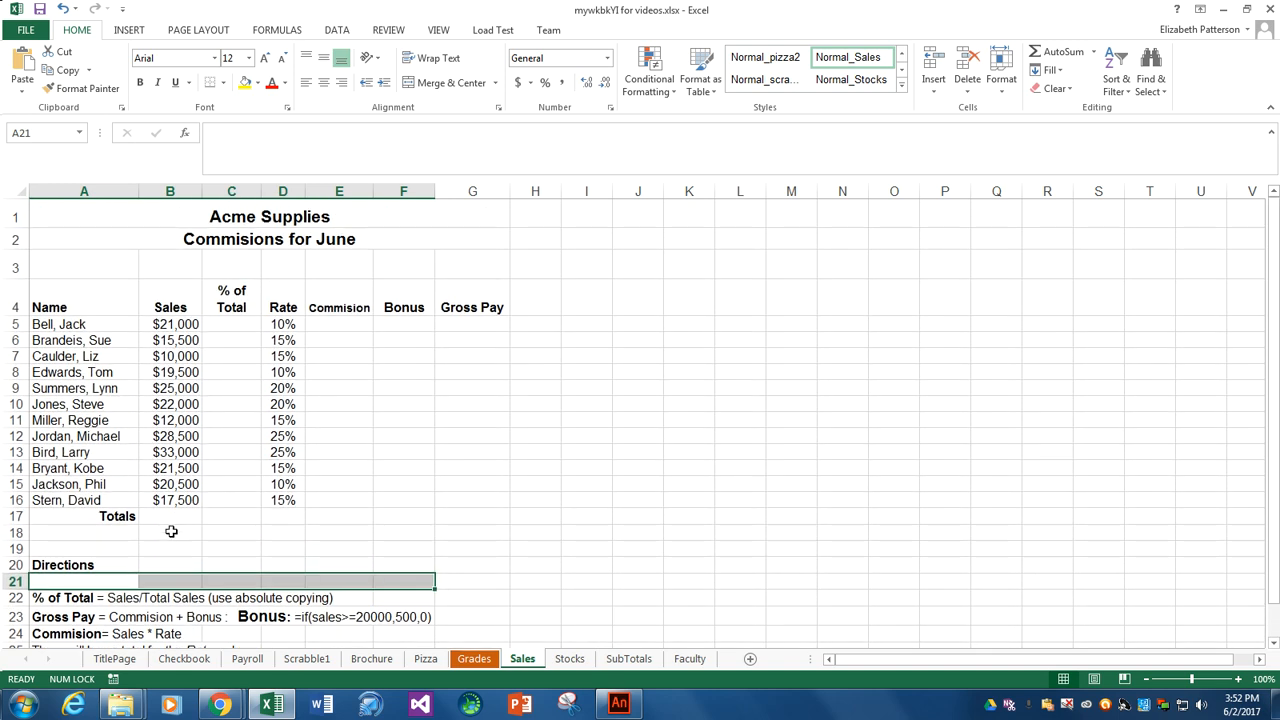
pyautogui.click(170, 516)
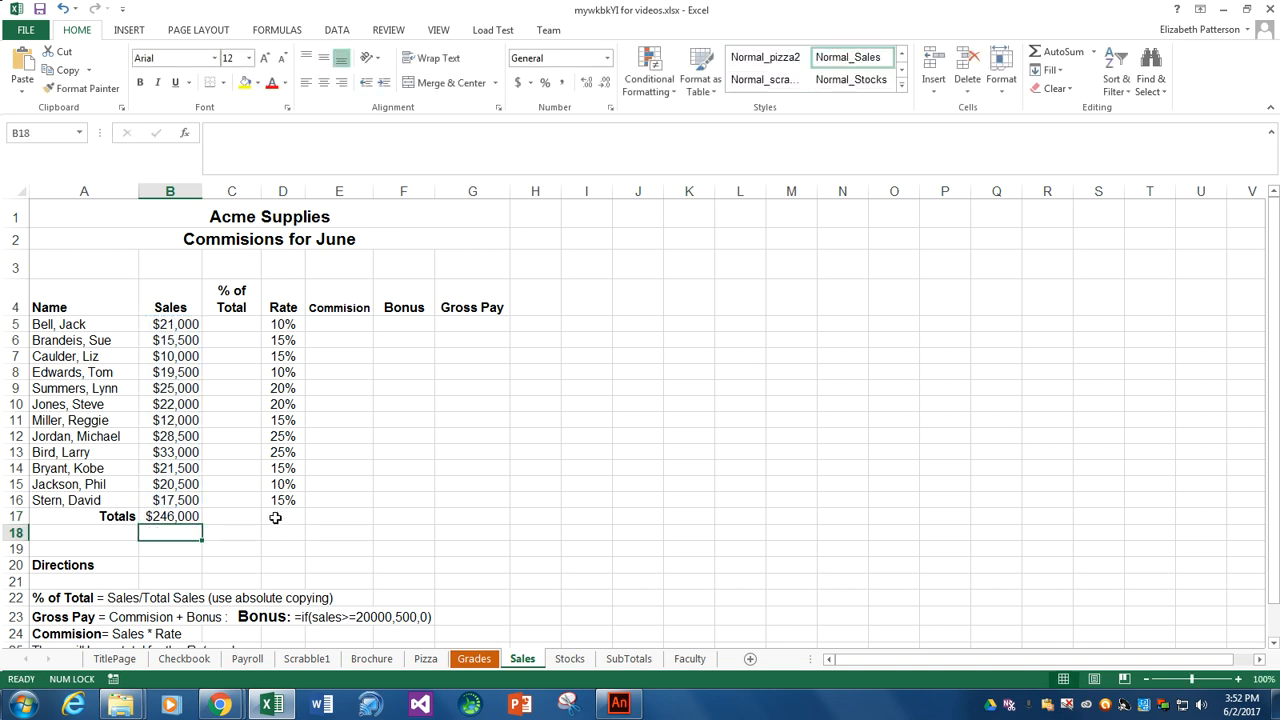
pyautogui.click(232, 516)
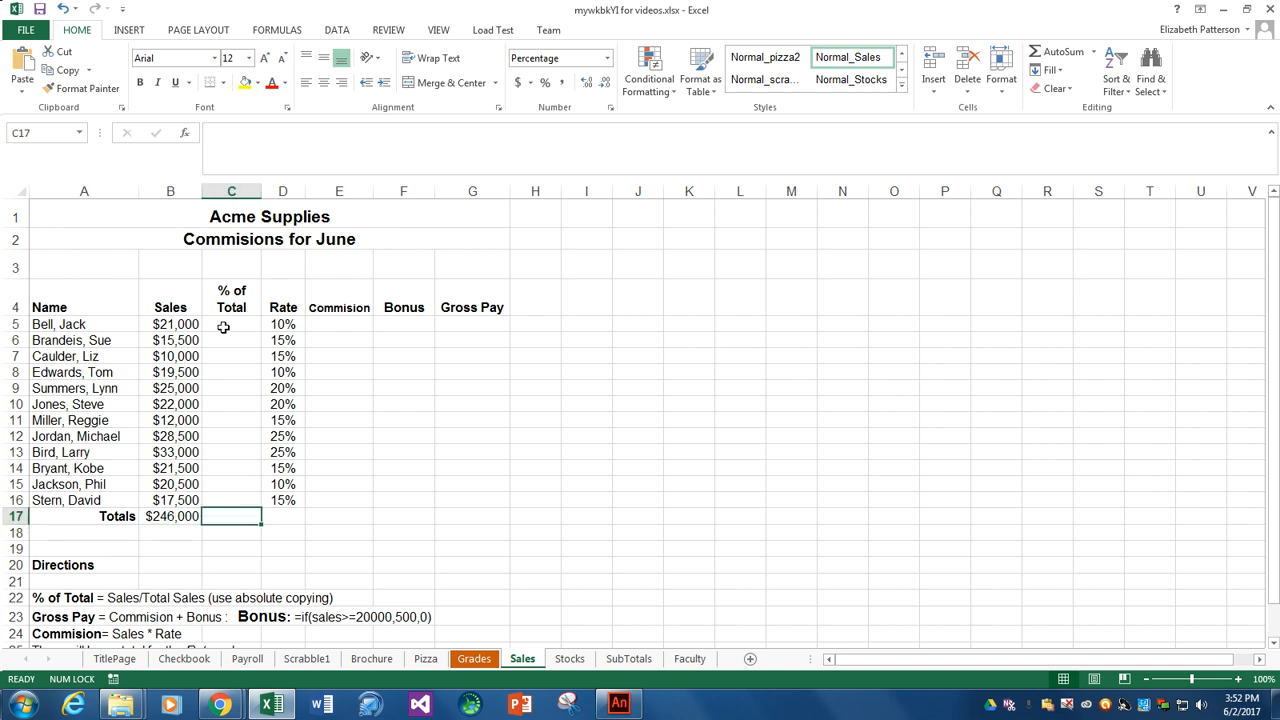
pyautogui.click(232, 324)
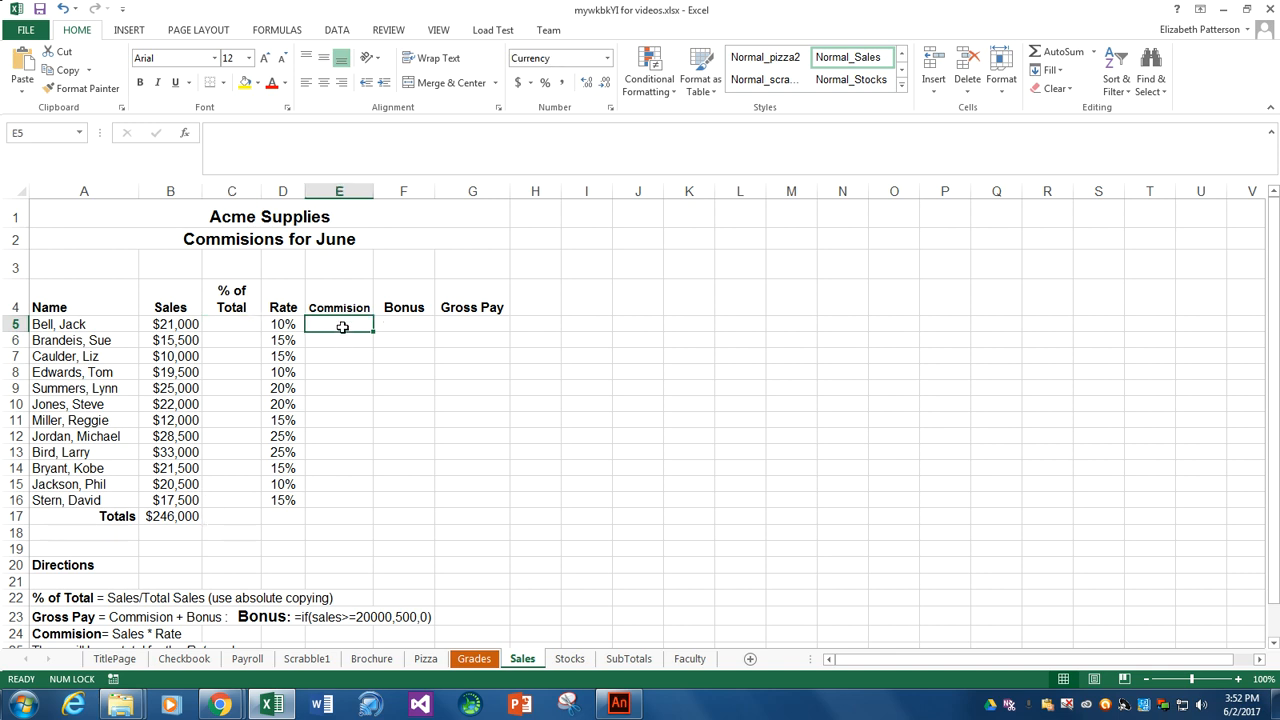
pyautogui.moveTo(358, 464)
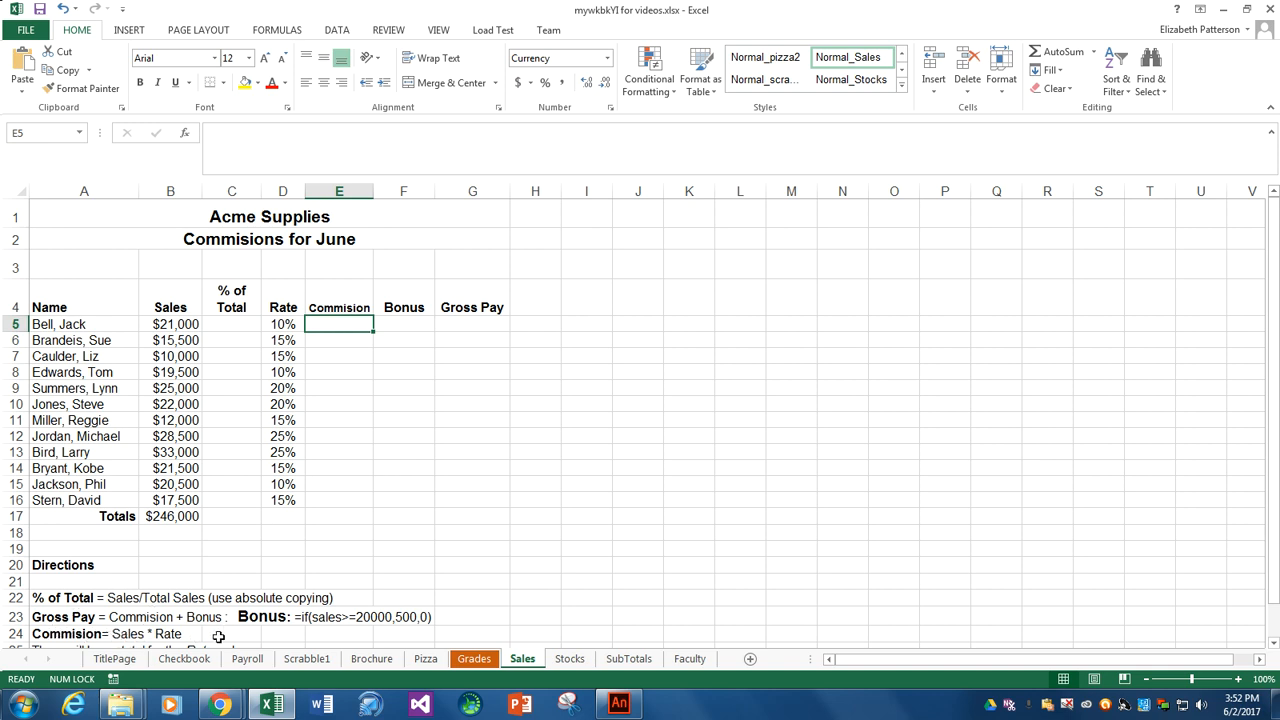
pyautogui.moveTo(256, 320)
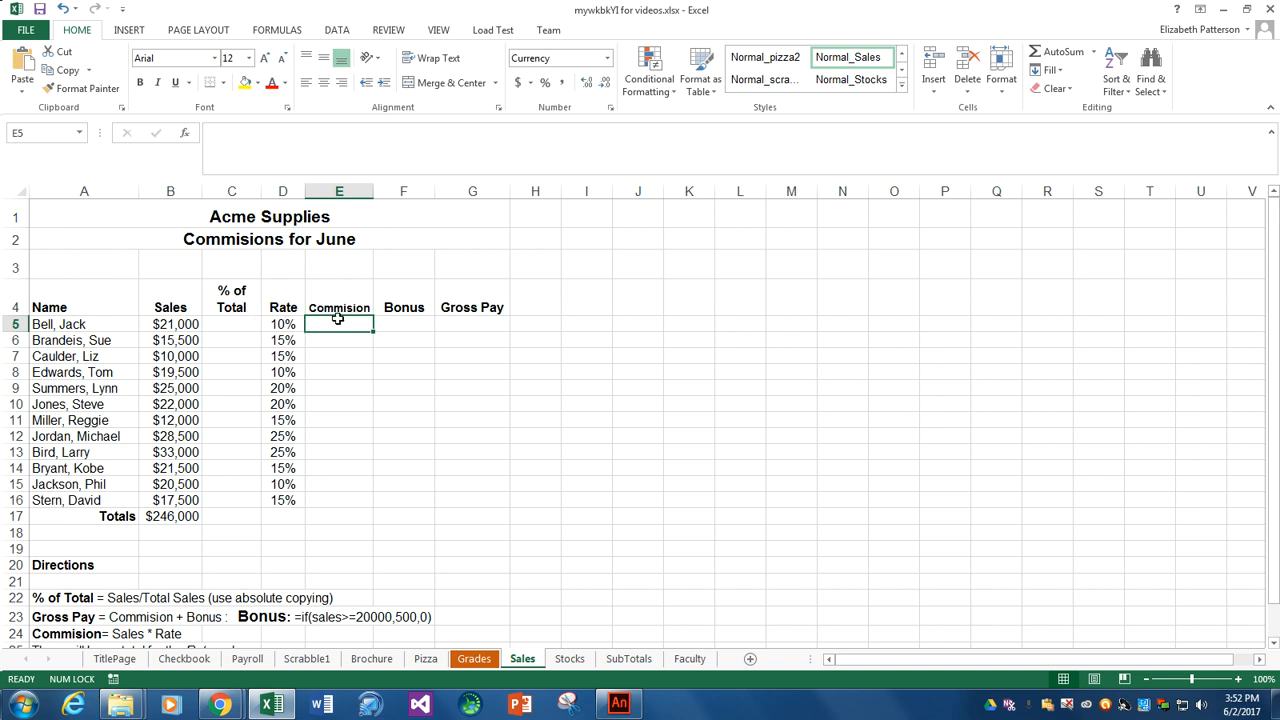
pyautogui.write('=')
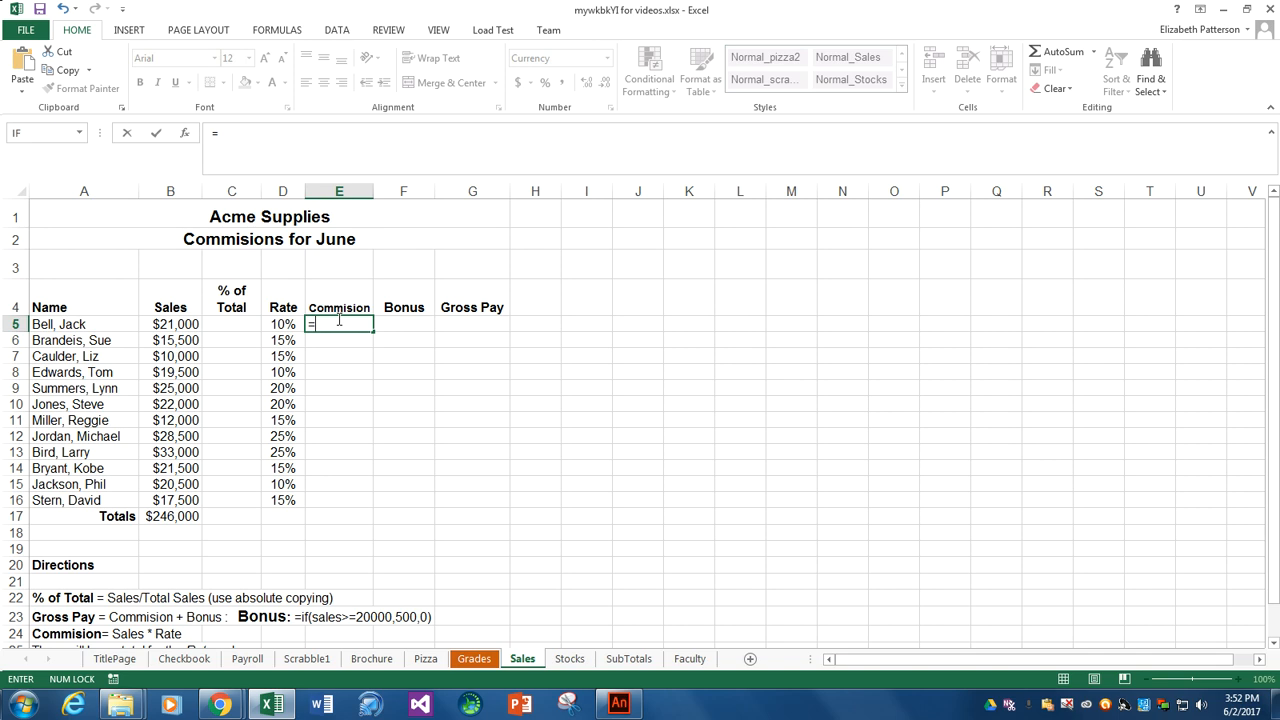
pyautogui.write('b')
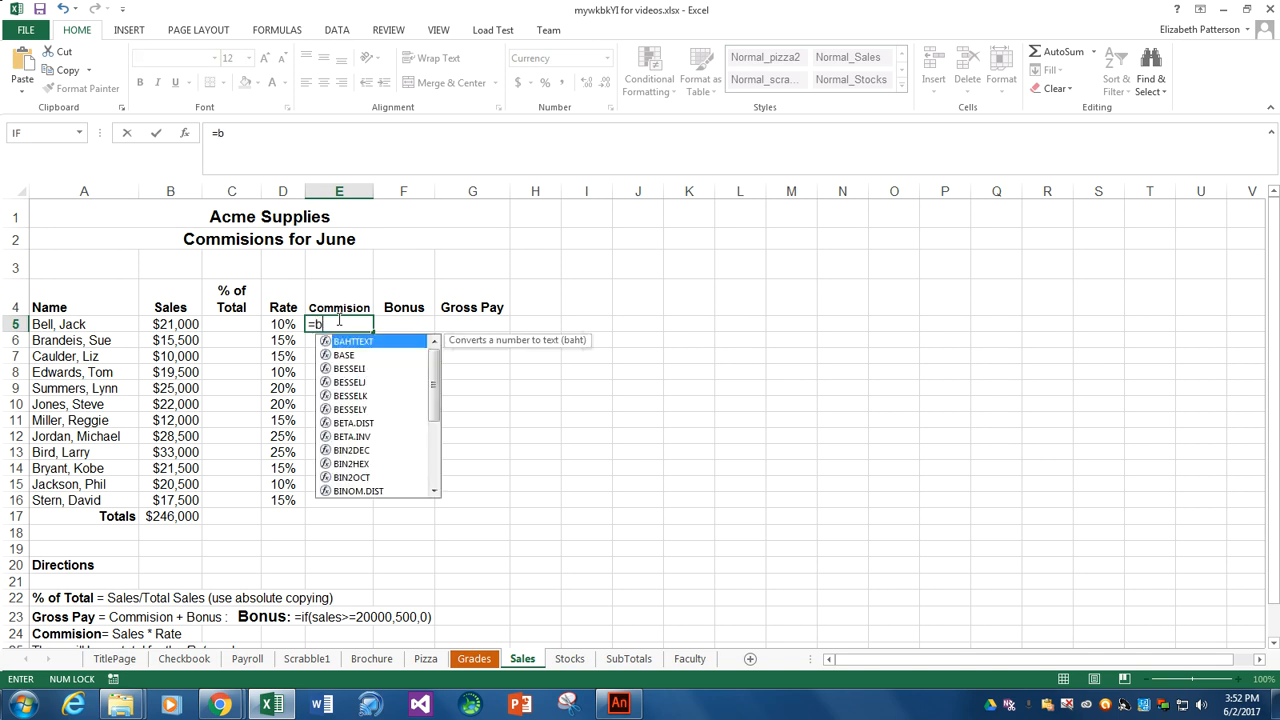
pyautogui.write('5')
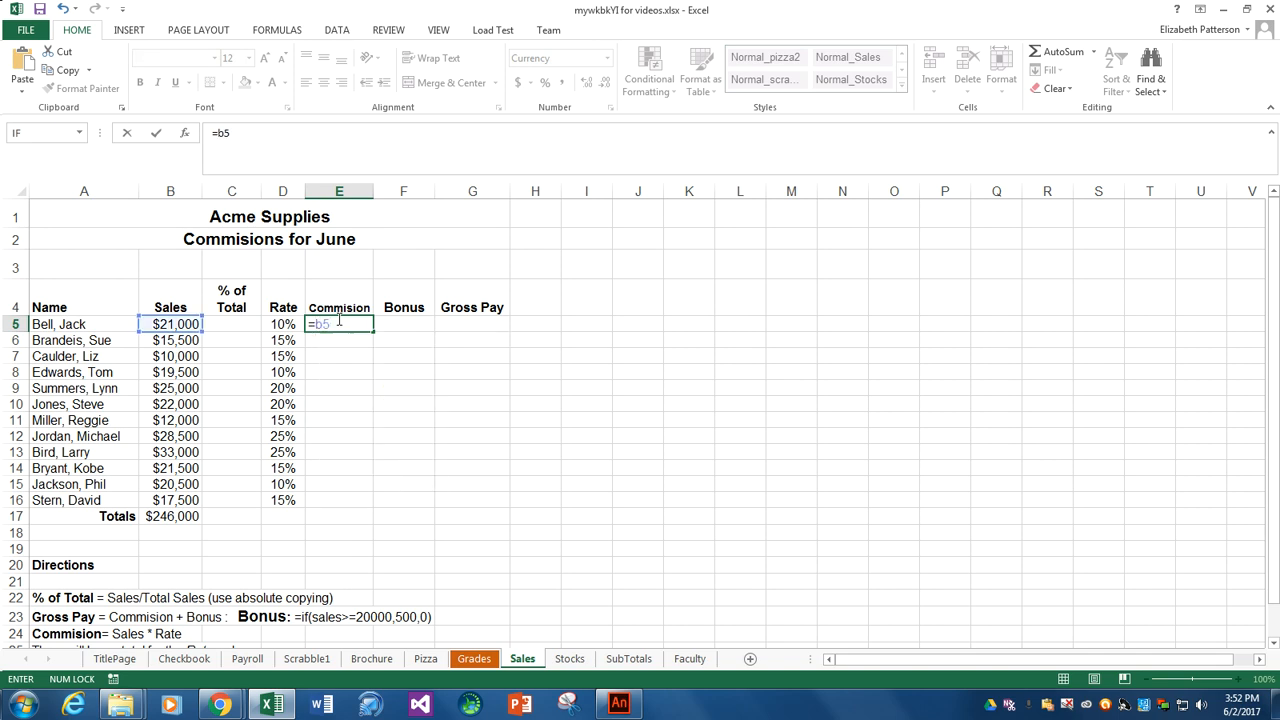
pyautogui.write('*')
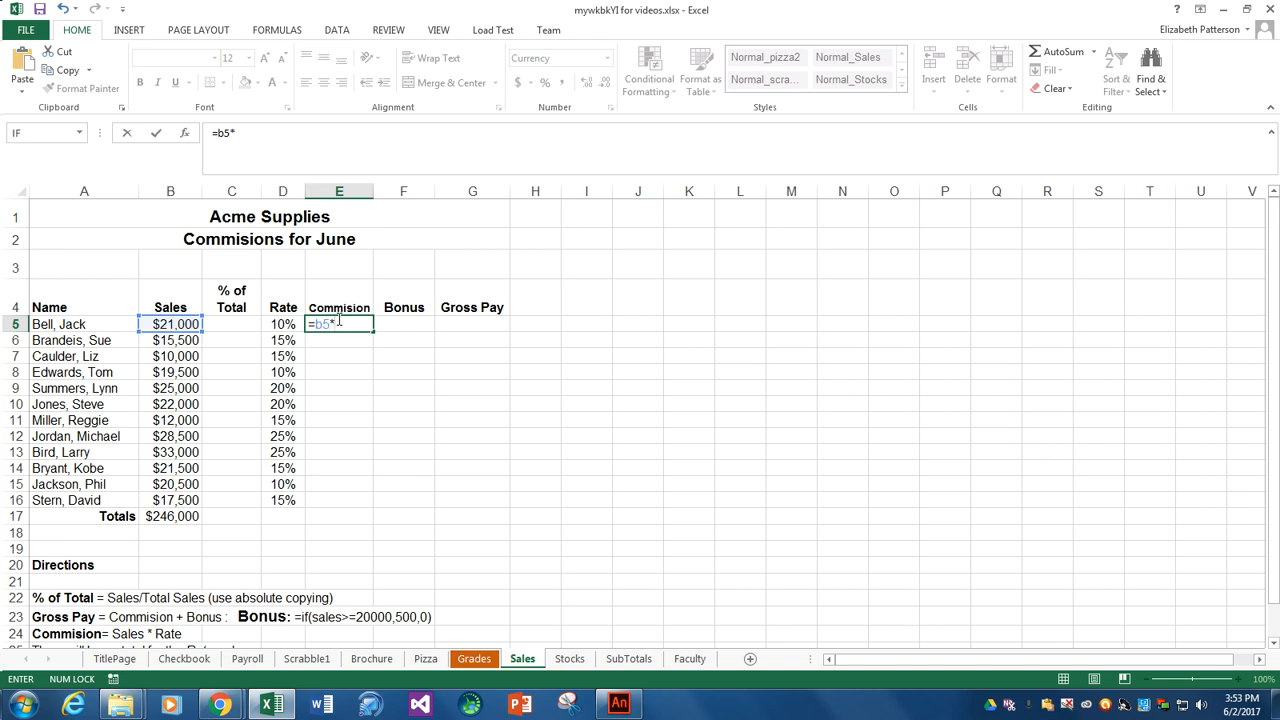
pyautogui.write('d')
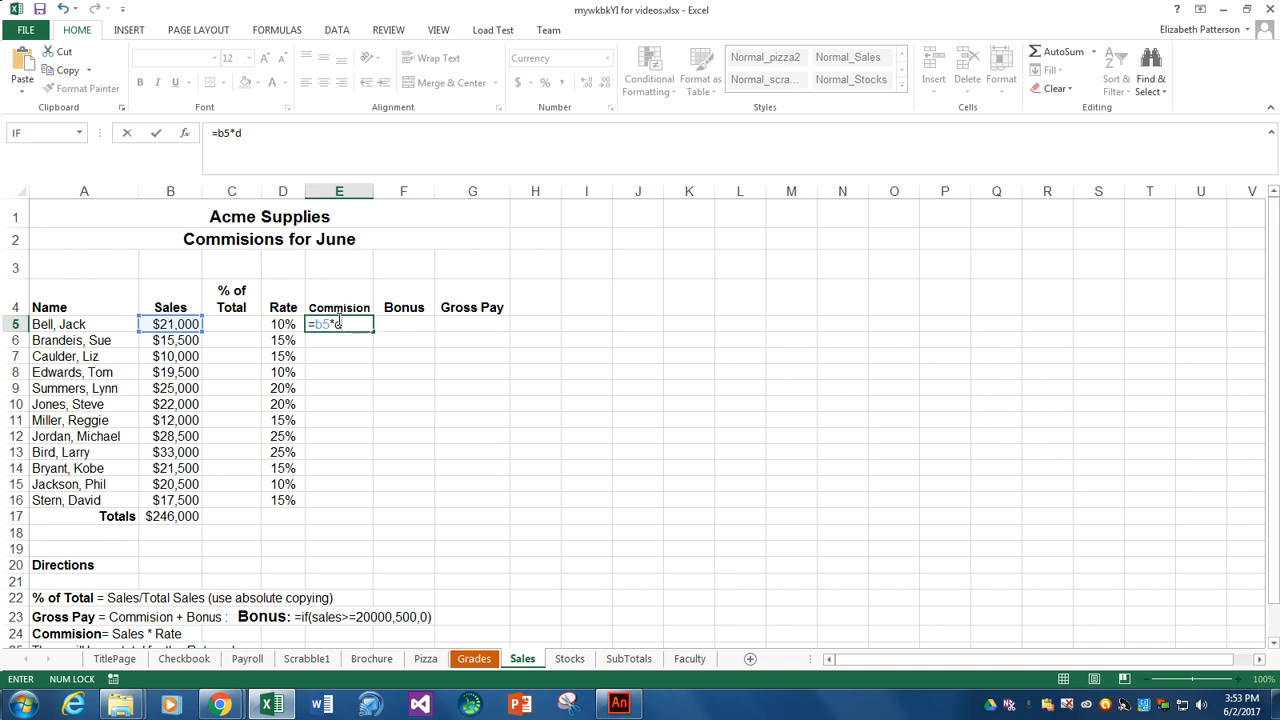
pyautogui.write('10')
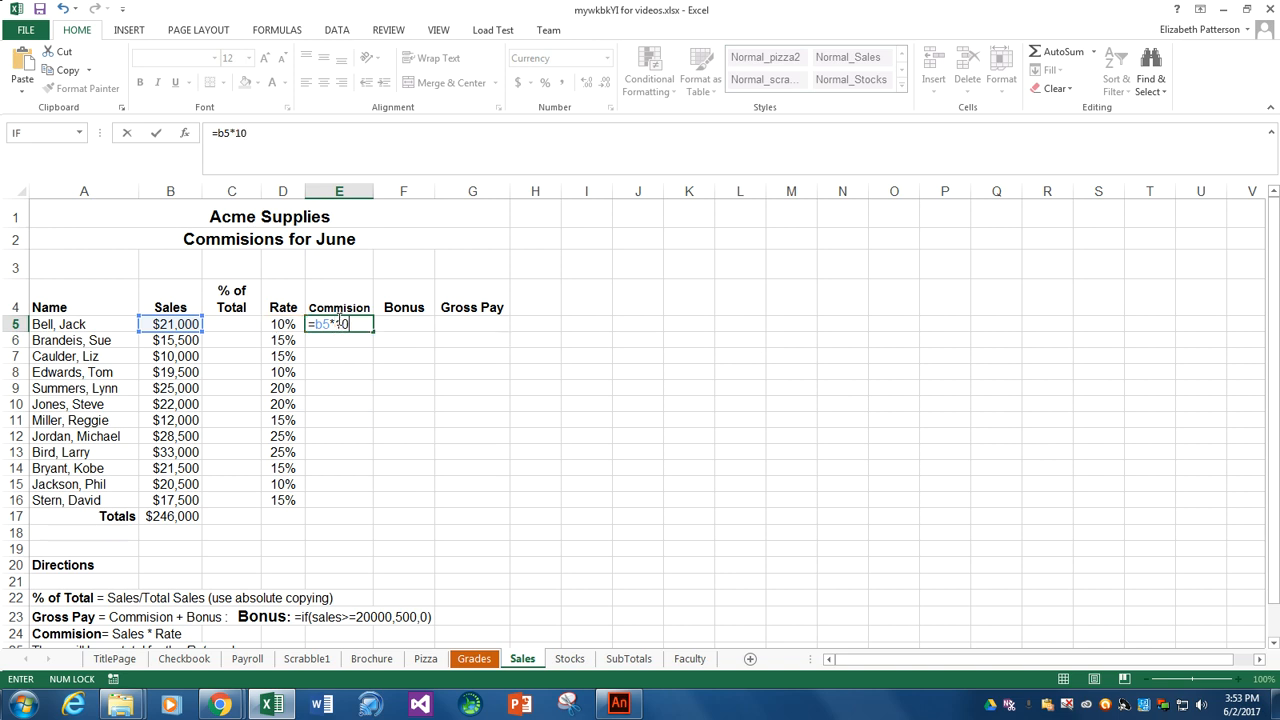
pyautogui.write('%')
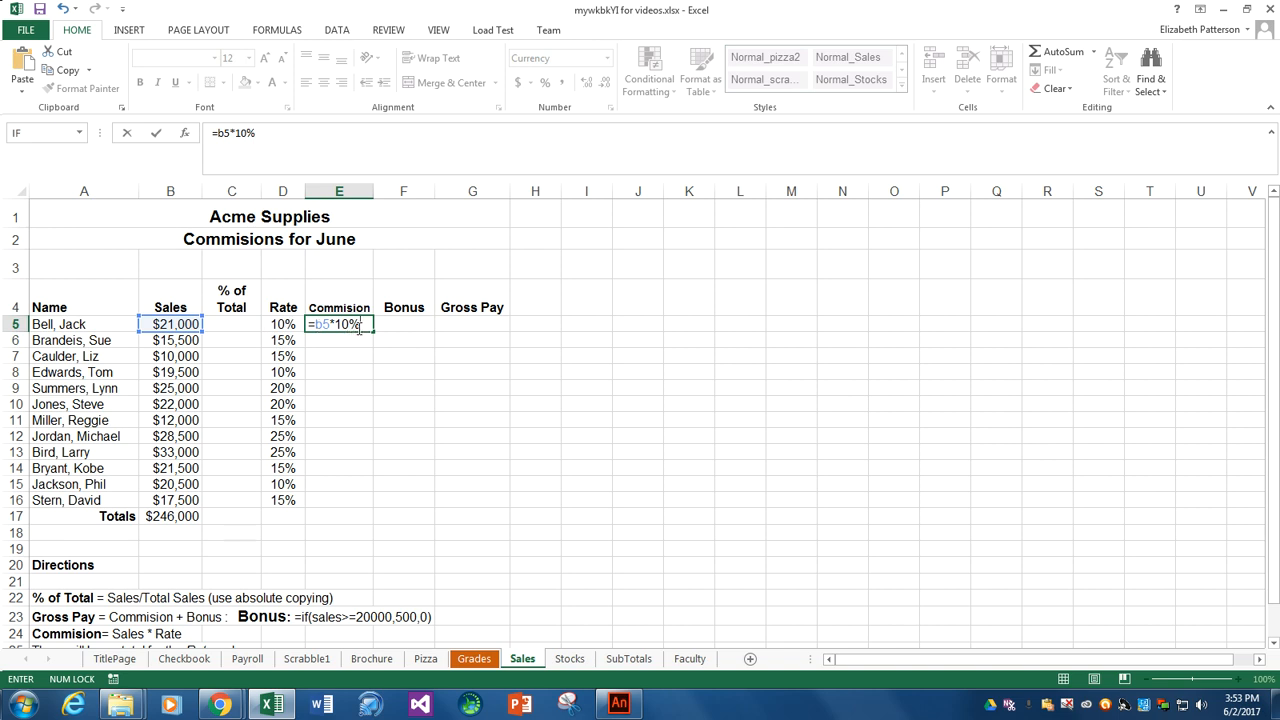
pyautogui.moveTo(258, 316)
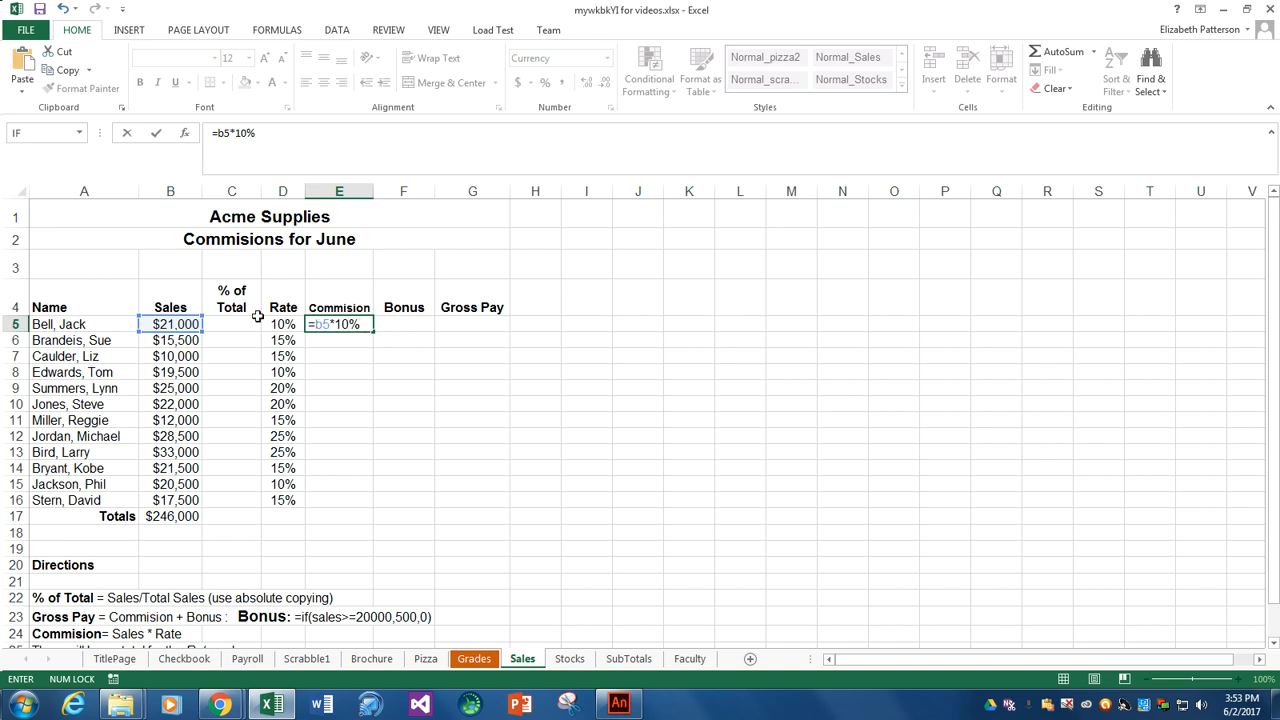
pyautogui.moveTo(284, 324)
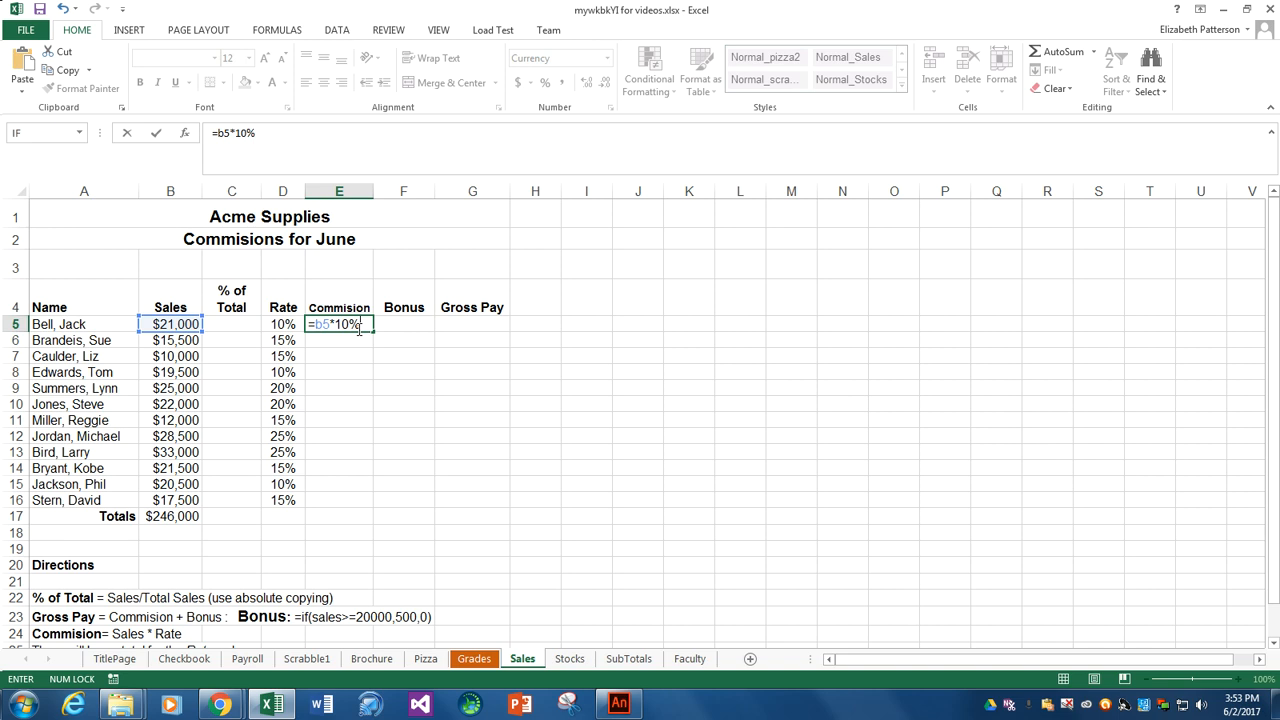
pyautogui.moveTo(376, 338)
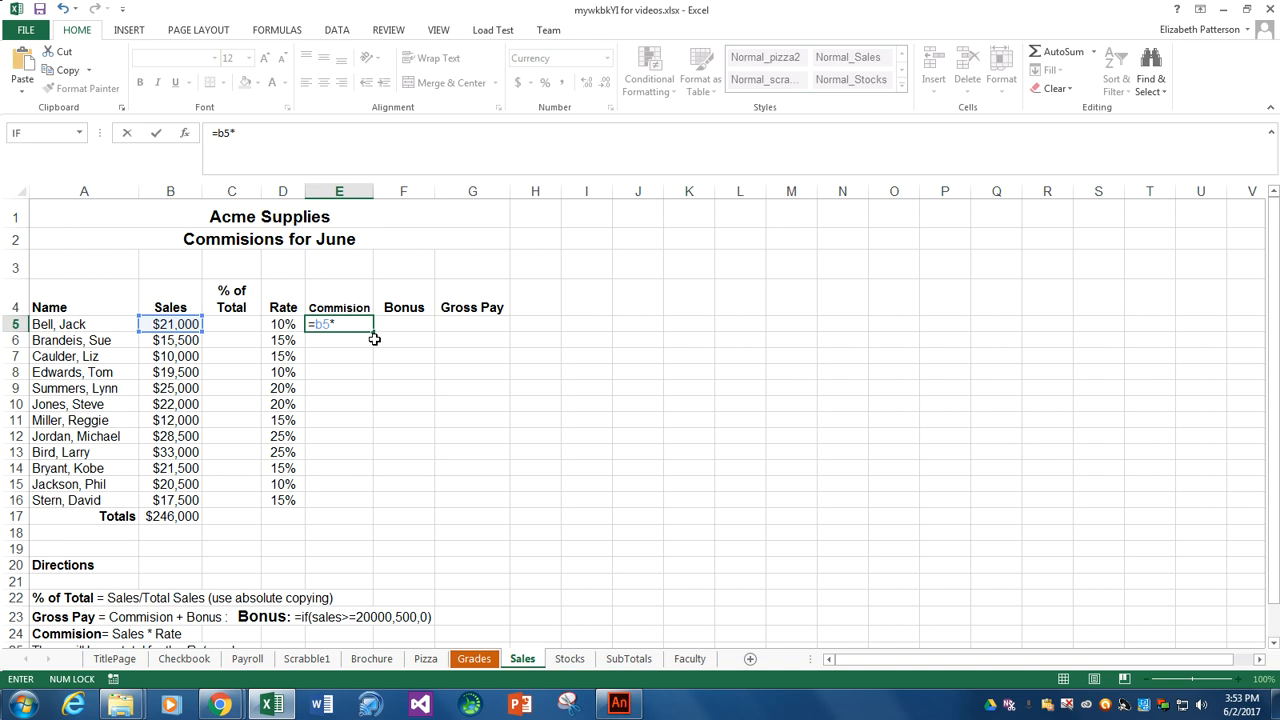
pyautogui.write('d')
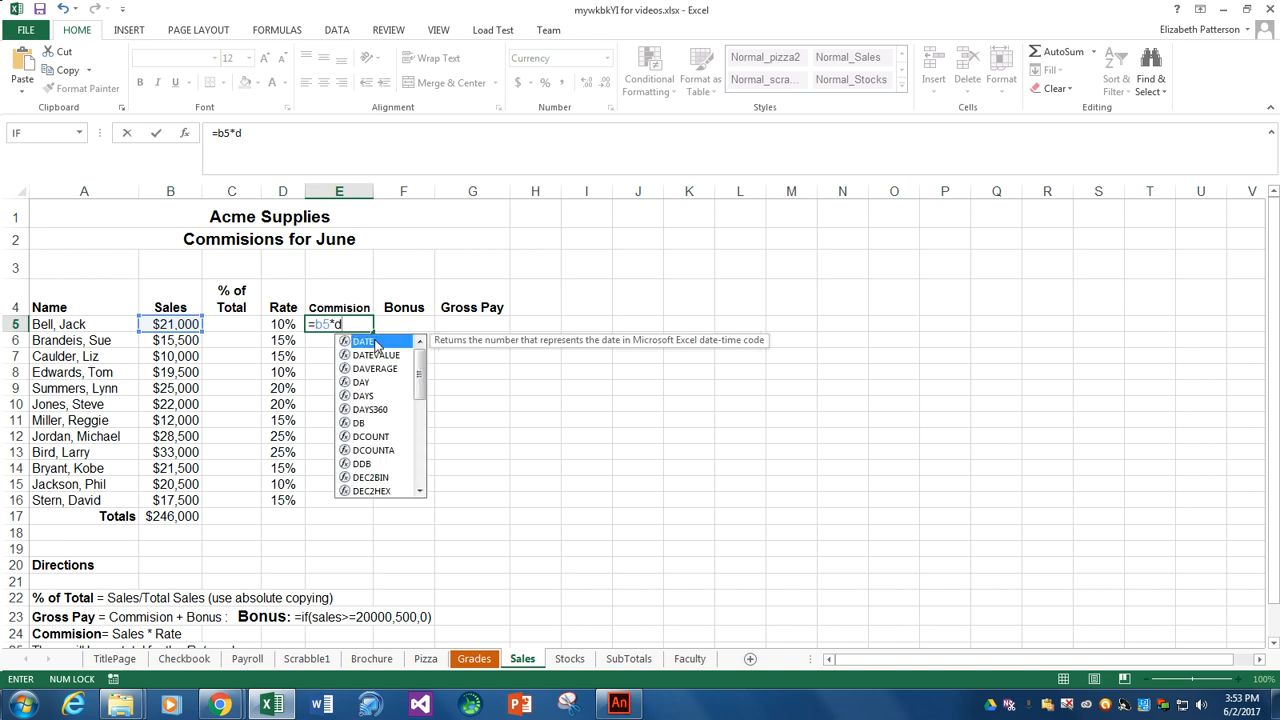
pyautogui.write('5')
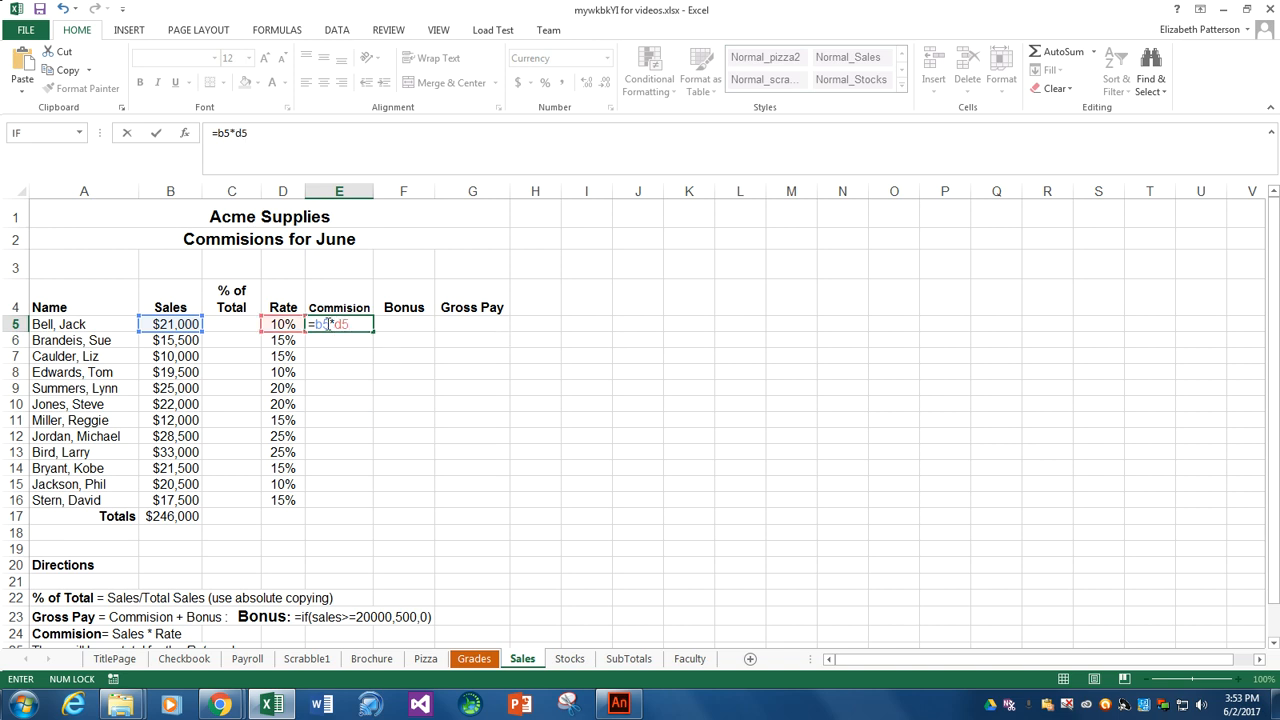
pyautogui.moveTo(320, 524)
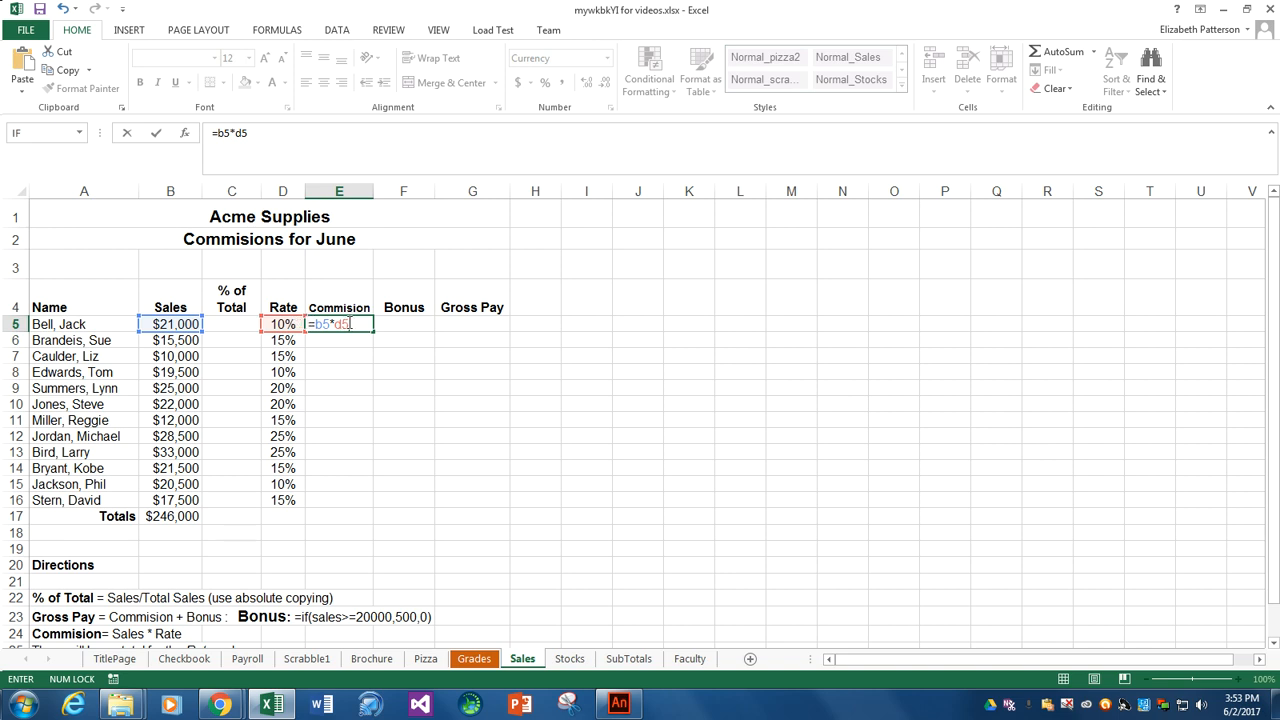
pyautogui.moveTo(364, 326)
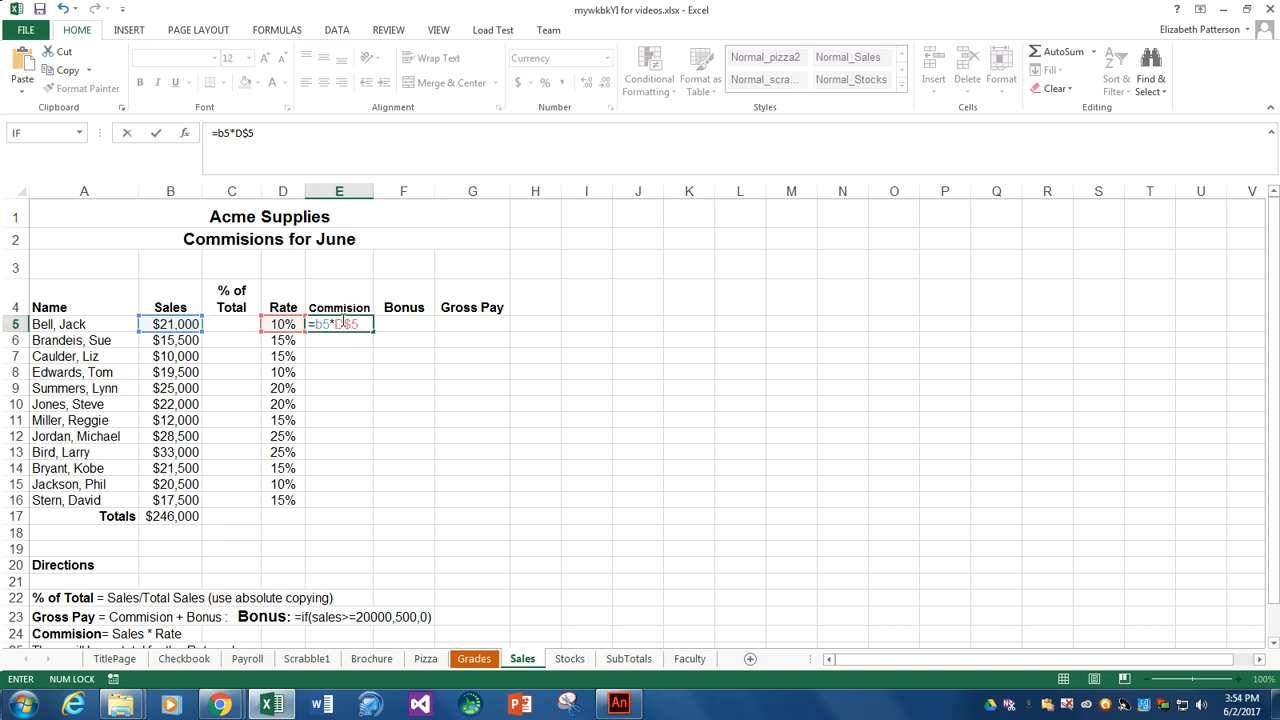
pyautogui.moveTo(338, 512)
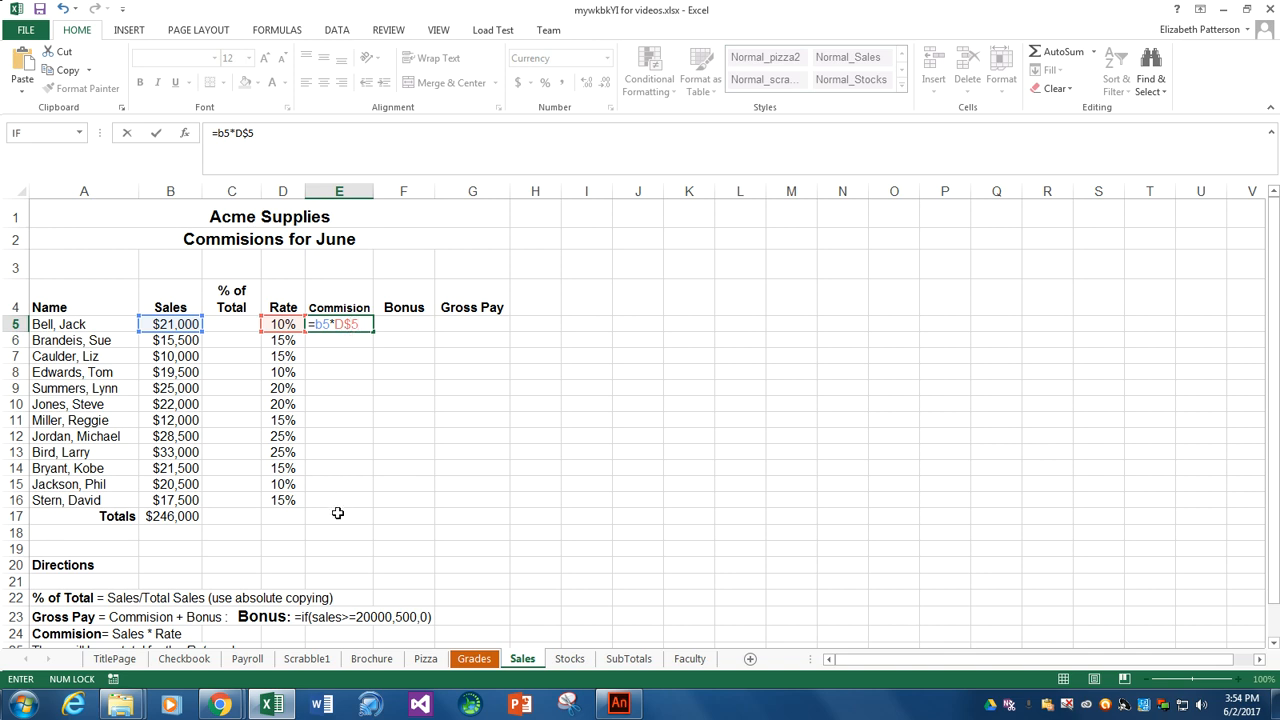
pyautogui.moveTo(398, 324)
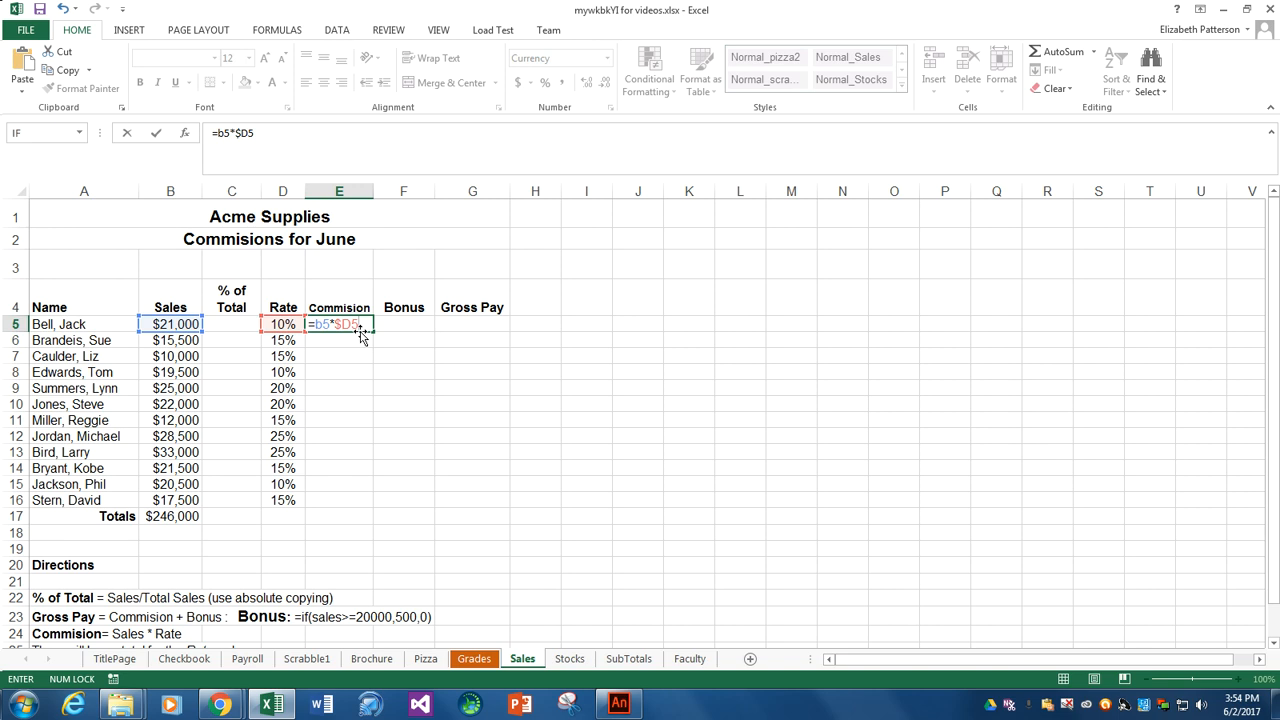
pyautogui.press('Backspace')
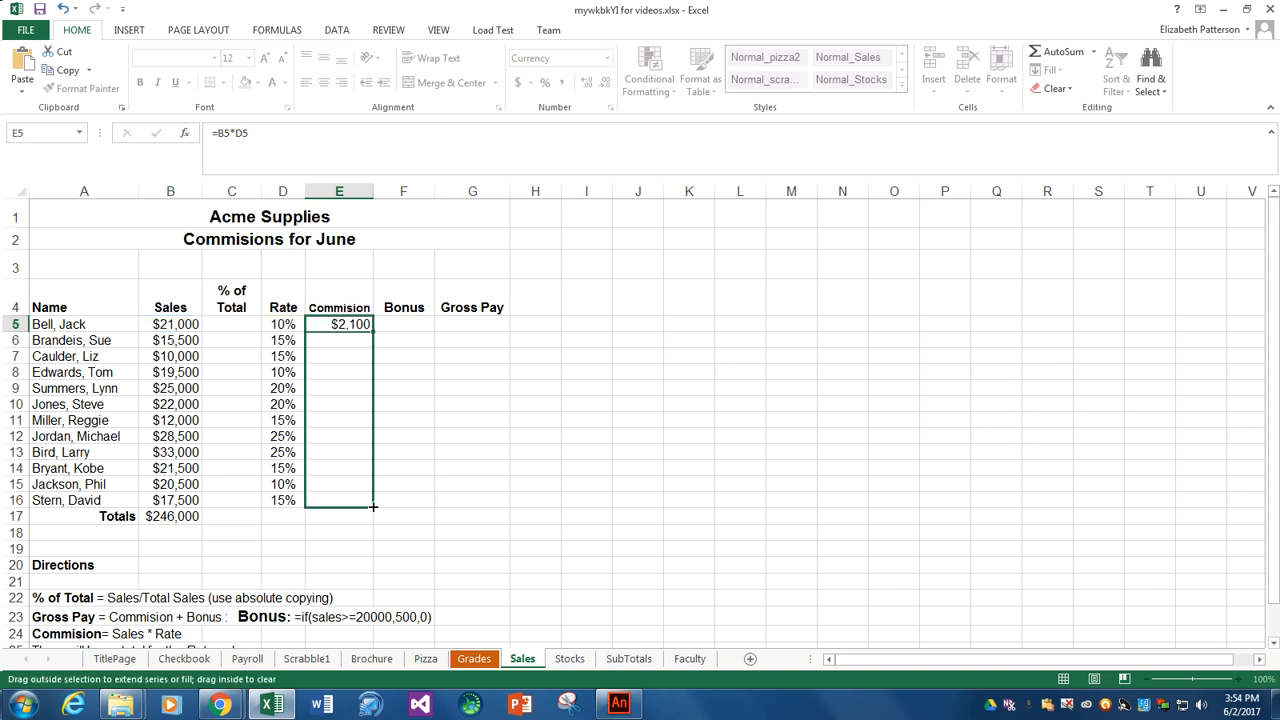
pyautogui.moveTo(374, 324); pyautogui.dragTo(374, 508)
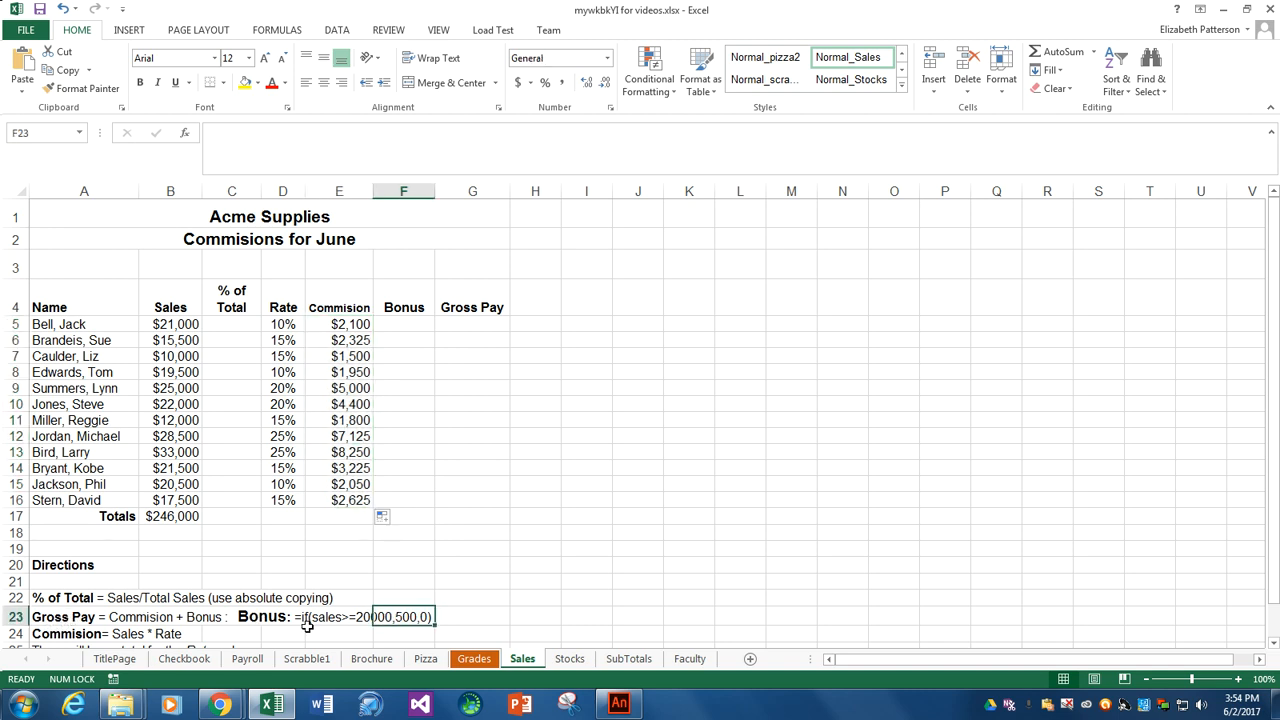
pyautogui.moveTo(292, 632)
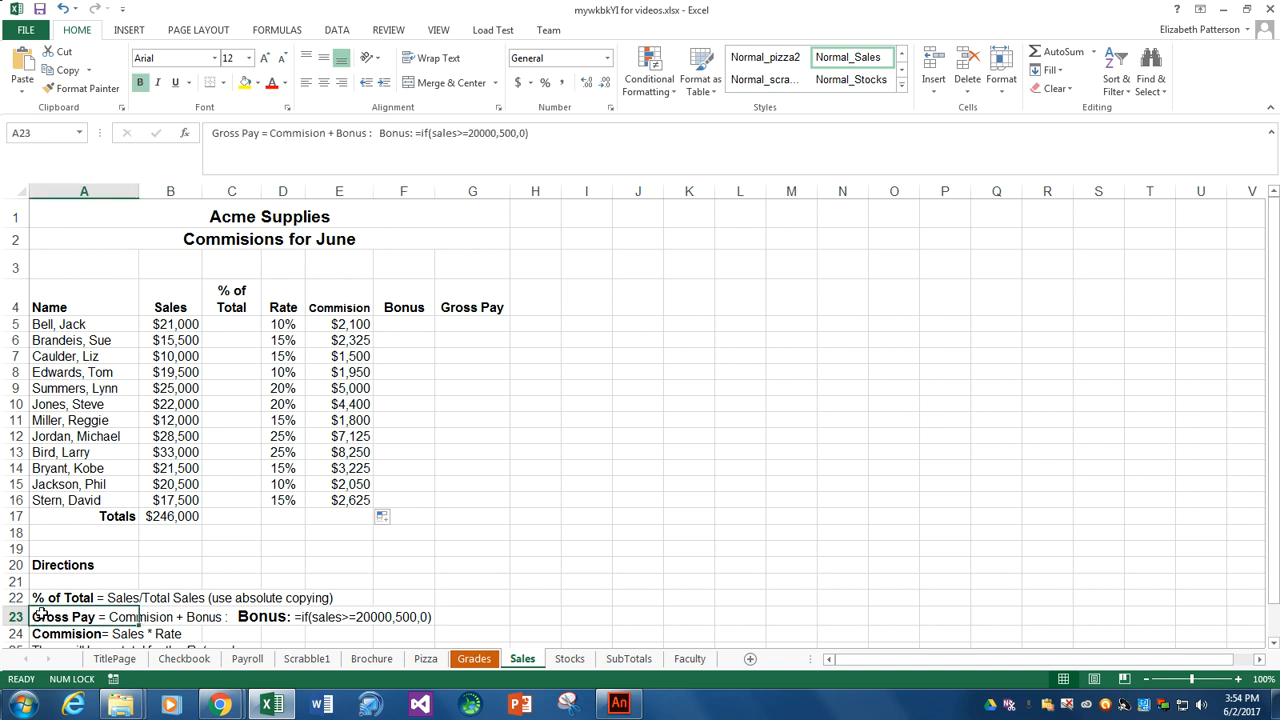
pyautogui.moveTo(216, 150)
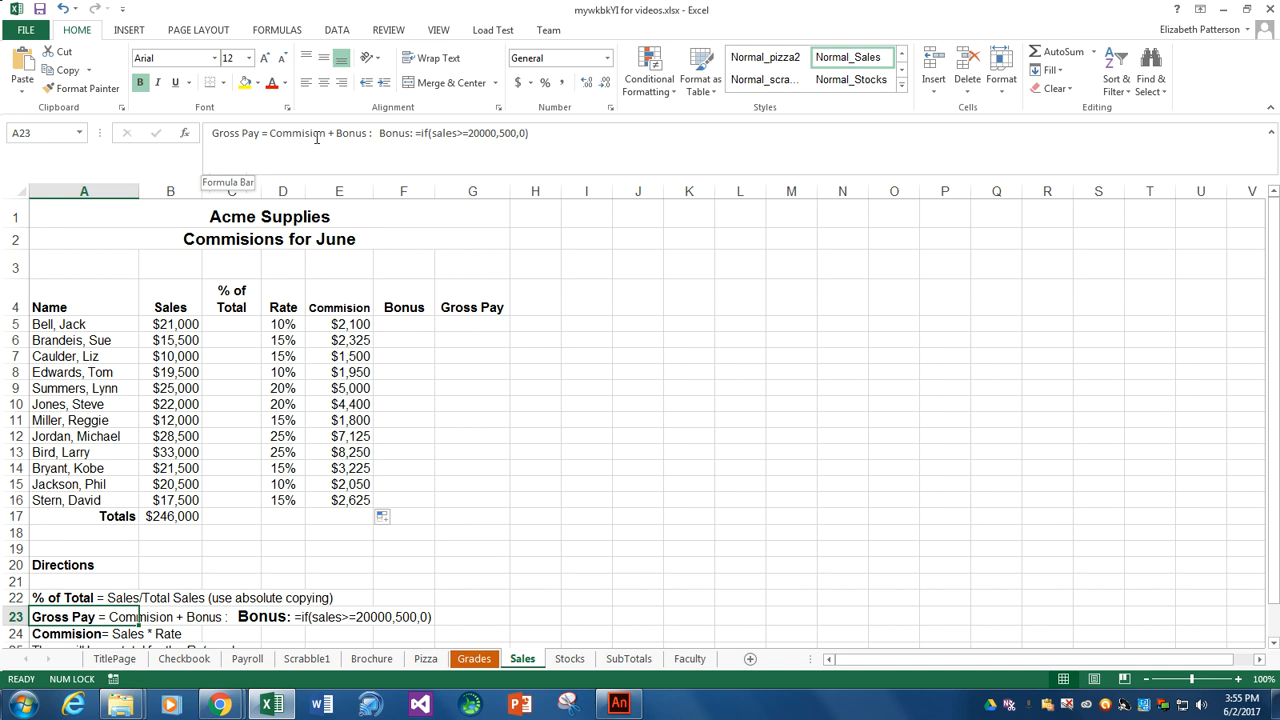
pyautogui.moveTo(196, 604)
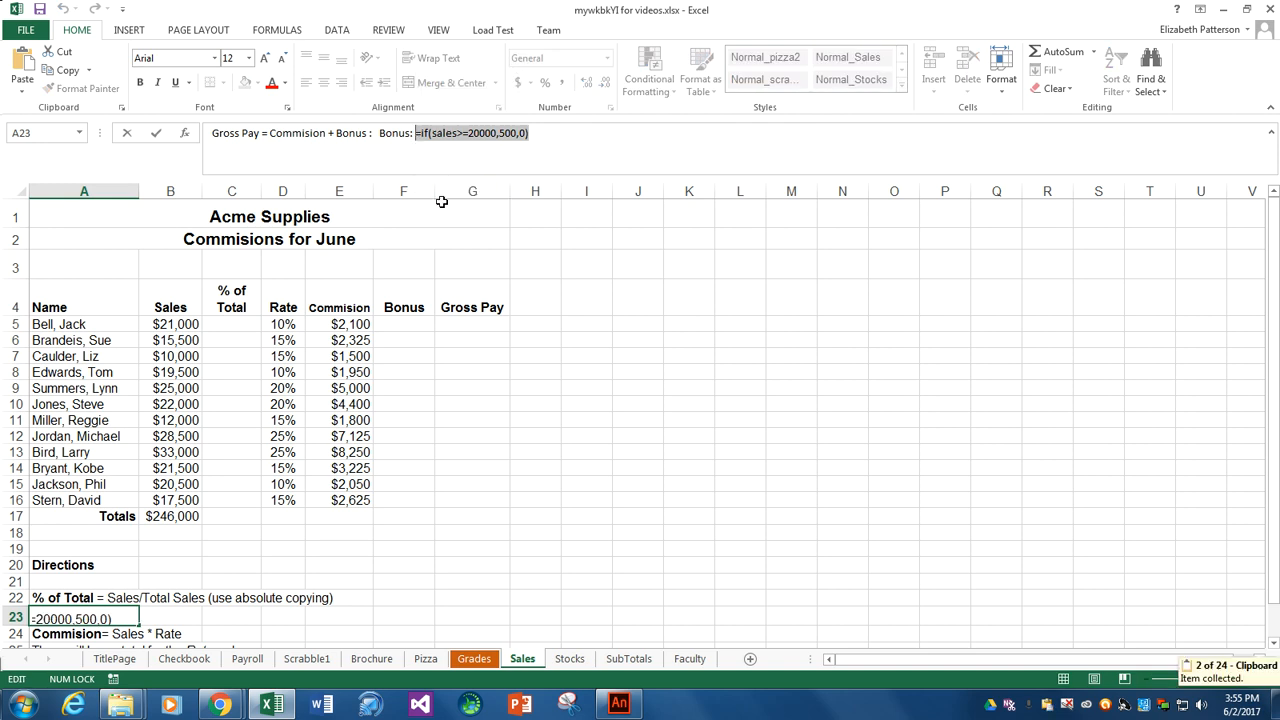
pyautogui.click(404, 324)
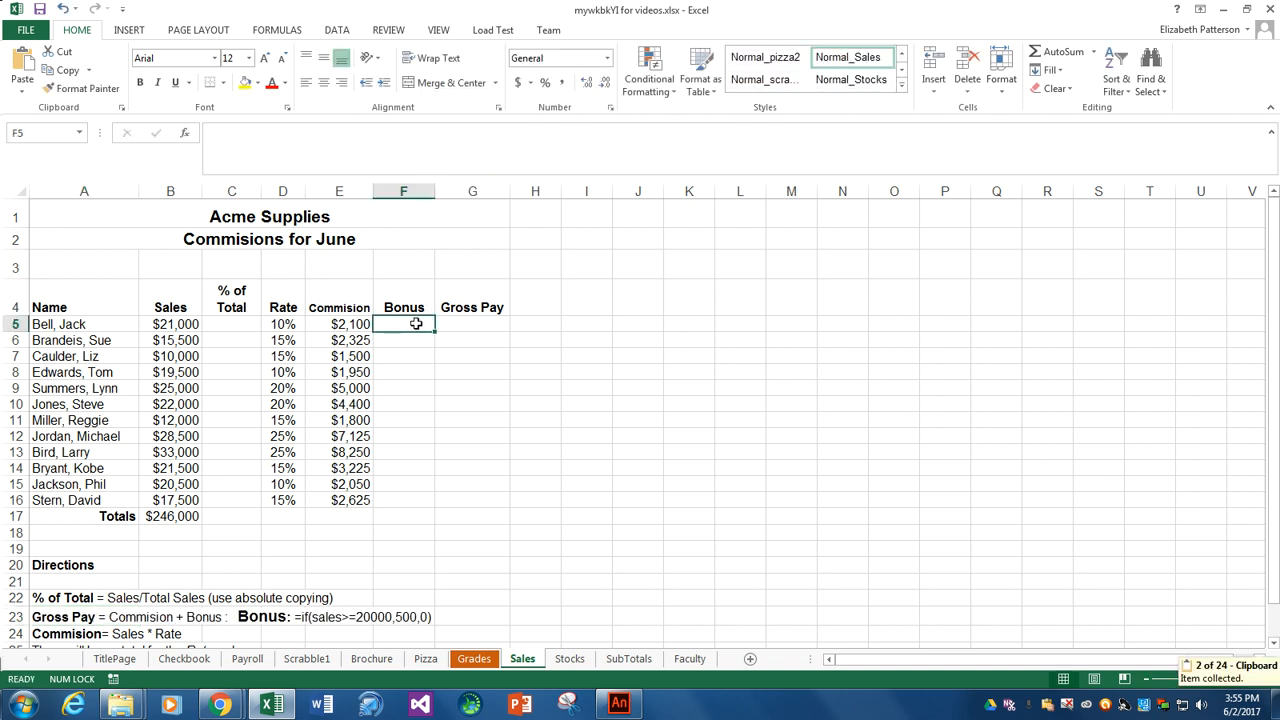
# Step: Paste the bonus IF formula into F5 and replace 'sales' with B5, showing a 500 bonus
pyautogui.press('ctrl+v')
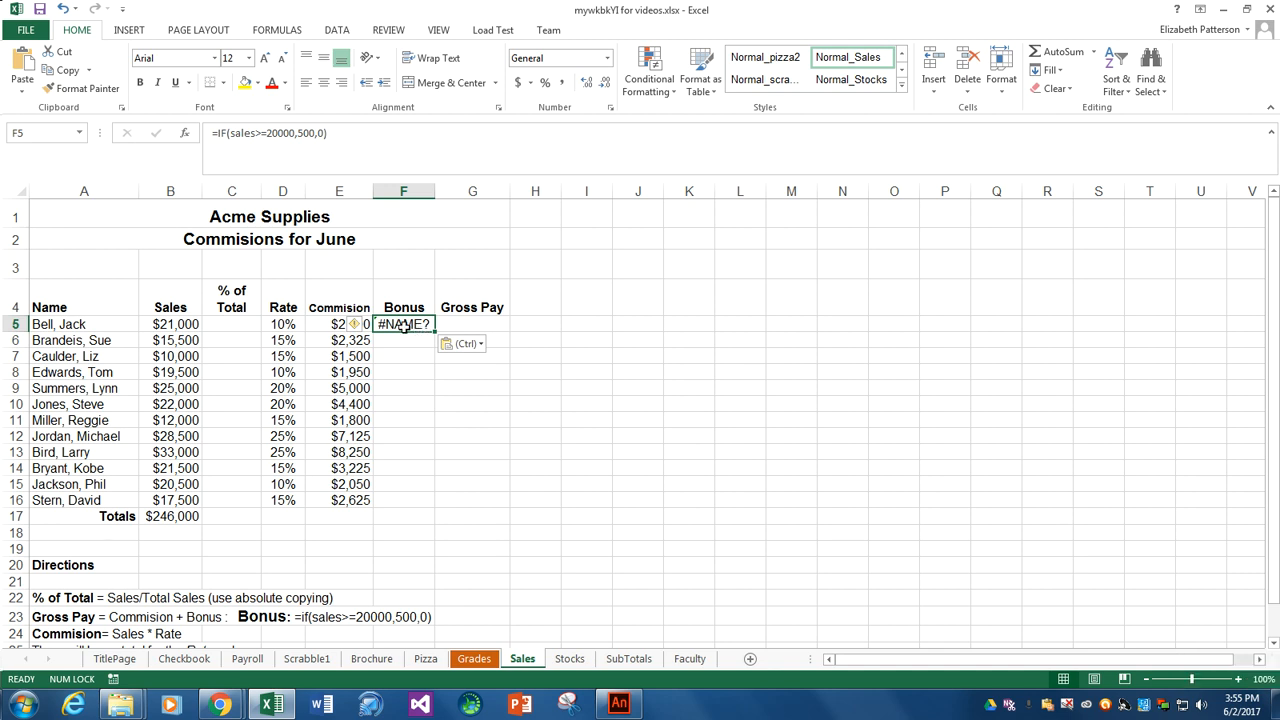
pyautogui.moveTo(240, 130)
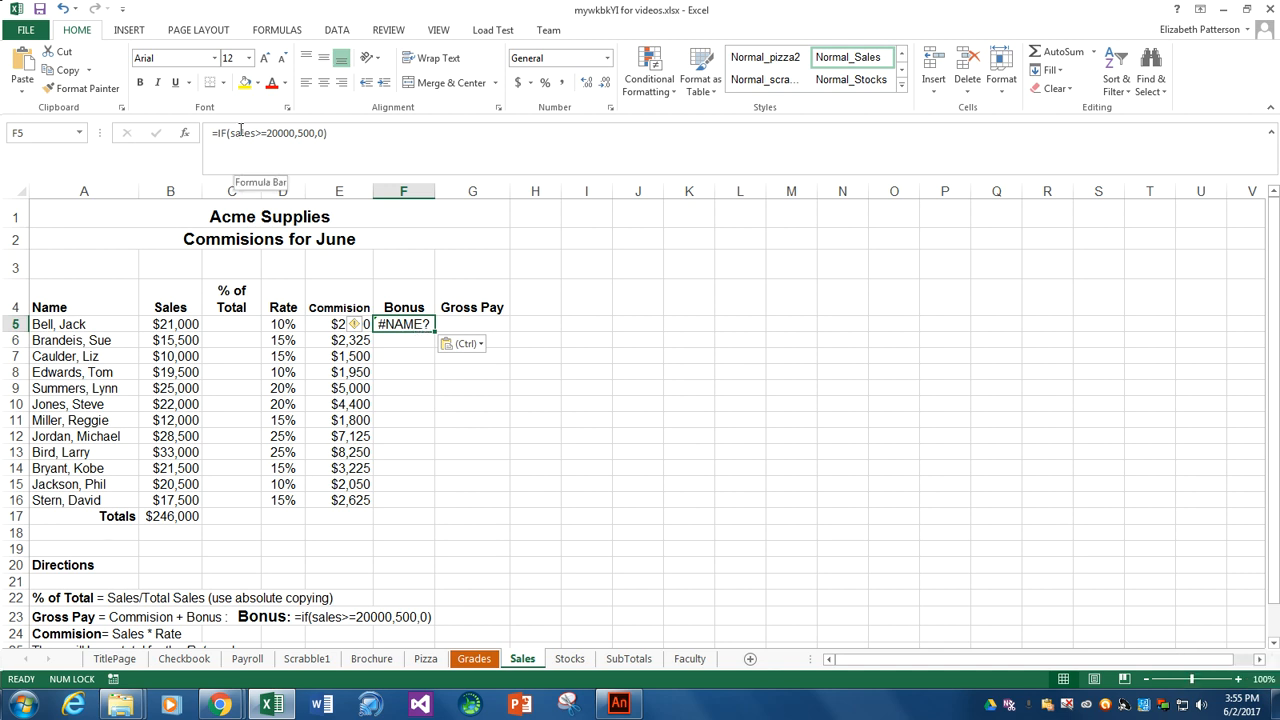
pyautogui.doubleClick(404, 324)
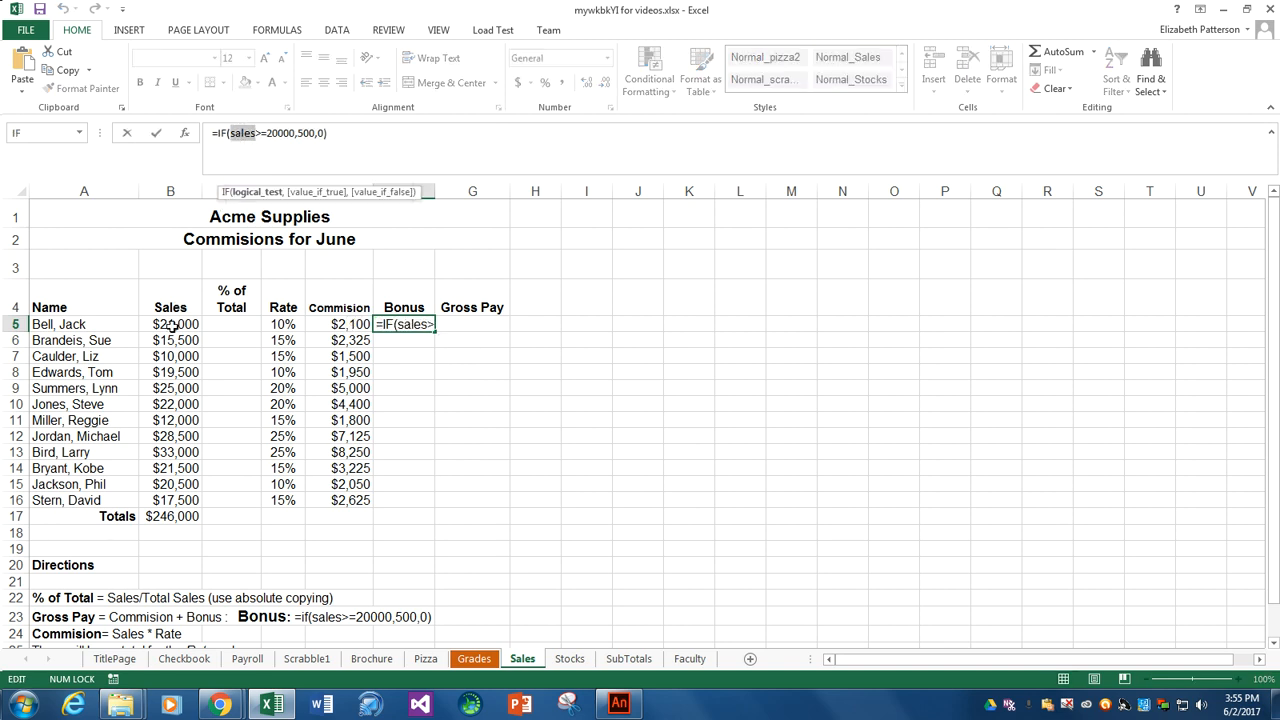
pyautogui.click(170, 324)
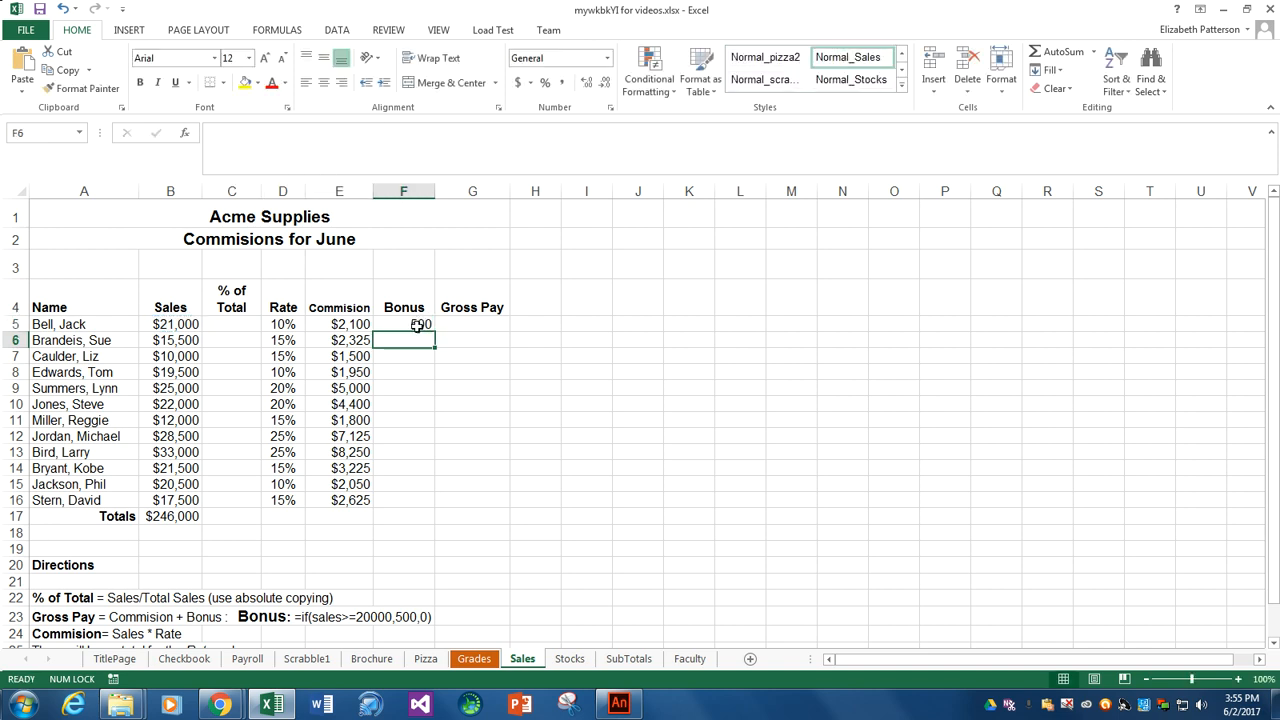
# Step: Enter gross pay =E5+F5 in G5 and fill Bonus and Gross Pay down to row 16
pyautogui.click(472, 324)
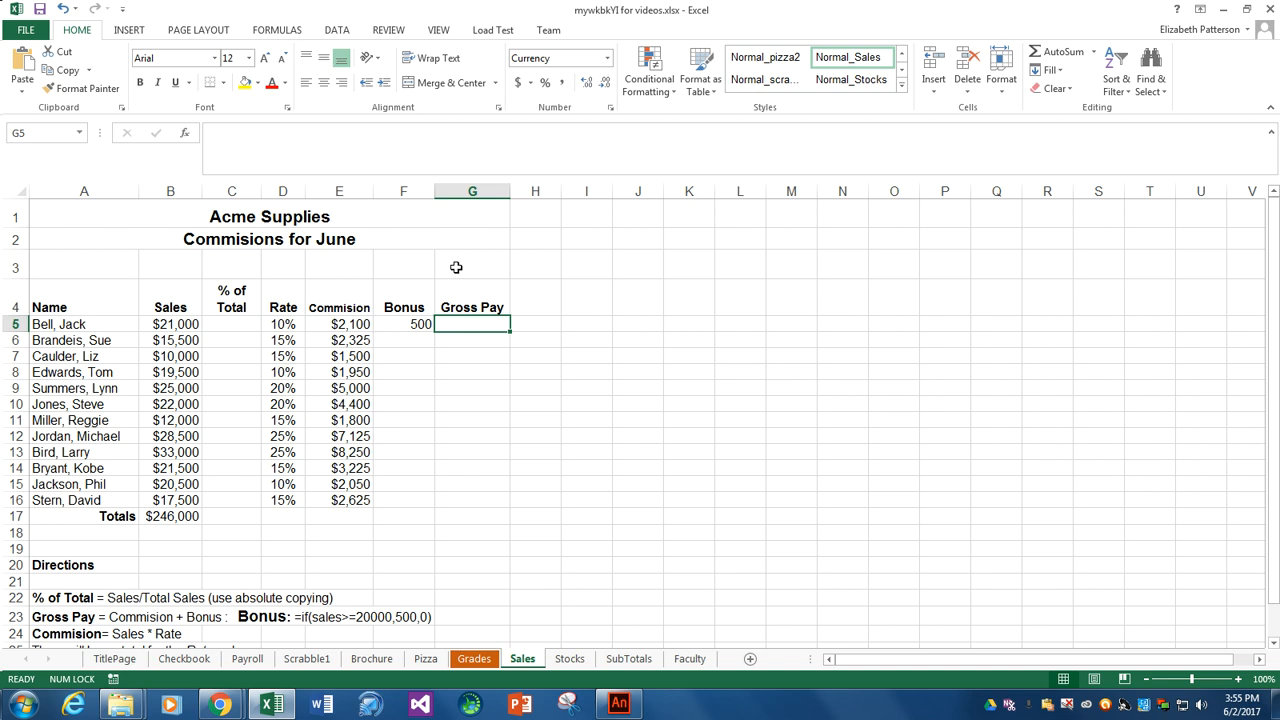
pyautogui.write('=')
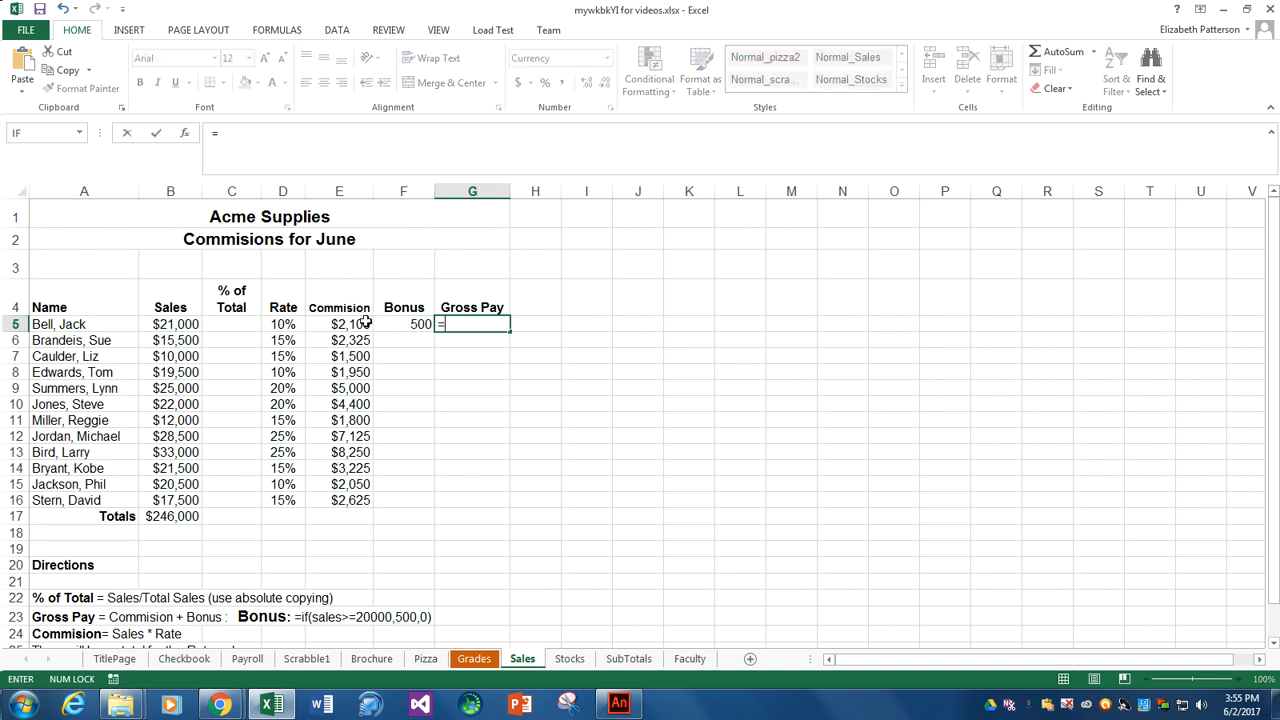
pyautogui.click(340, 324)
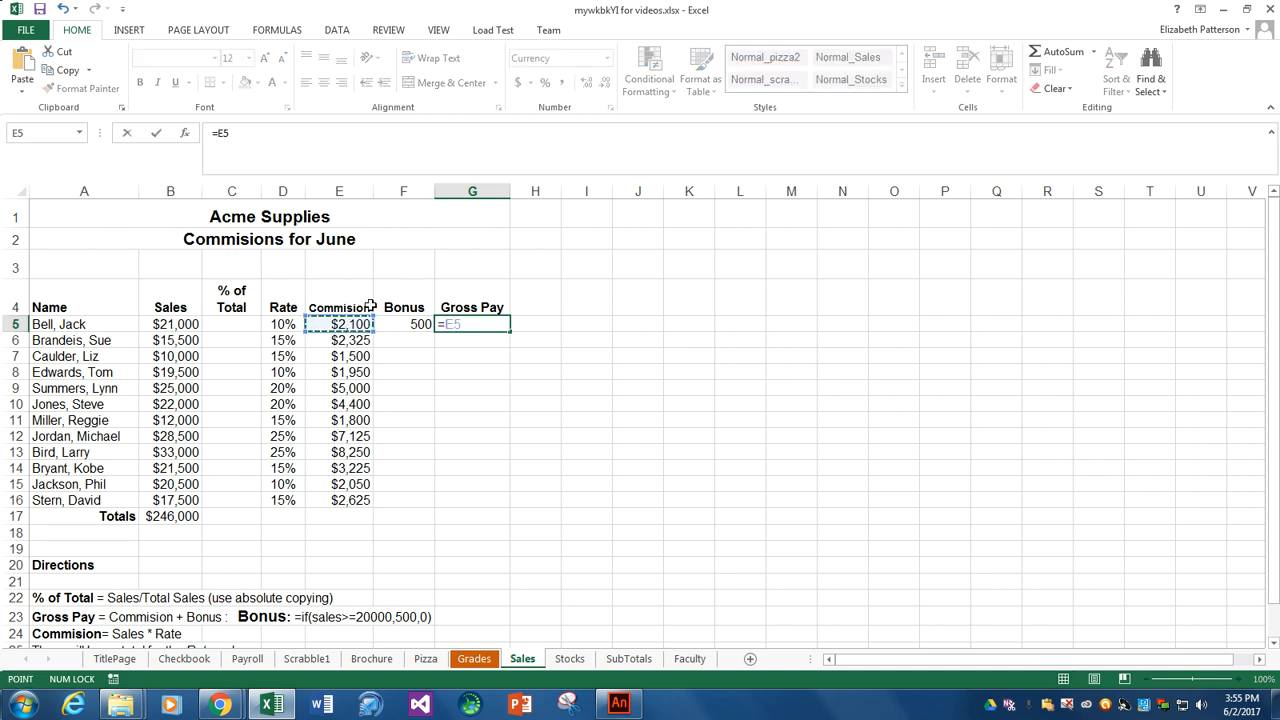
pyautogui.write('+')
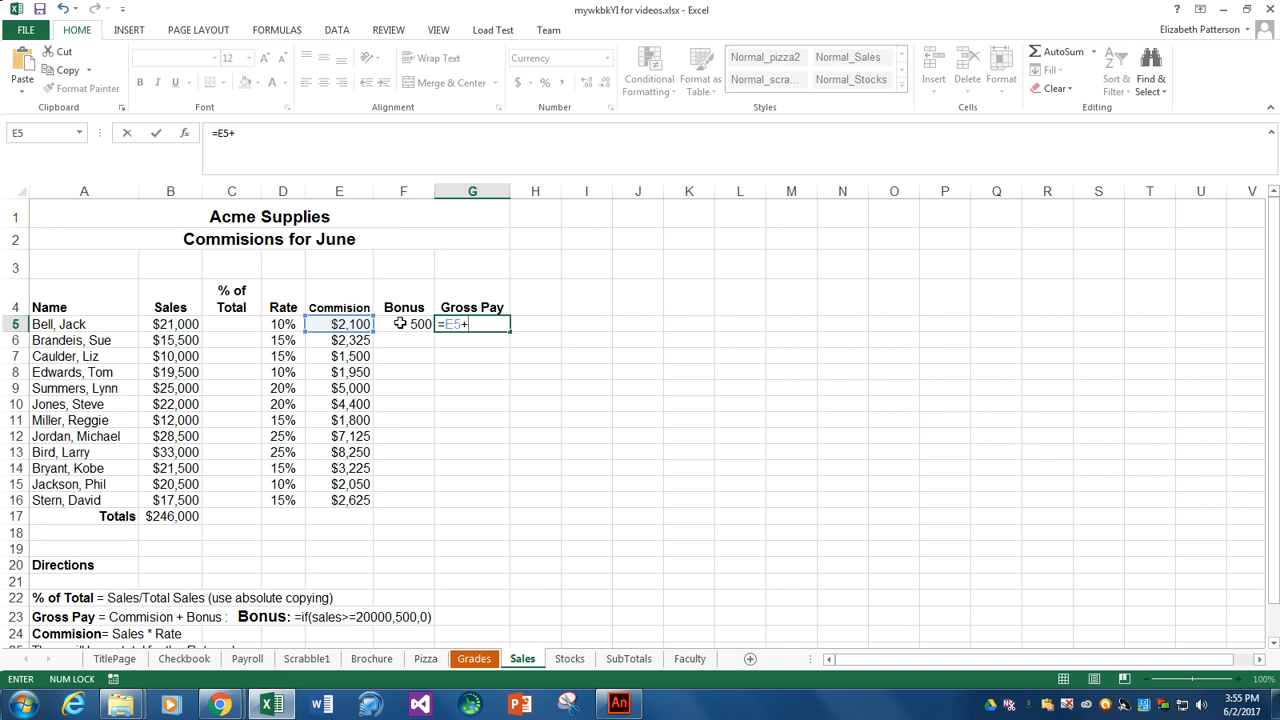
pyautogui.click(404, 324)
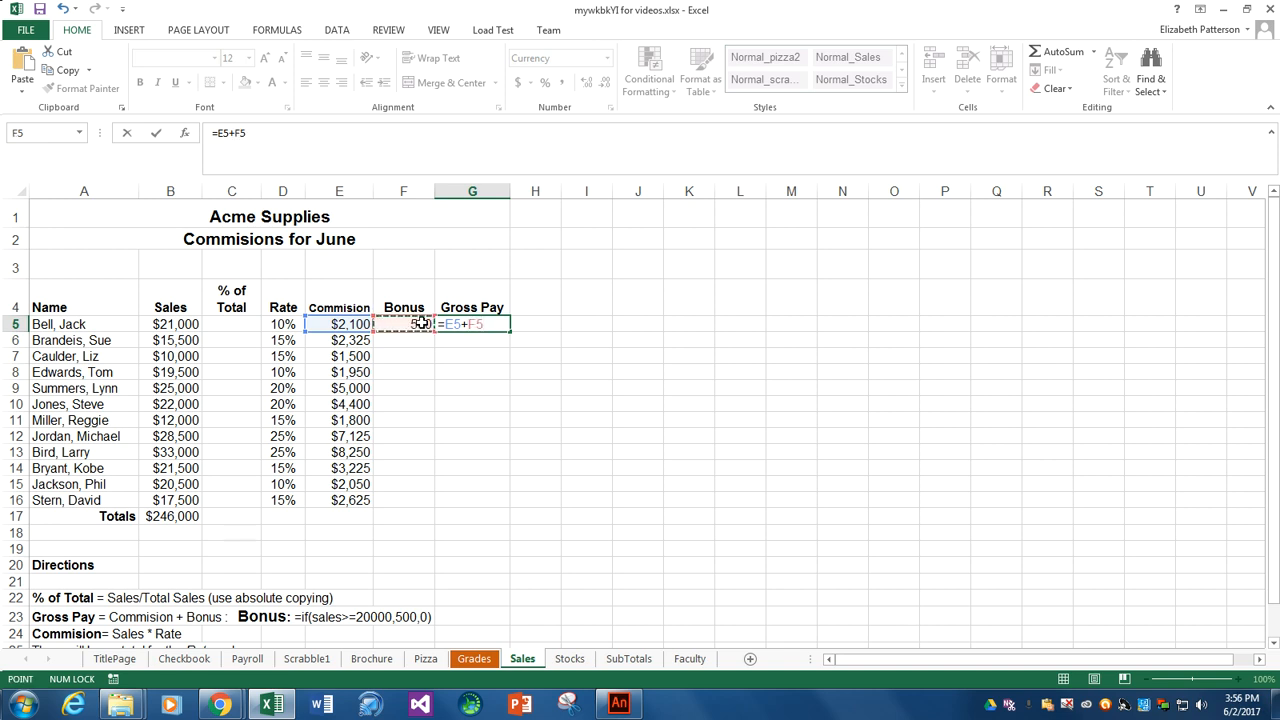
pyautogui.press('enter')
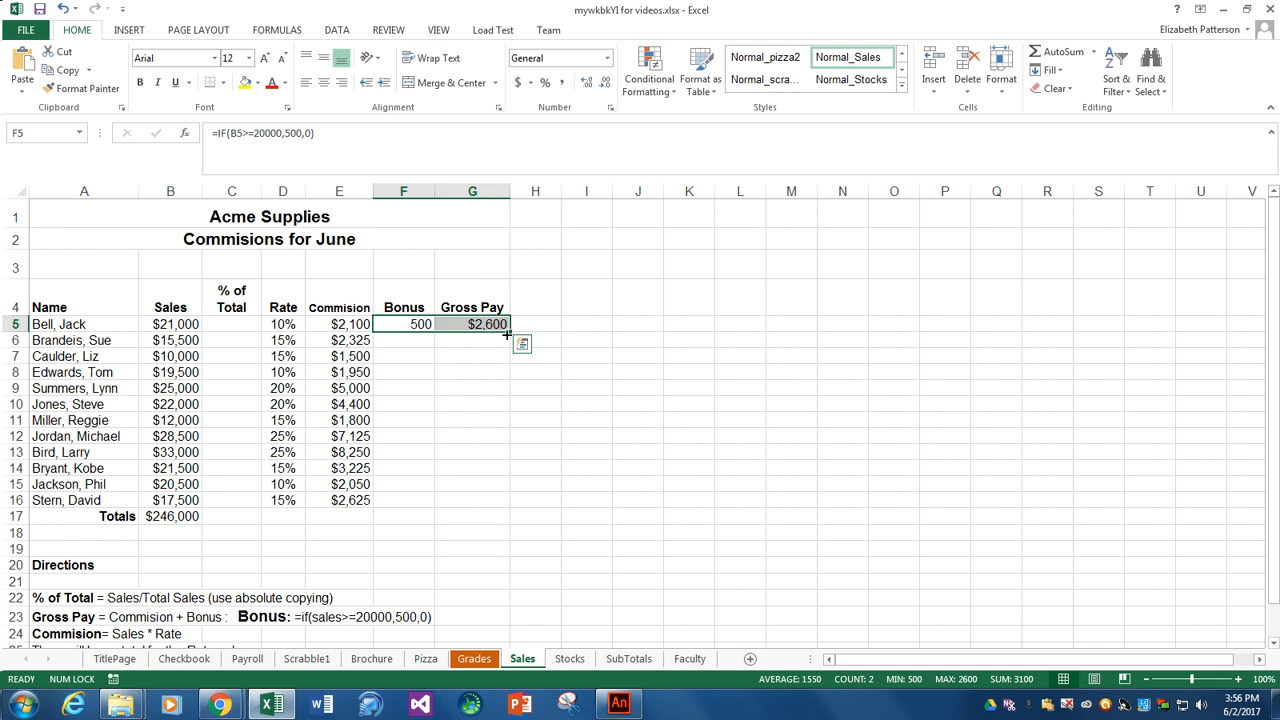
pyautogui.moveTo(508, 330); pyautogui.dragTo(508, 502)
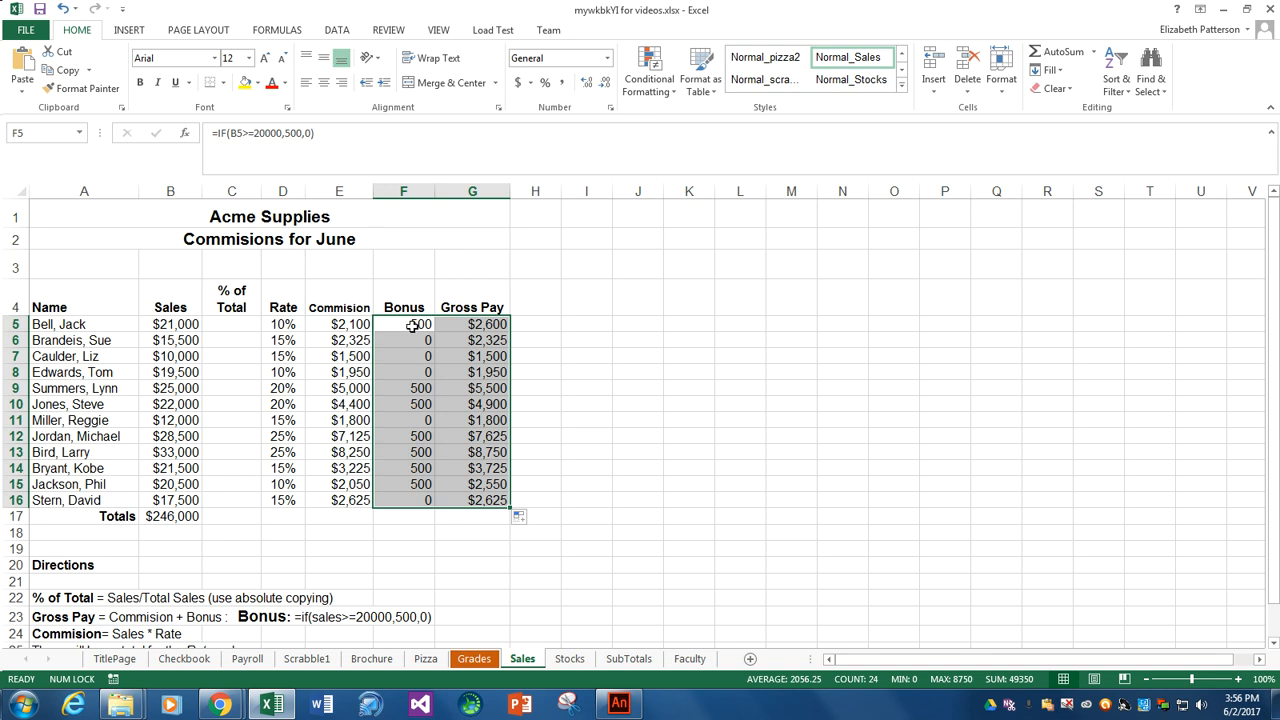
# Step: Use Auto Fill Options' Fill Formatting Only so bonuses display as currency like $500 and $0
pyautogui.click(404, 324)
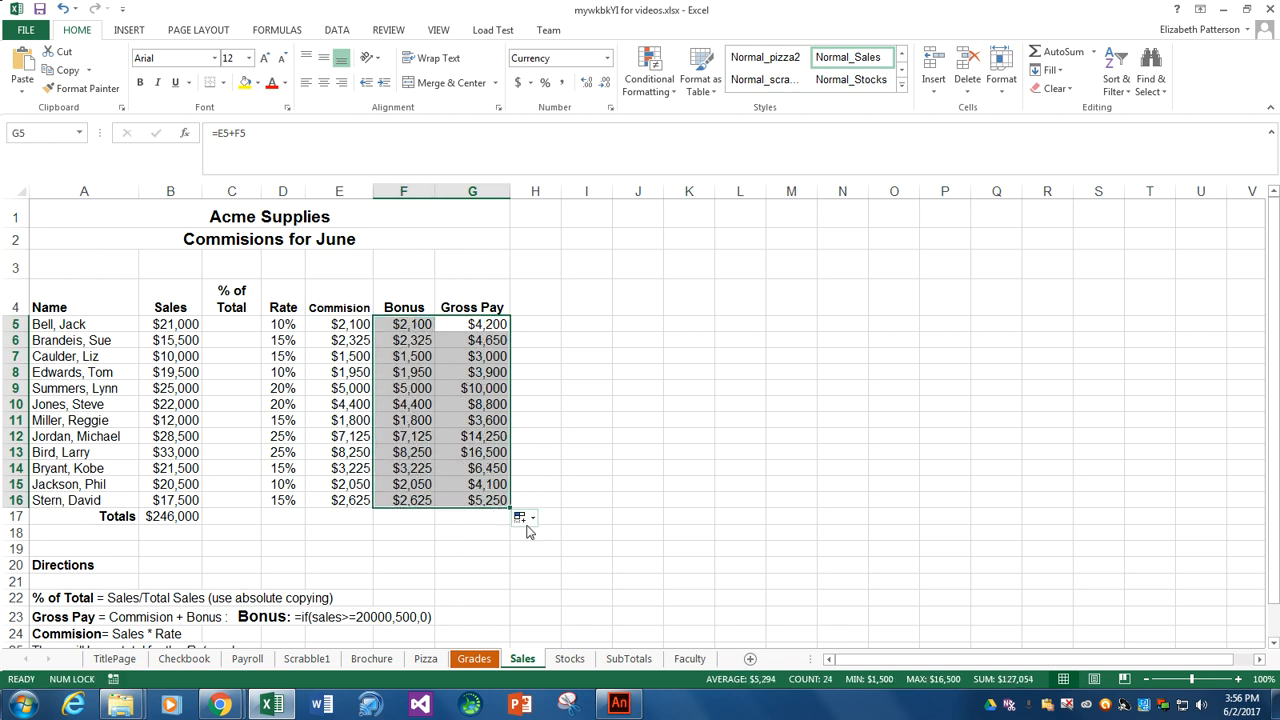
pyautogui.click(524, 518)
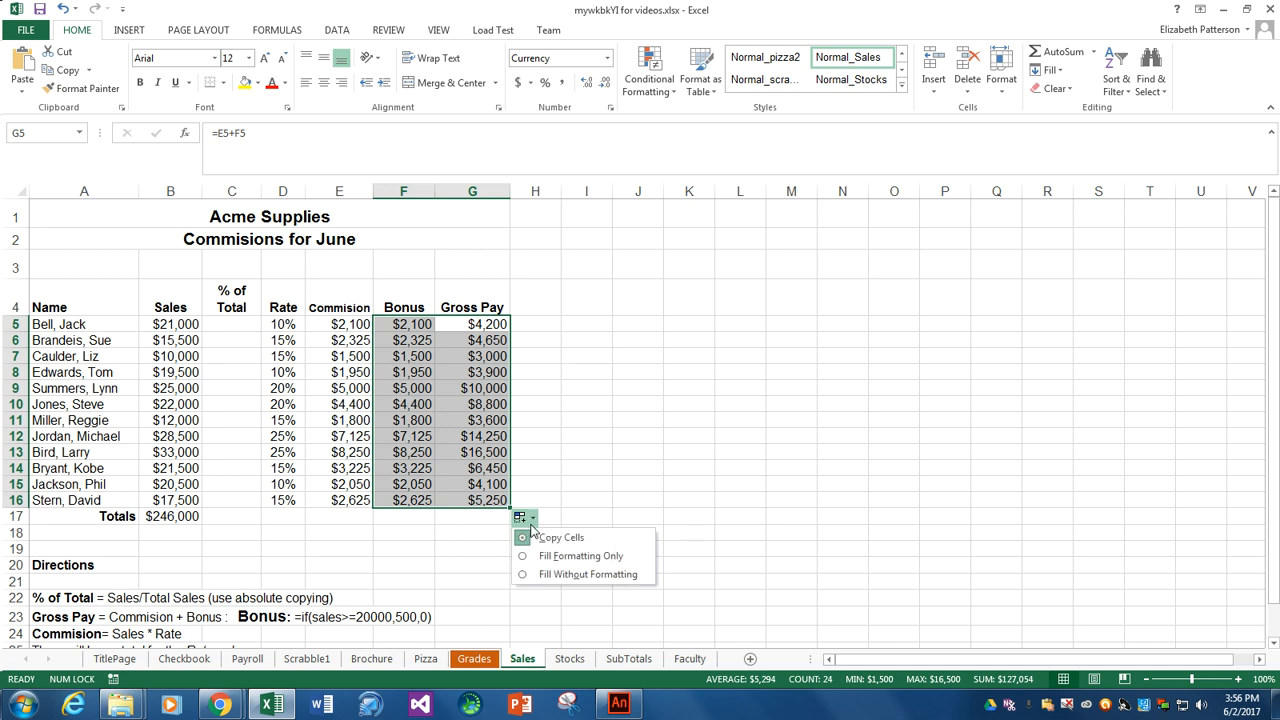
pyautogui.moveTo(580, 556)
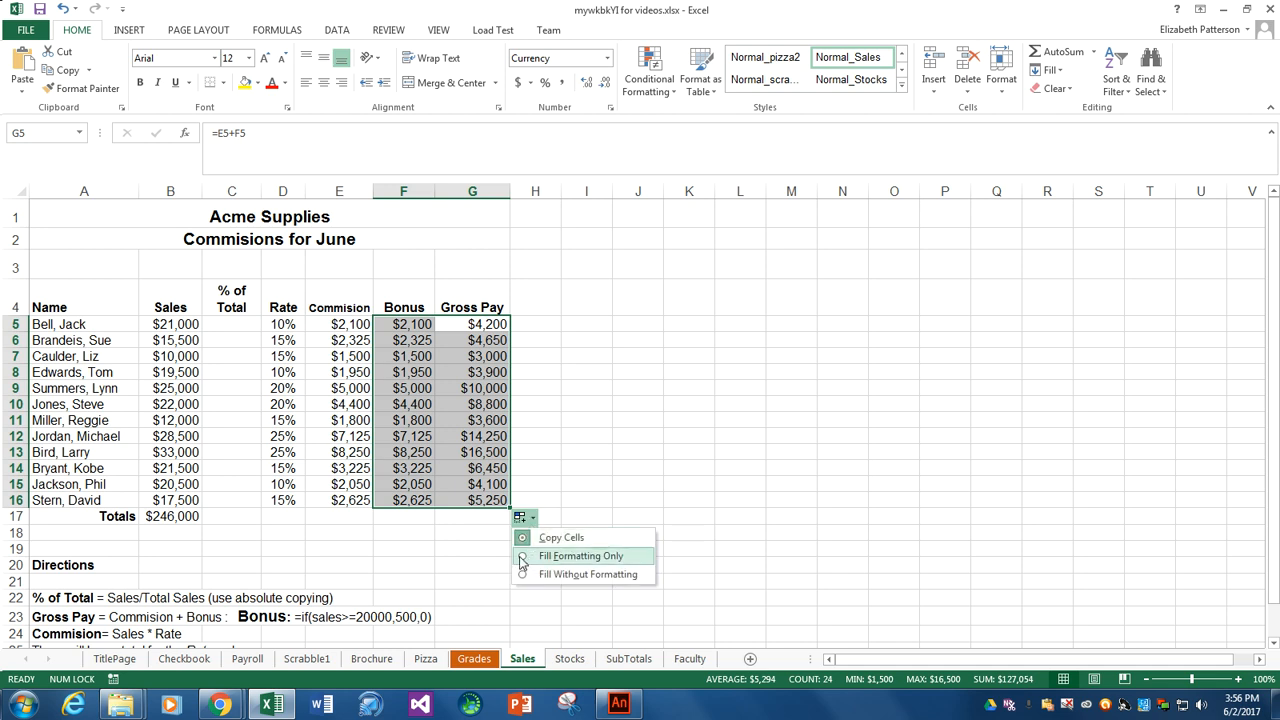
pyautogui.click(580, 556)
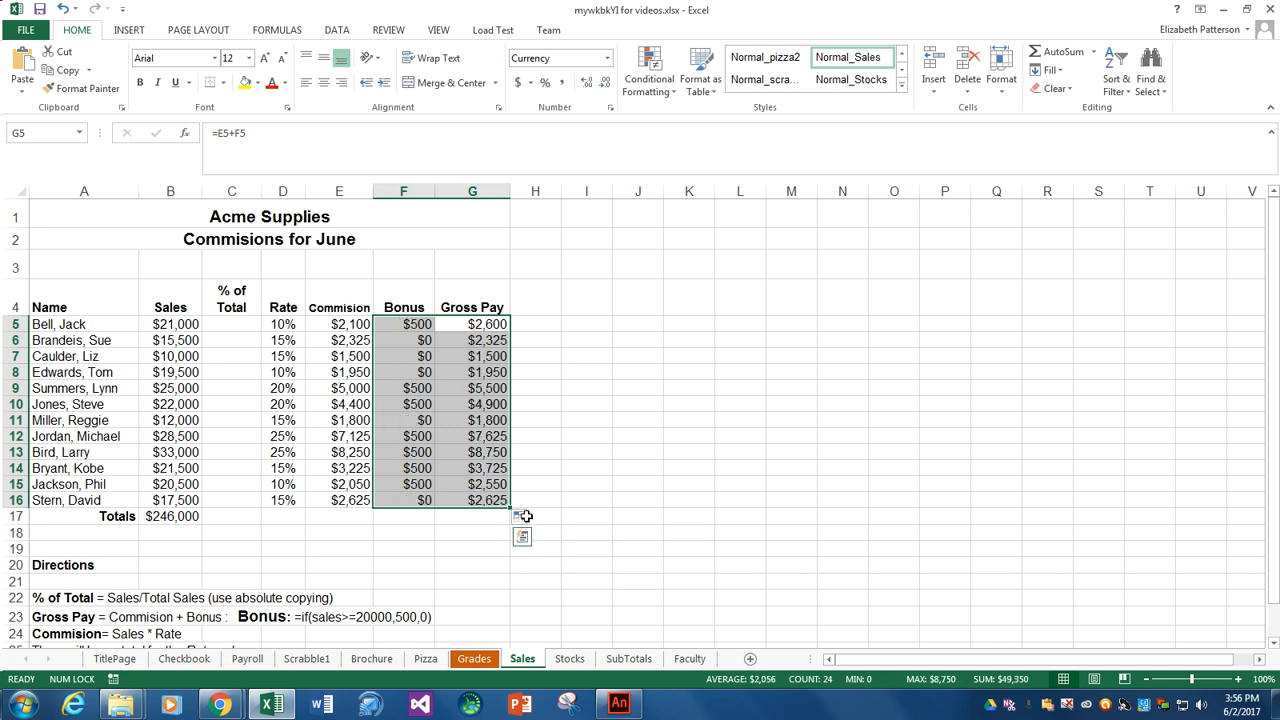
pyautogui.click(588, 484)
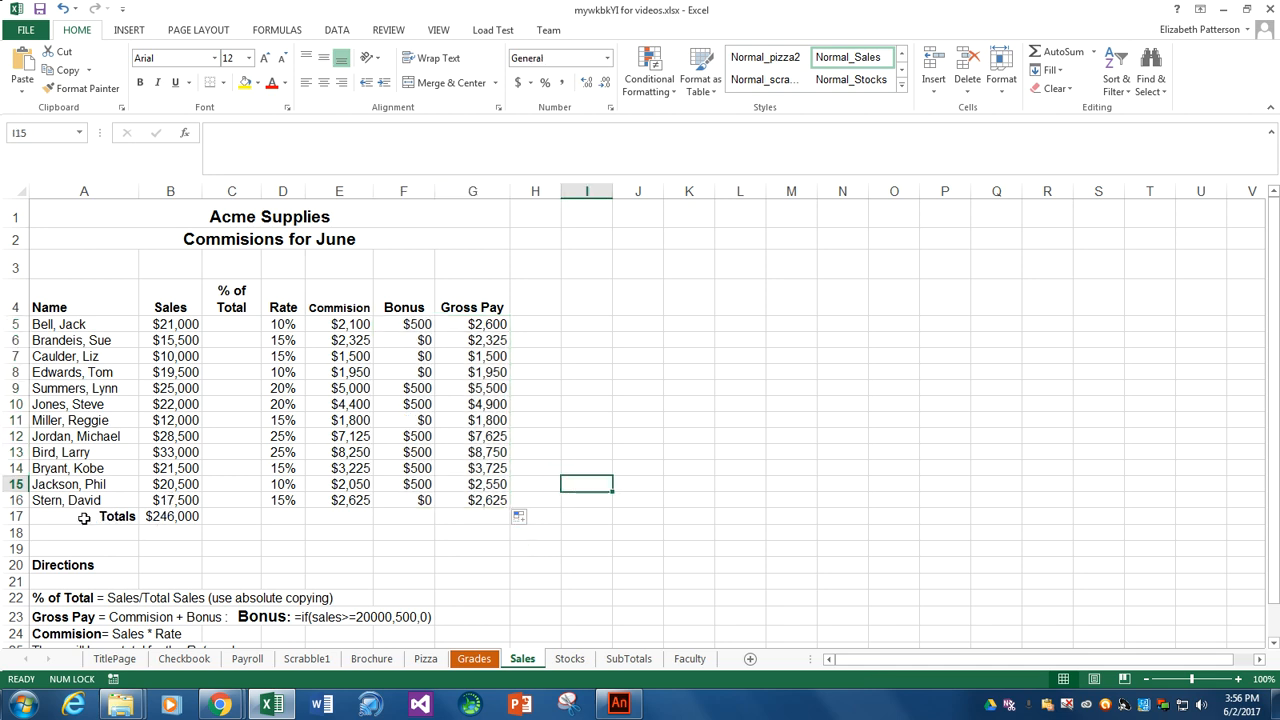
pyautogui.click(84, 516)
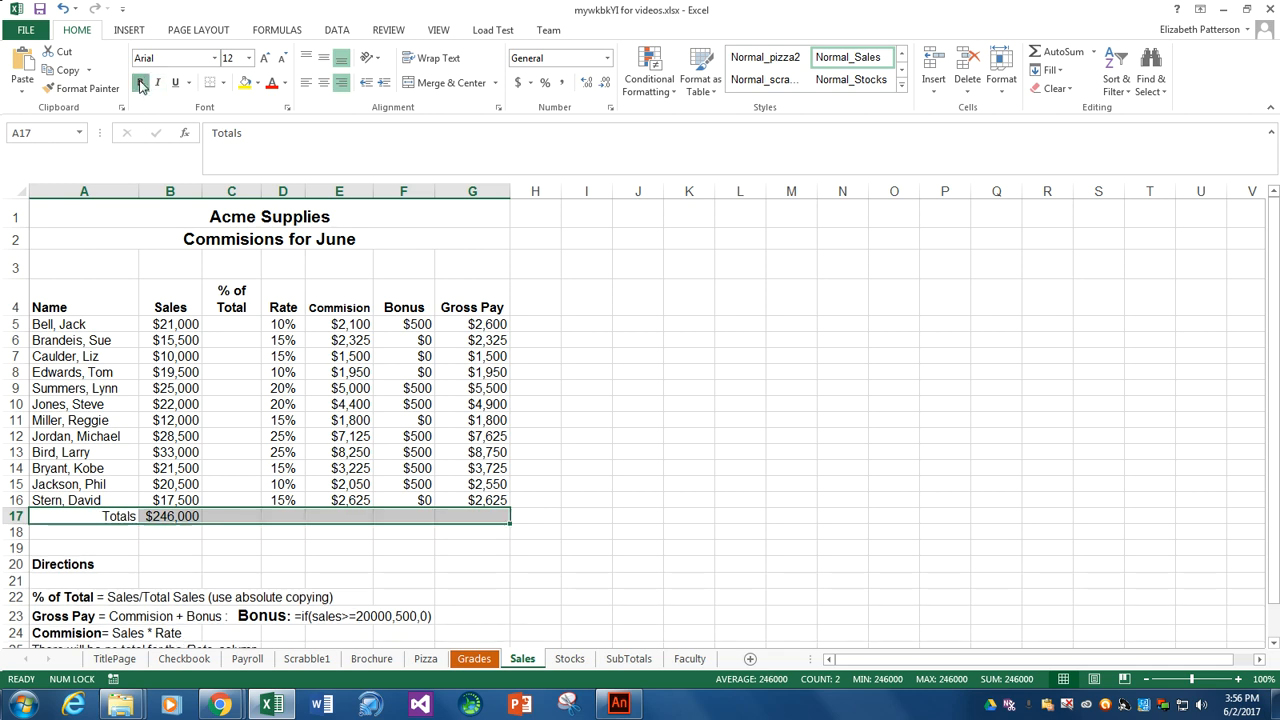
pyautogui.click(84, 500)
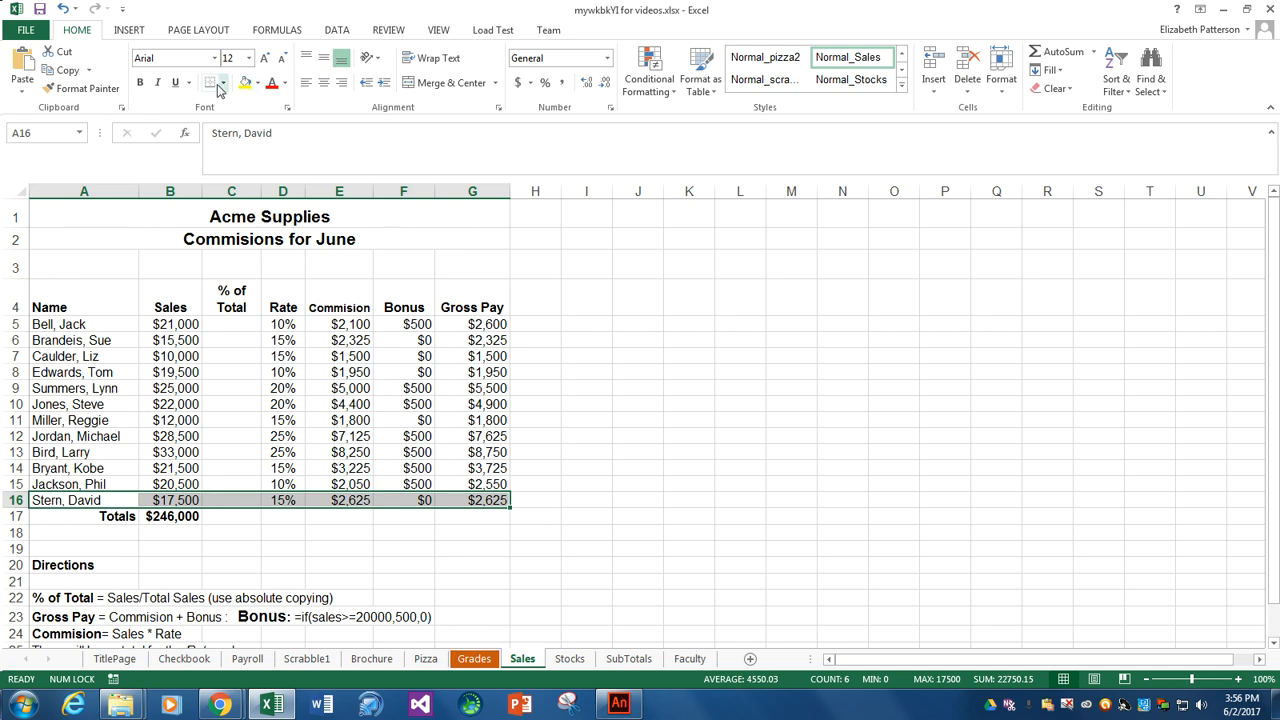
pyautogui.click(226, 82)
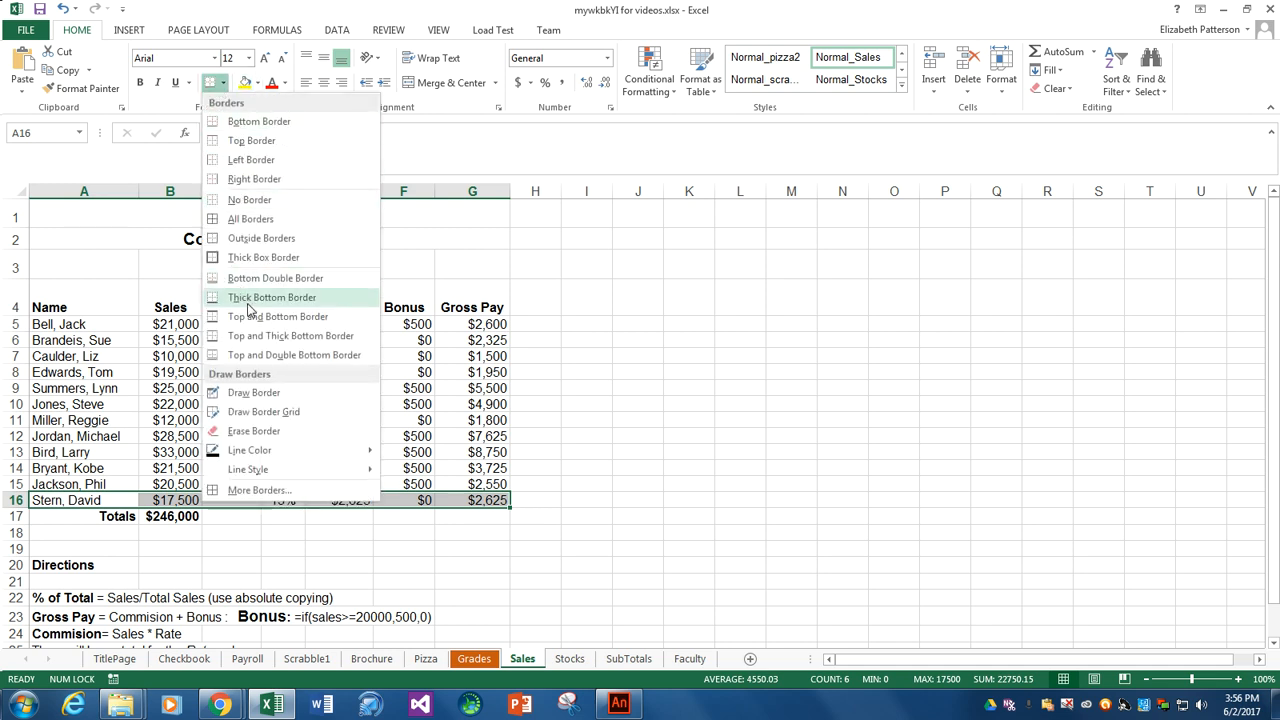
pyautogui.moveTo(264, 256)
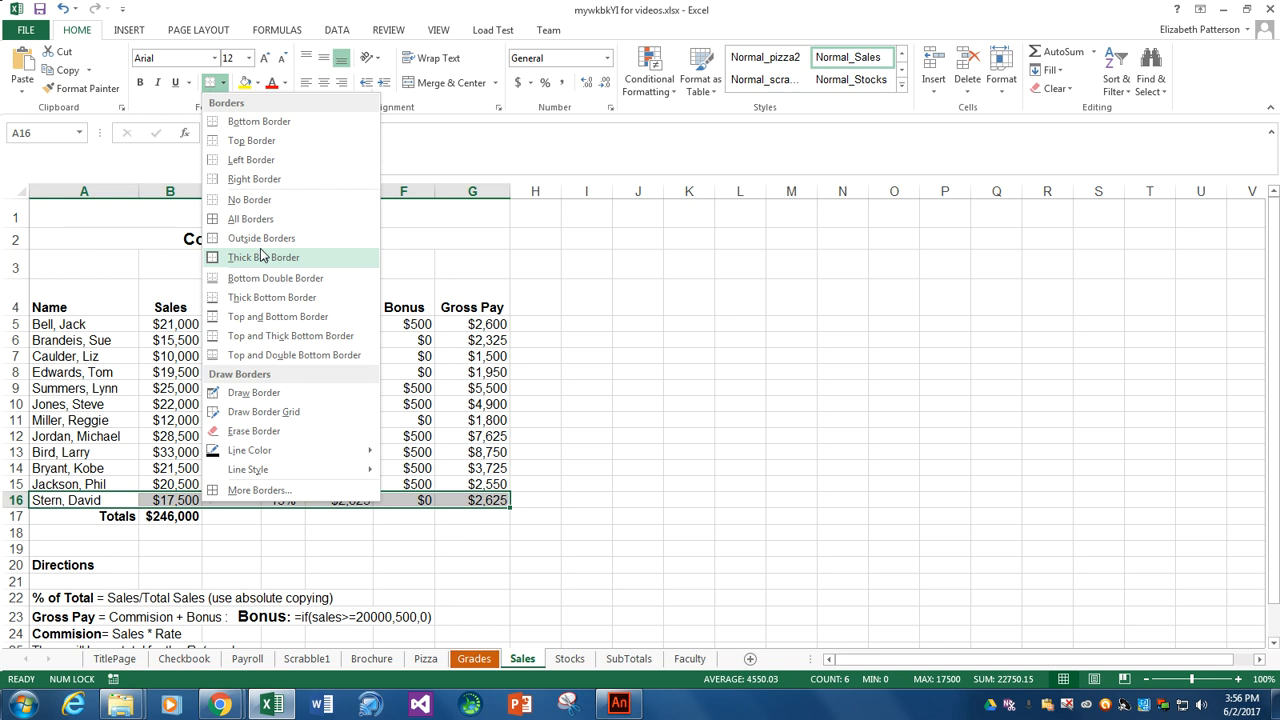
pyautogui.moveTo(260, 238)
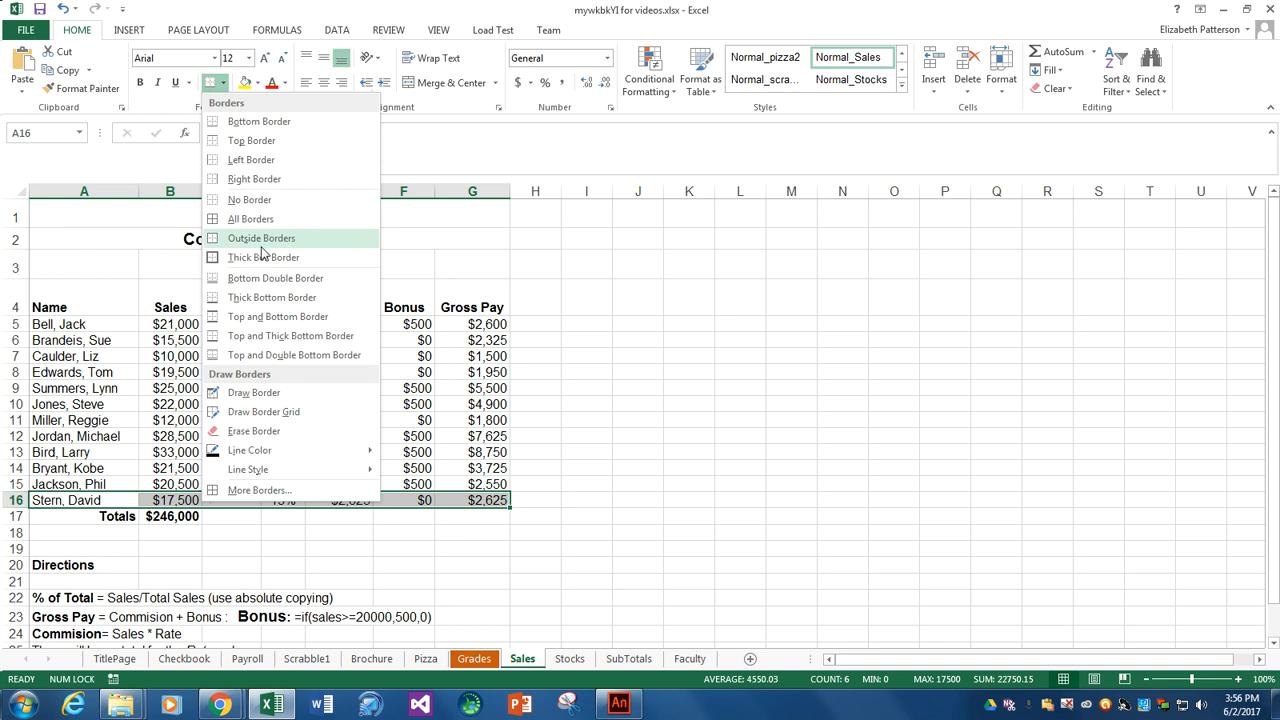
pyautogui.moveTo(272, 296)
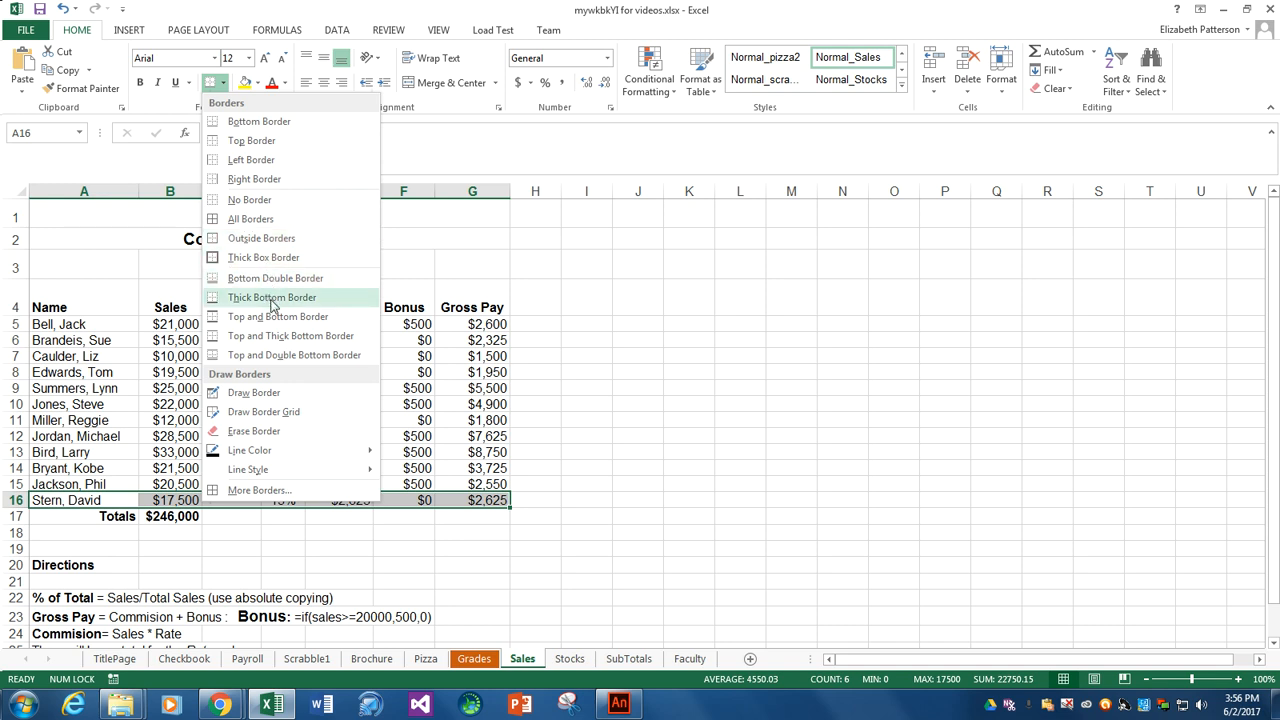
pyautogui.click(272, 296)
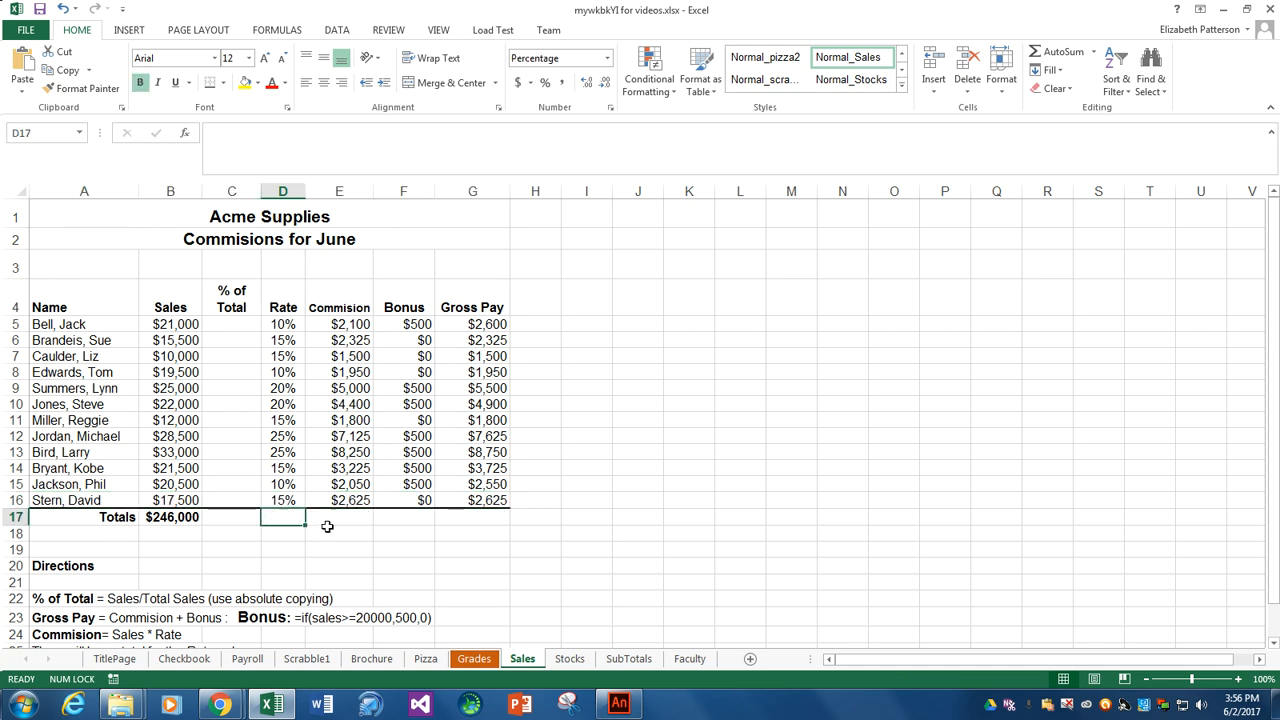
# Step: AutoSum E17:G17 to total Commission, Bonus and Gross Pay: $42,350, $3,500 and $45,850
pyautogui.click(340, 516)
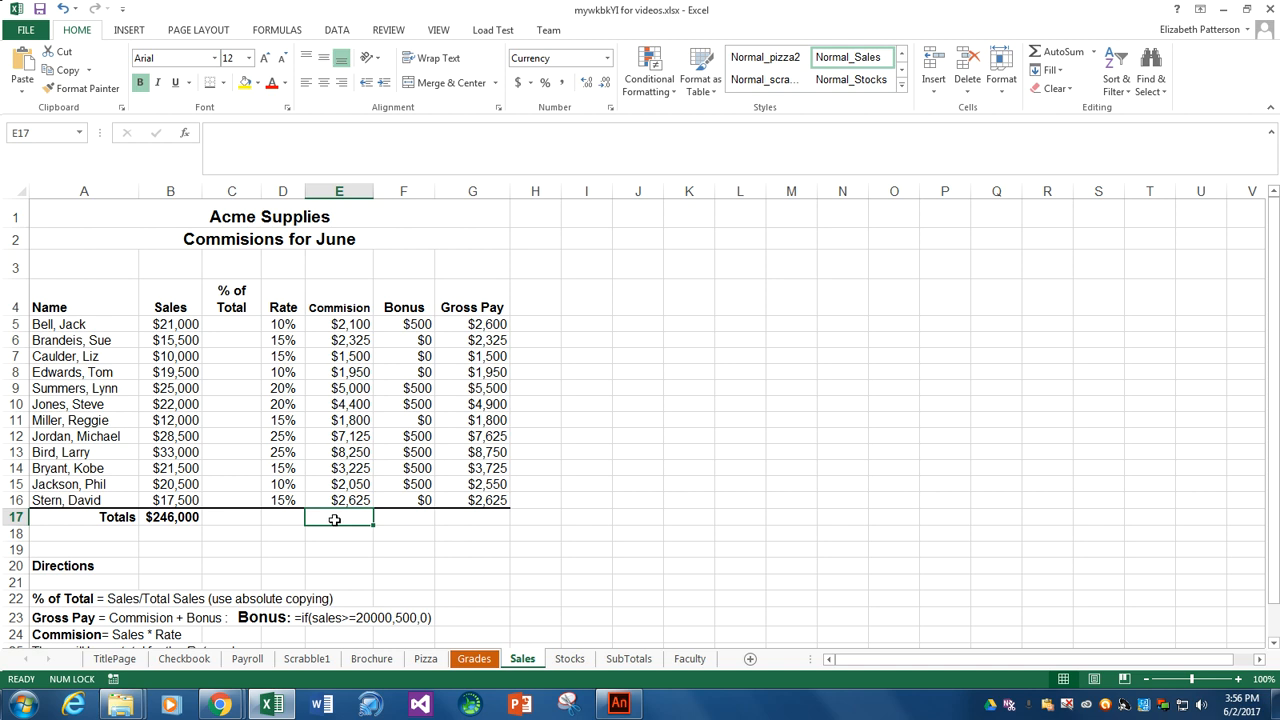
pyautogui.moveTo(306, 482)
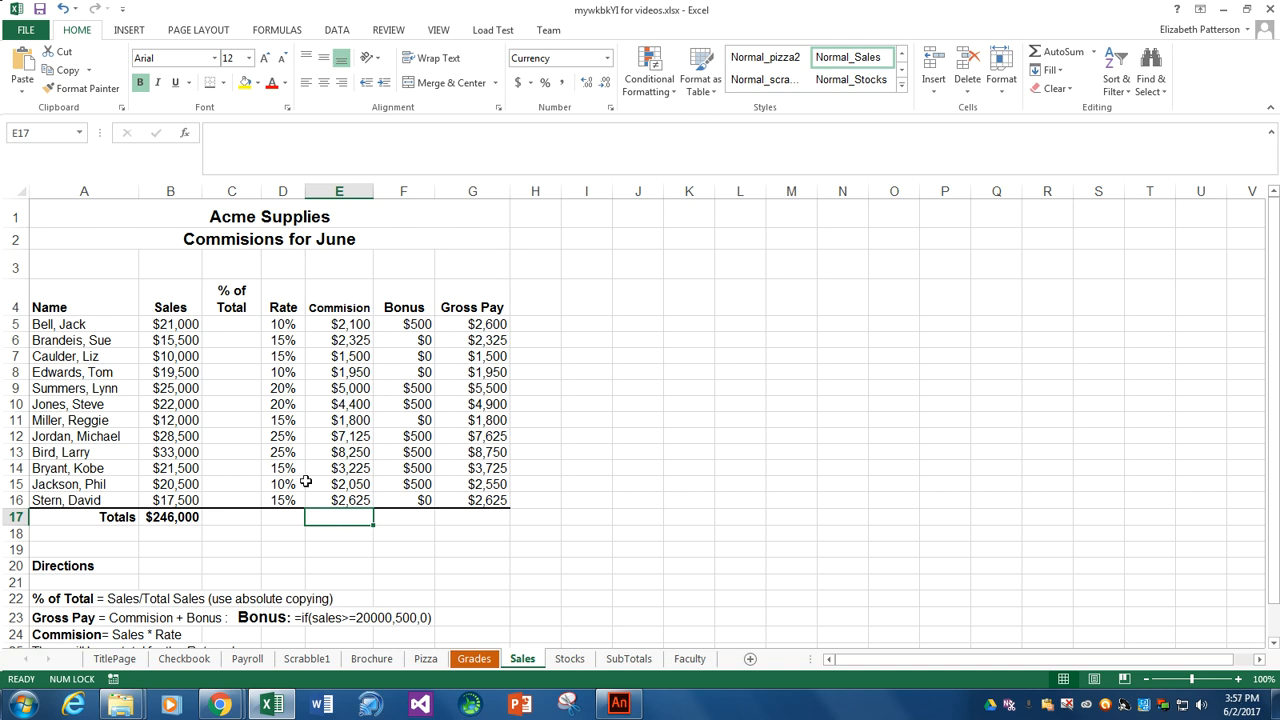
pyautogui.click(170, 516)
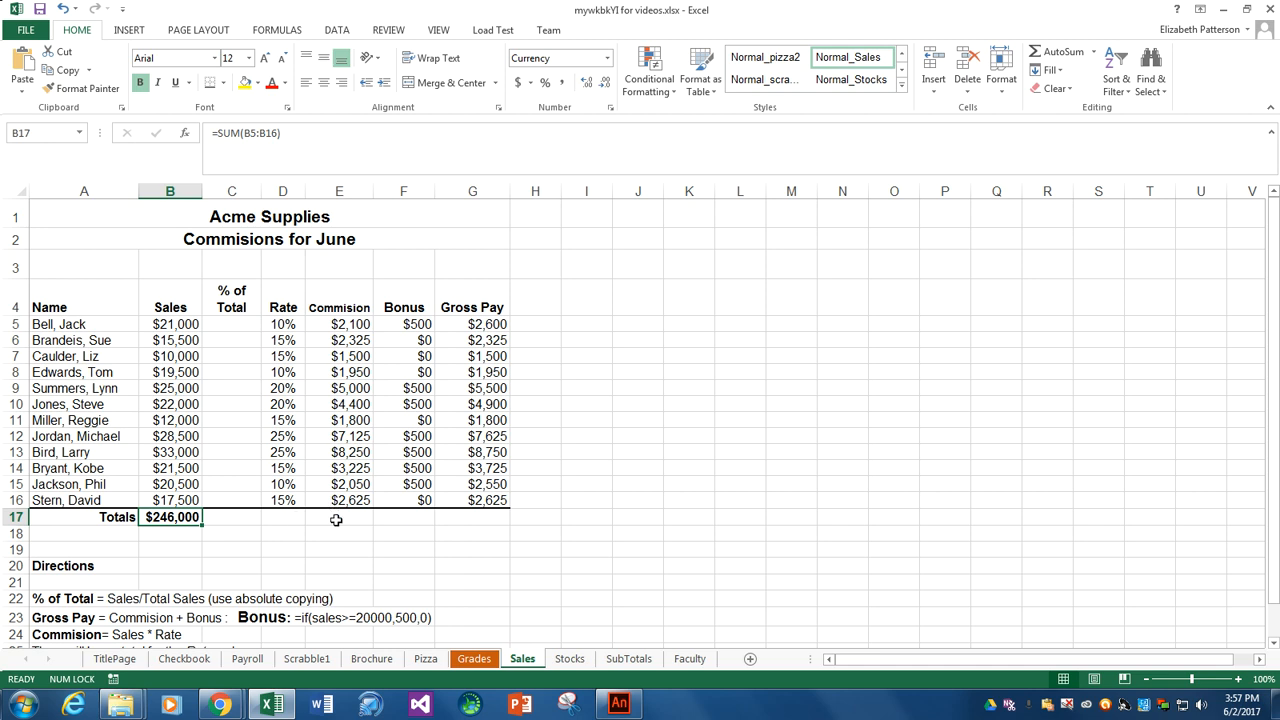
pyautogui.click(340, 516)
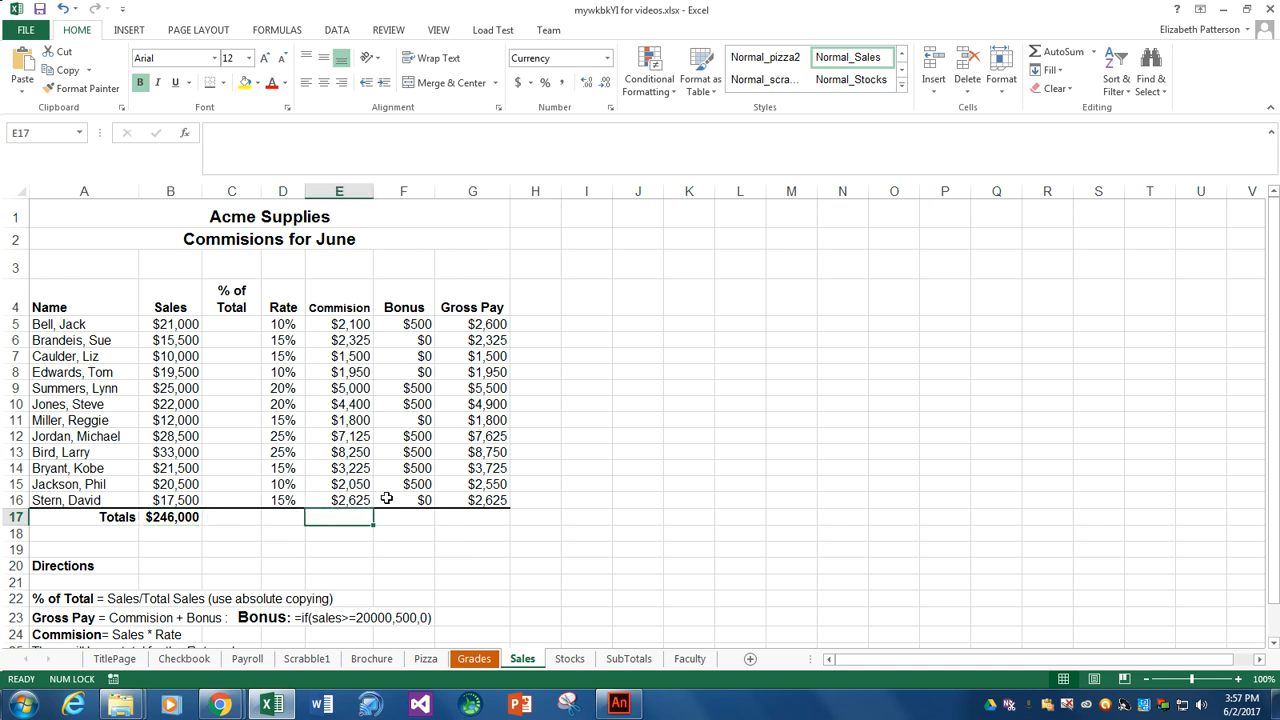
pyautogui.moveTo(500, 518)
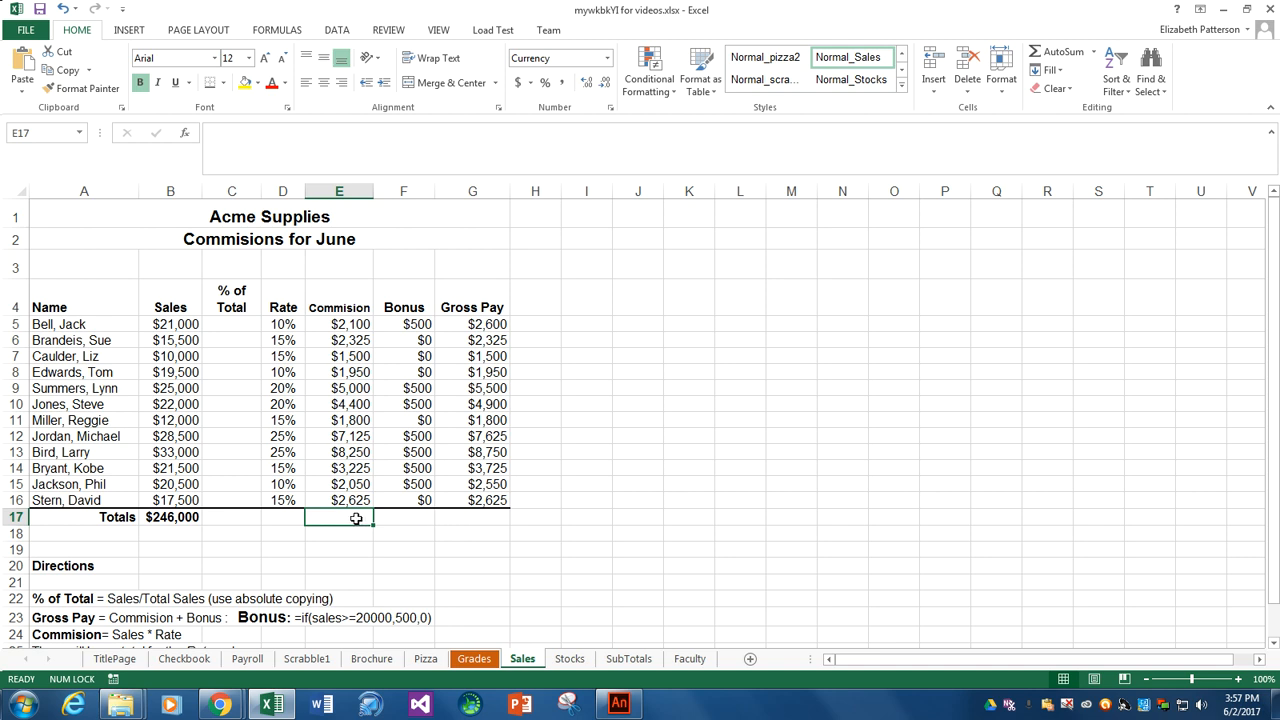
pyautogui.moveTo(340, 516); pyautogui.dragTo(472, 516)
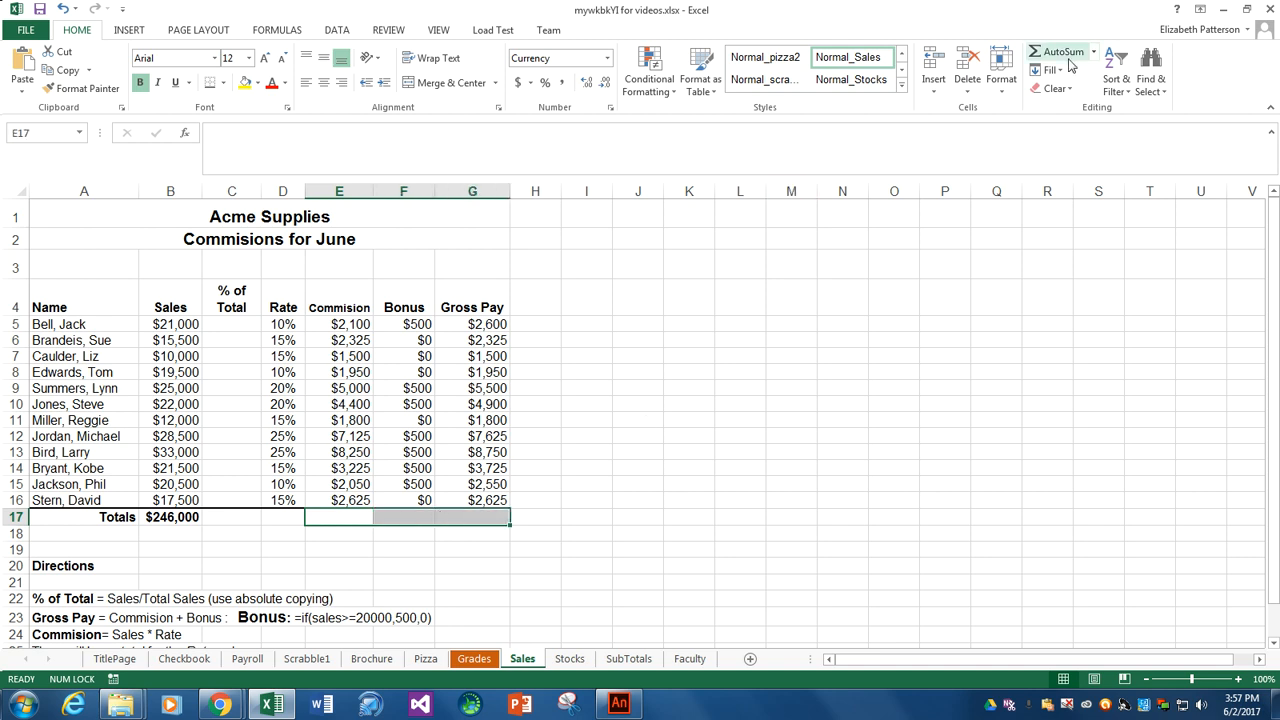
pyautogui.click(1064, 52)
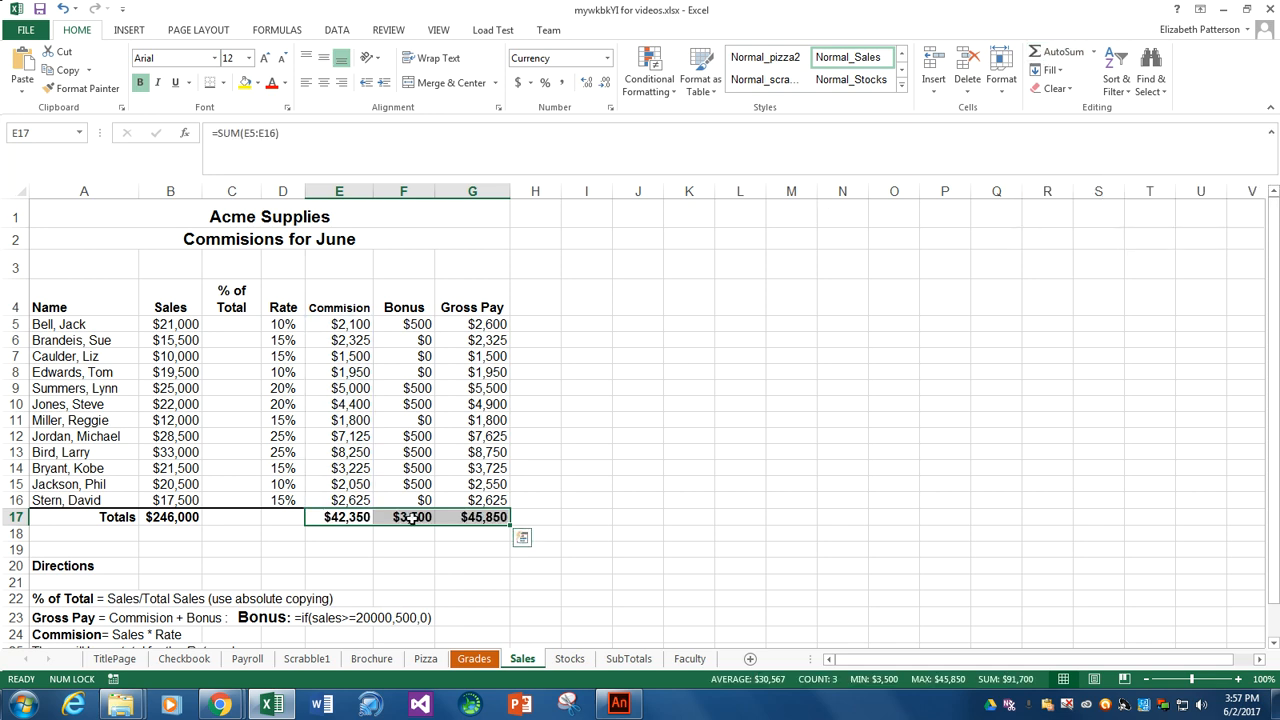
pyautogui.doubleClick(404, 516)
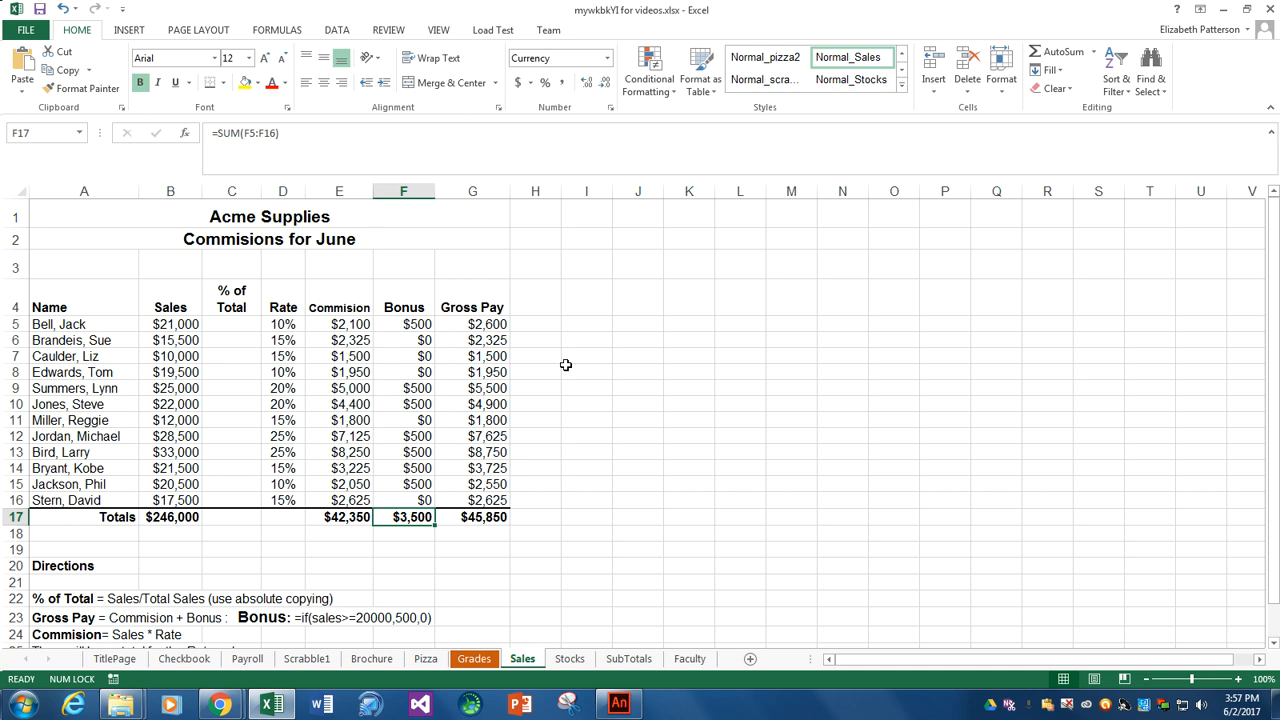
pyautogui.moveTo(220, 326)
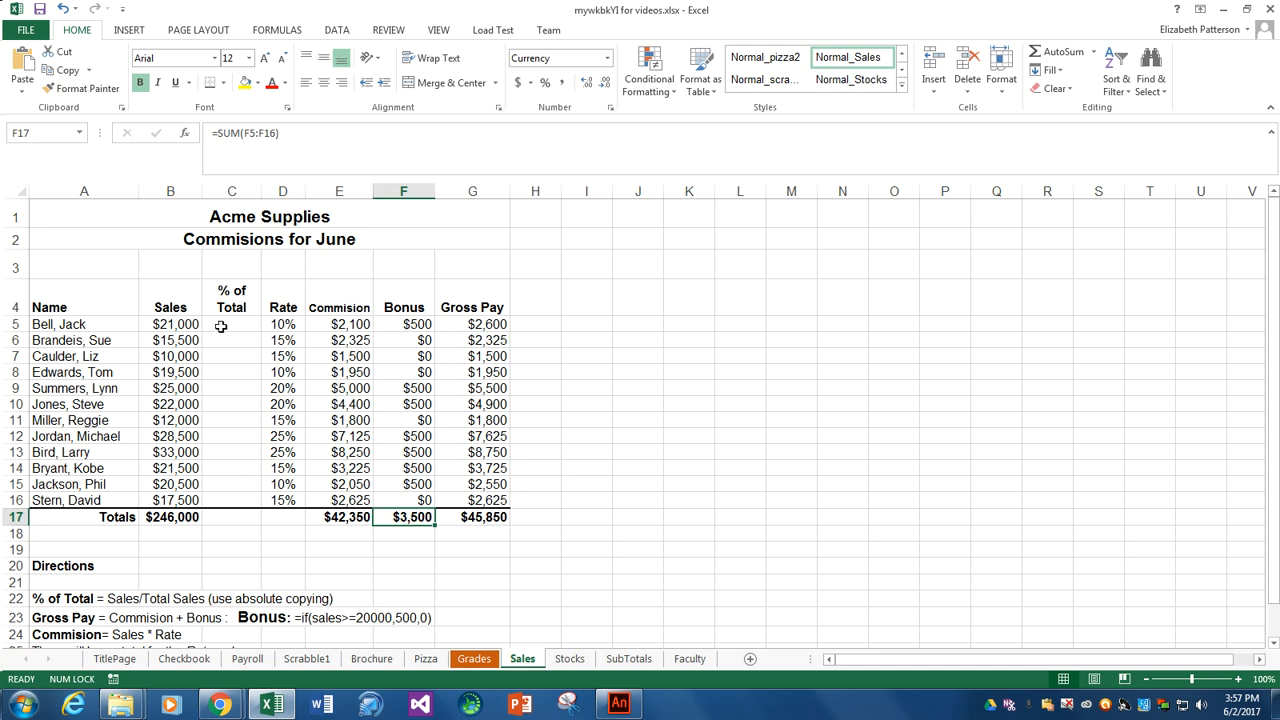
pyautogui.click(232, 324)
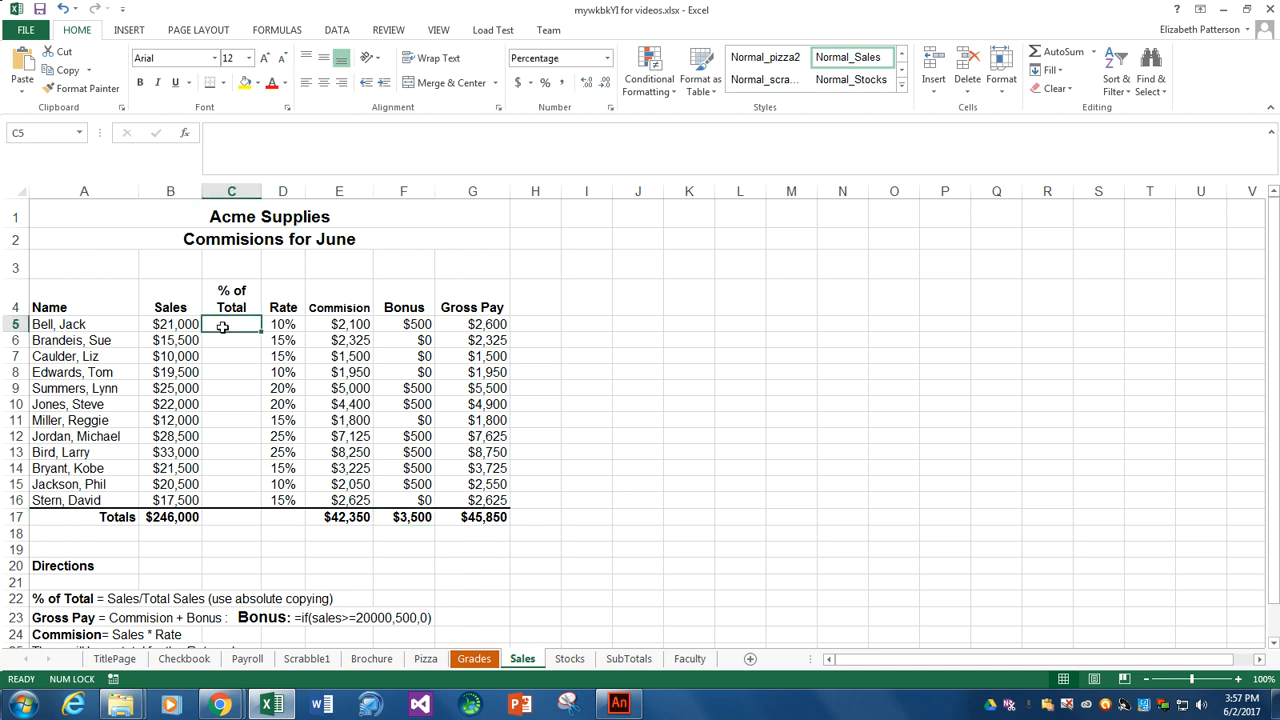
pyautogui.write('=')
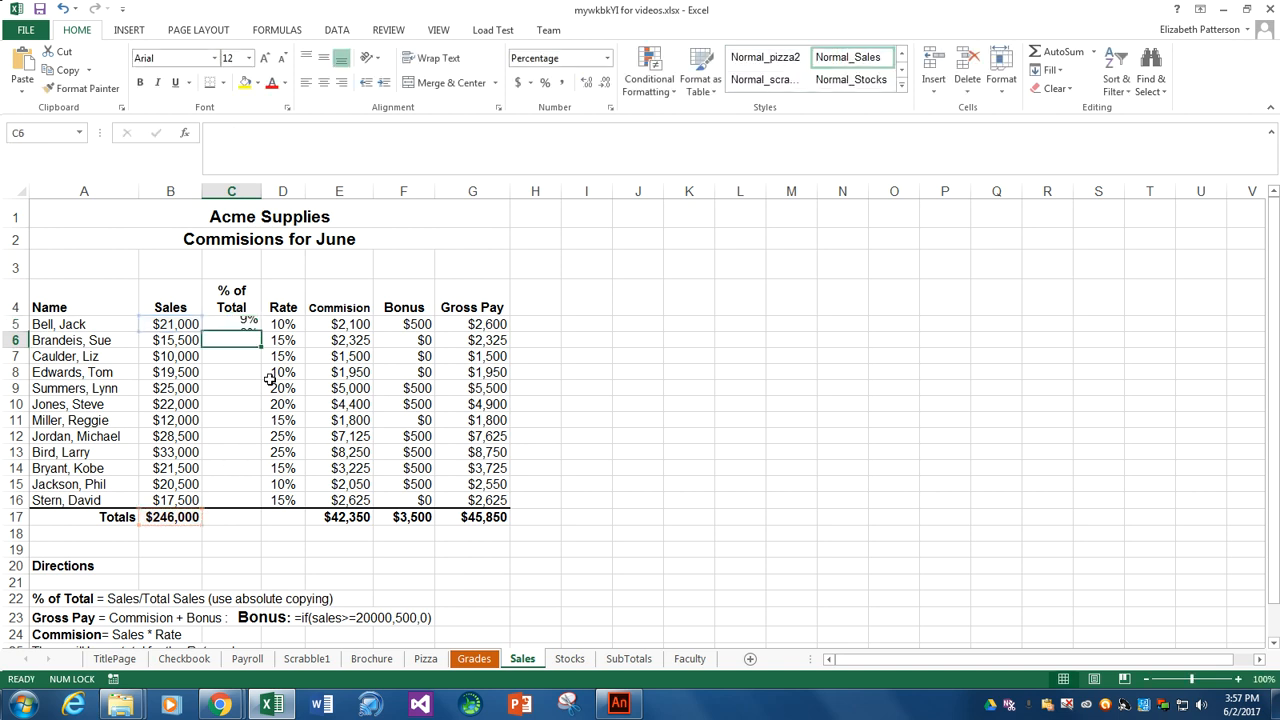
pyautogui.click(232, 324)
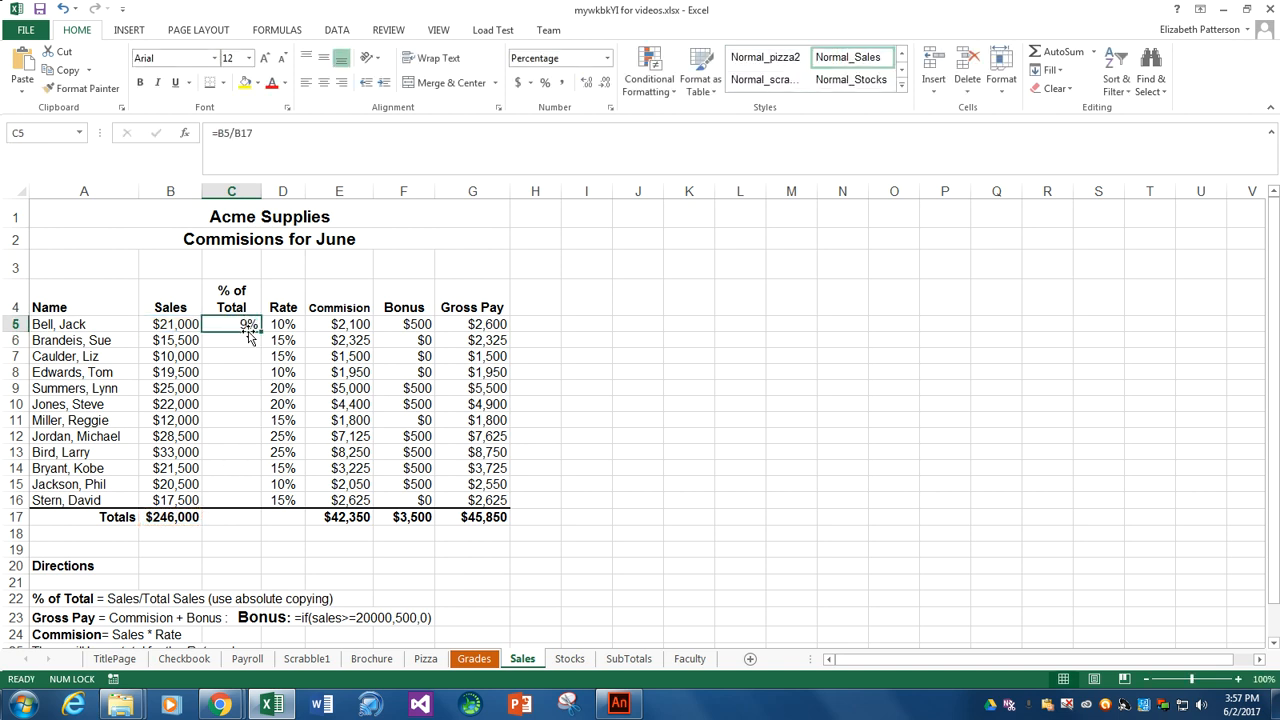
pyautogui.moveTo(232, 324); pyautogui.dragTo(232, 452)
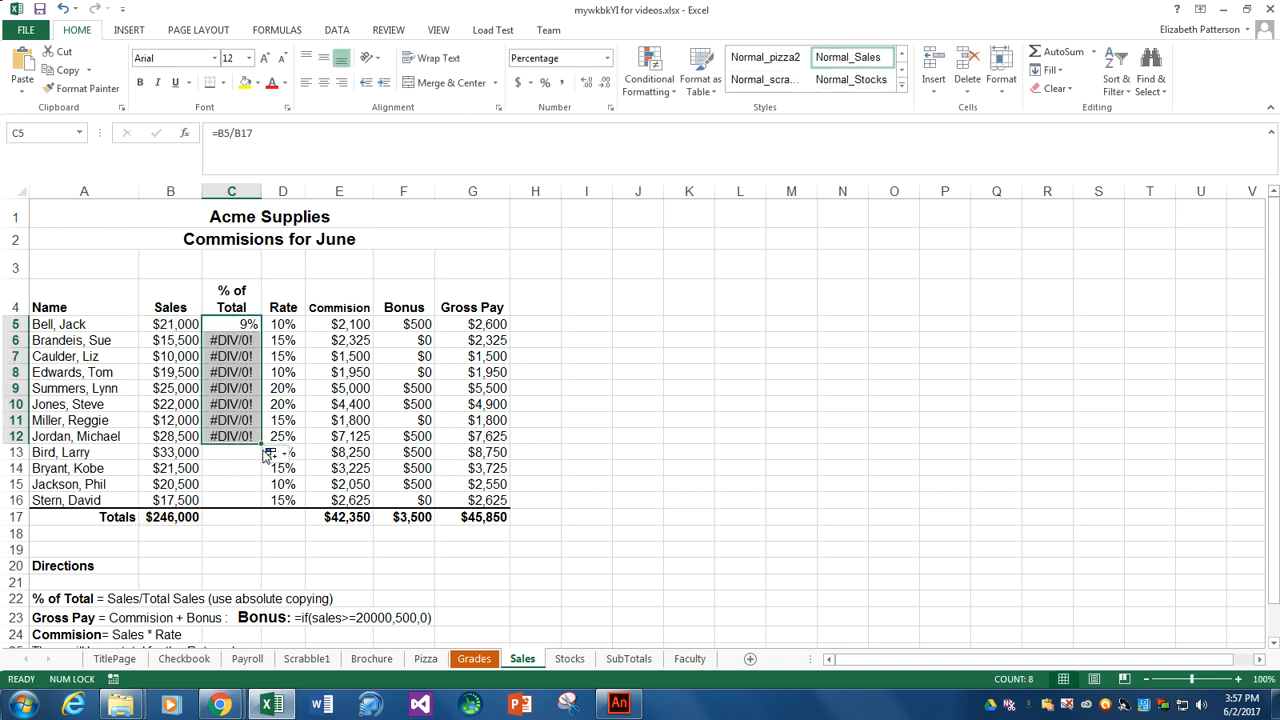
pyautogui.click(232, 340)
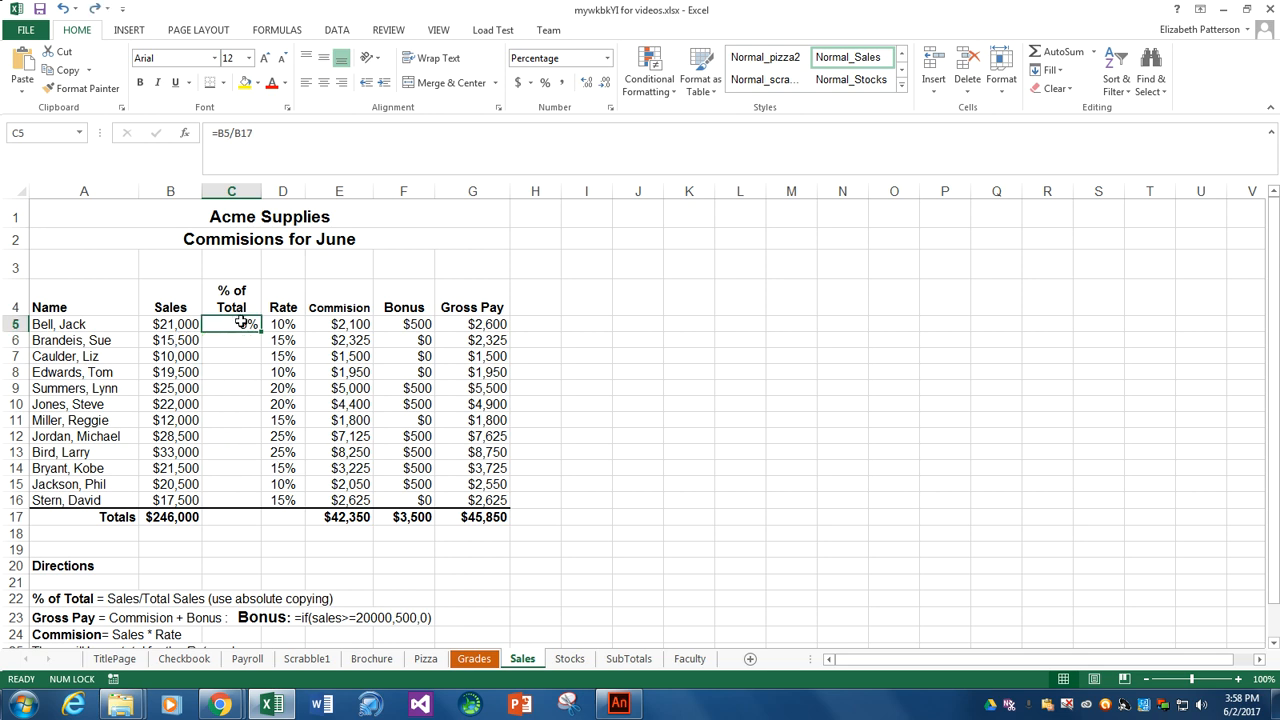
# Step: Make Bell's percent formula =B5/$B$17 and fill it down through the Totals row's 100%
pyautogui.doubleClick(232, 324)
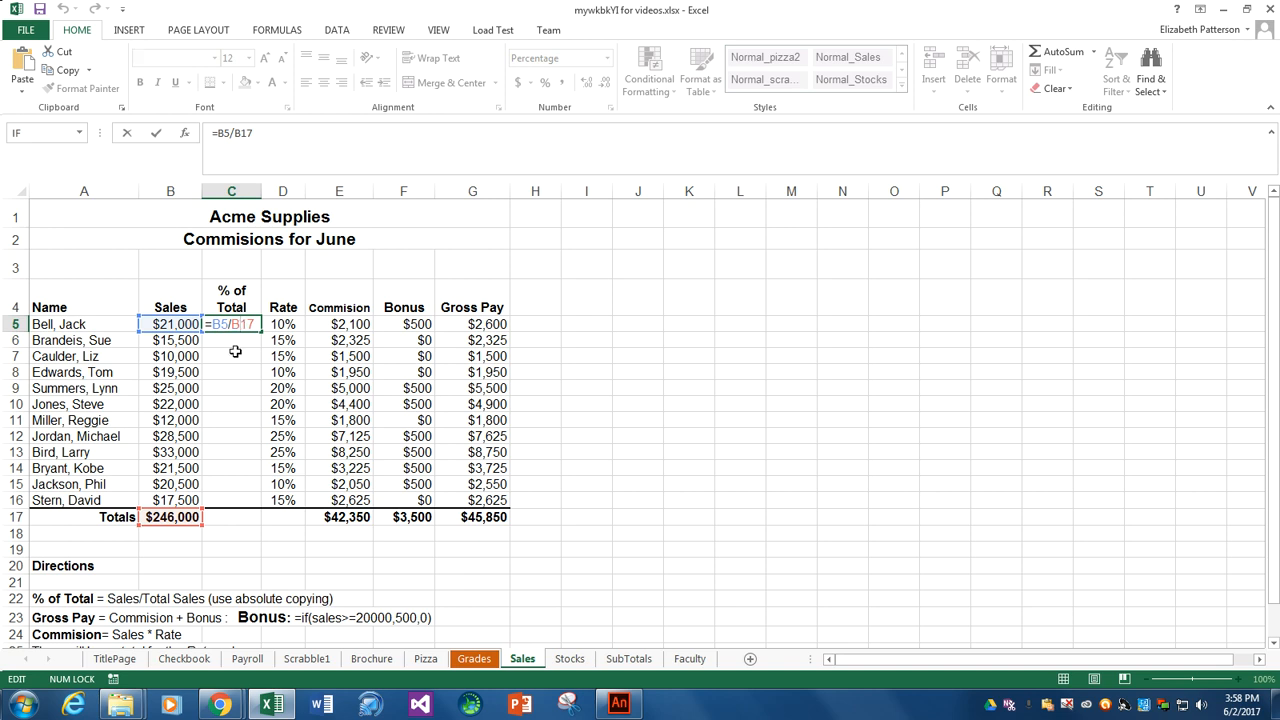
pyautogui.press('f4')
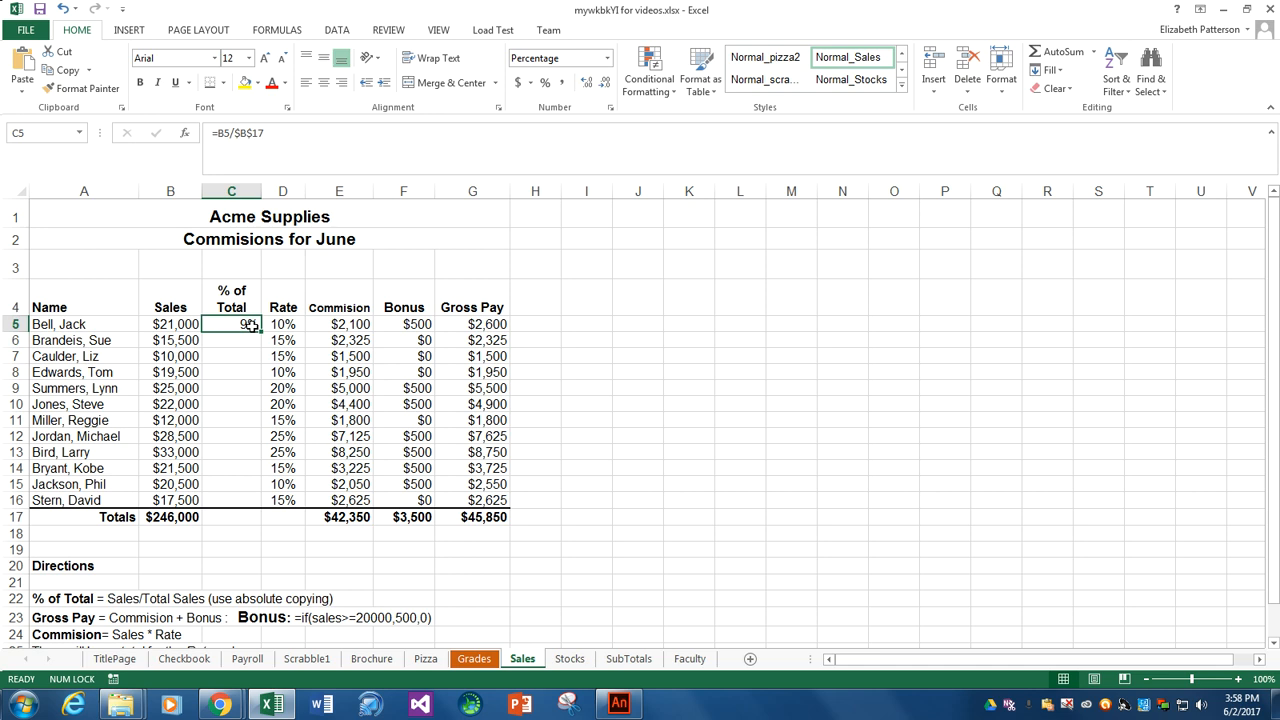
pyautogui.moveTo(256, 324); pyautogui.dragTo(260, 484)
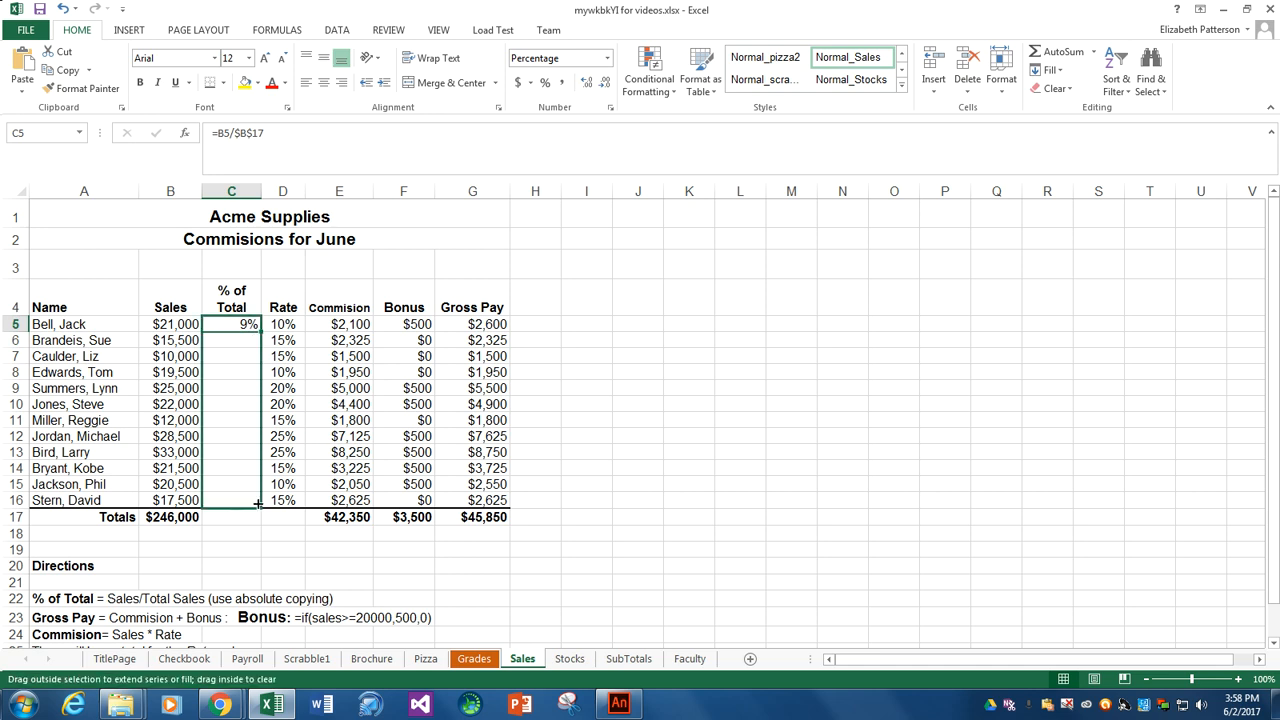
pyautogui.moveTo(256, 324); pyautogui.dragTo(232, 500)
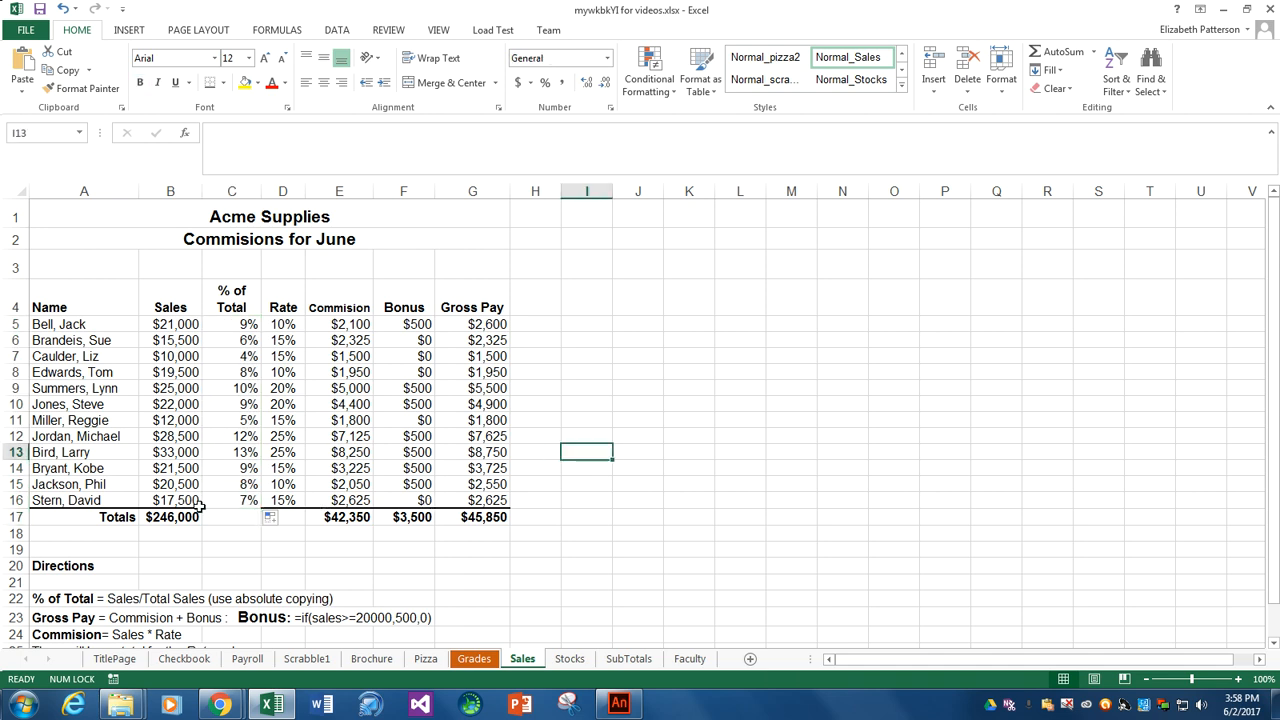
pyautogui.moveTo(228, 500)
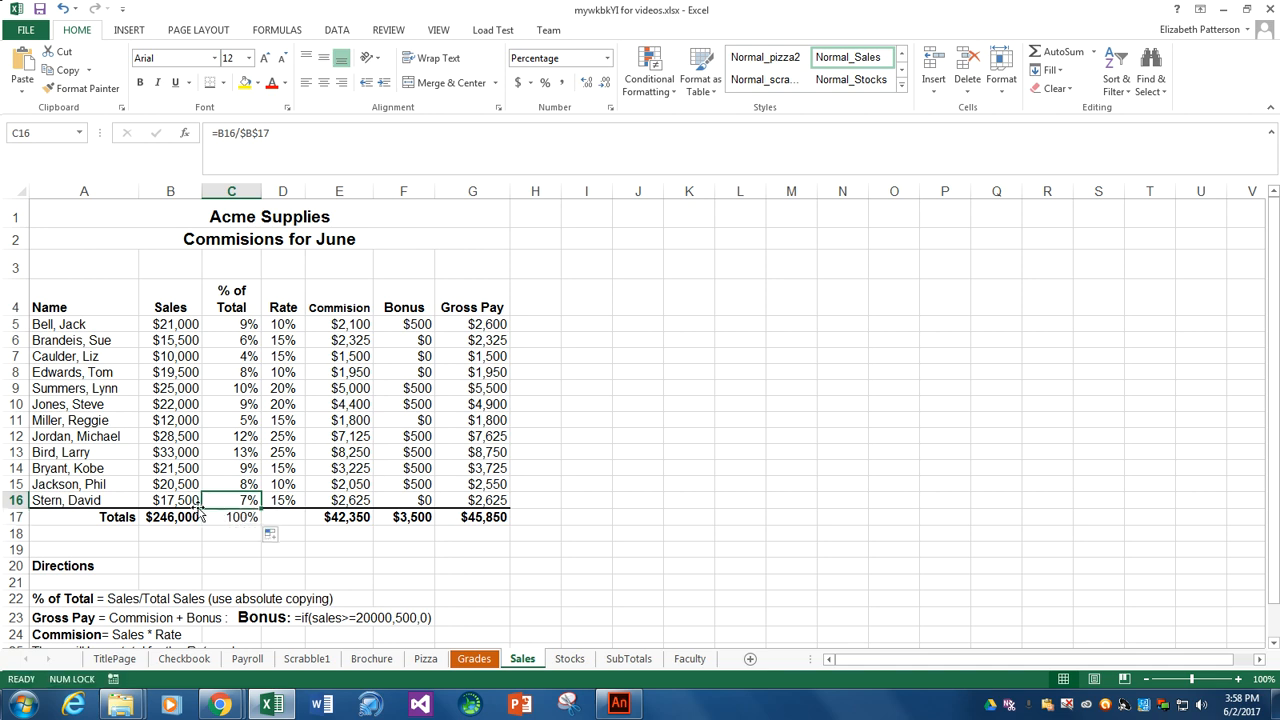
# Step: Copy only the formatting from Stern's Rate cell D16 onto C16, keeping his percentage
pyautogui.click(284, 500)
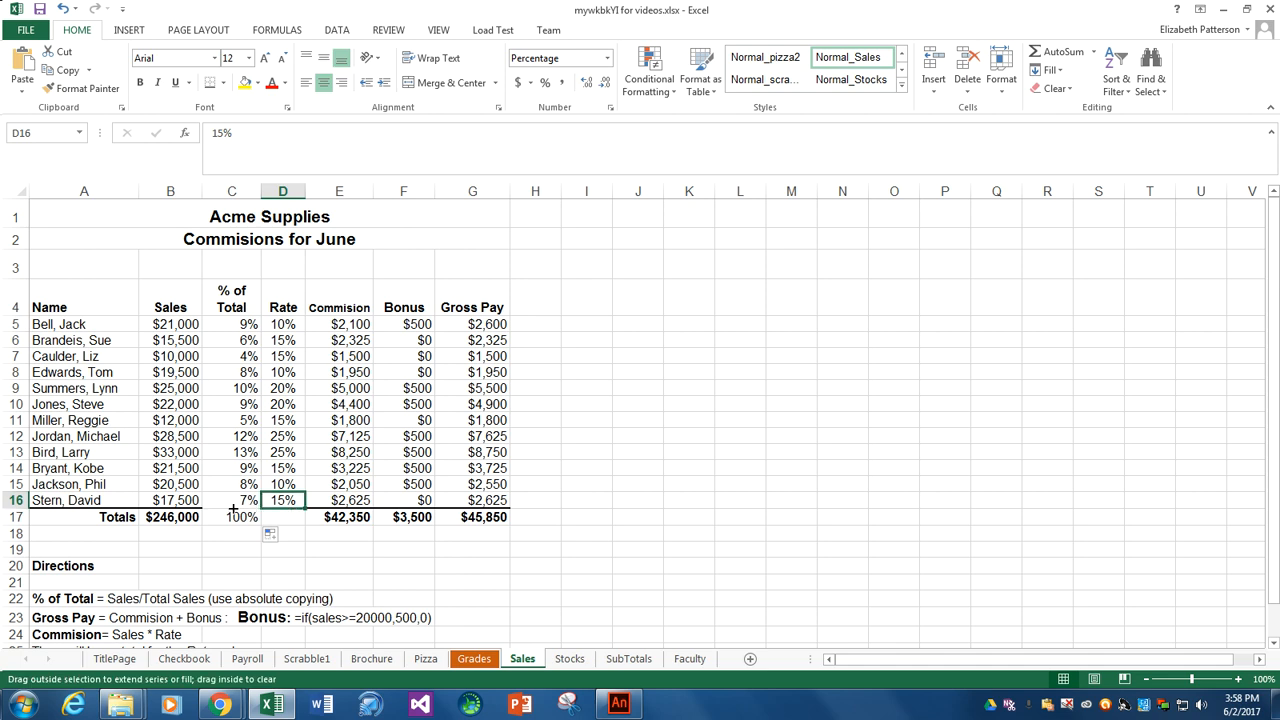
pyautogui.click(320, 516)
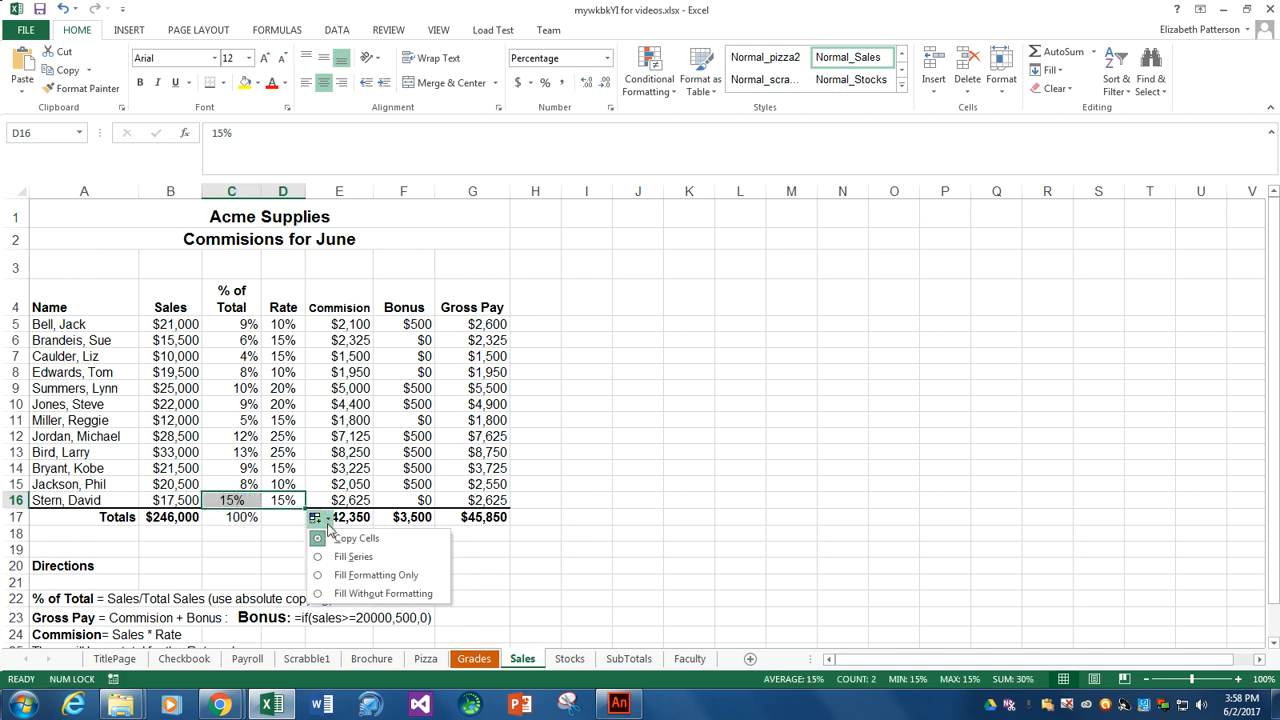
pyautogui.moveTo(376, 574)
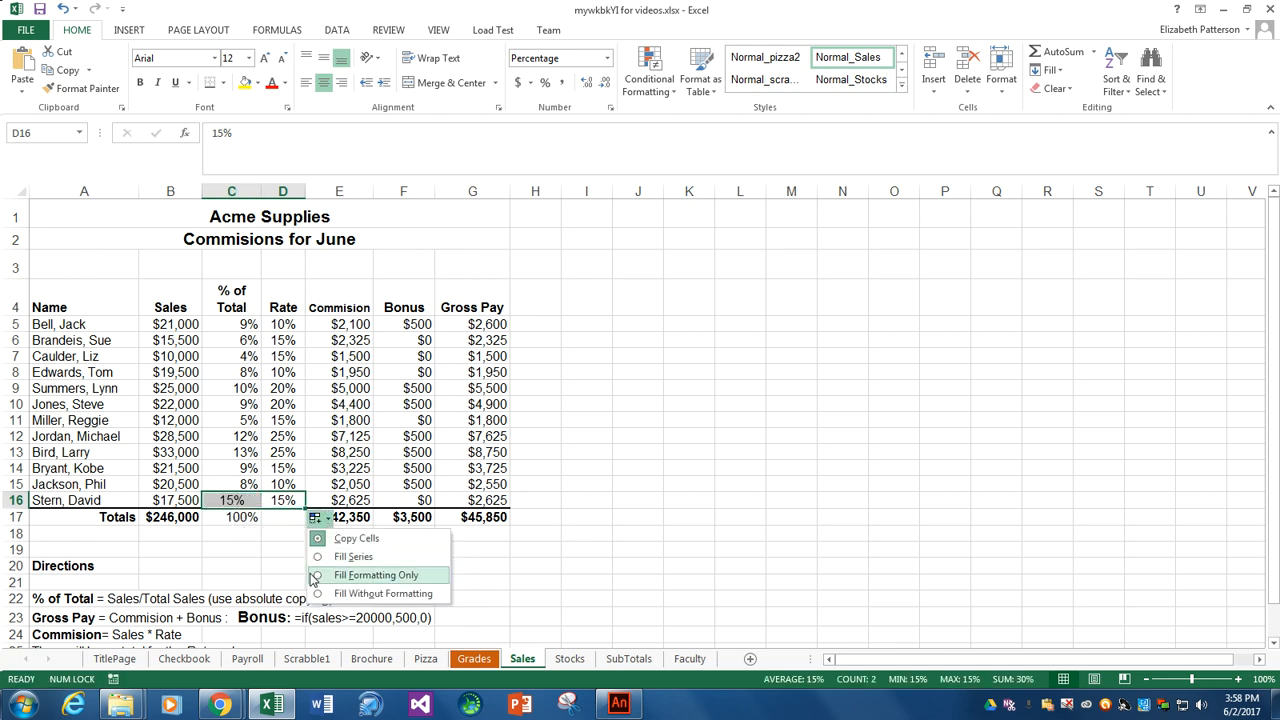
pyautogui.click(376, 574)
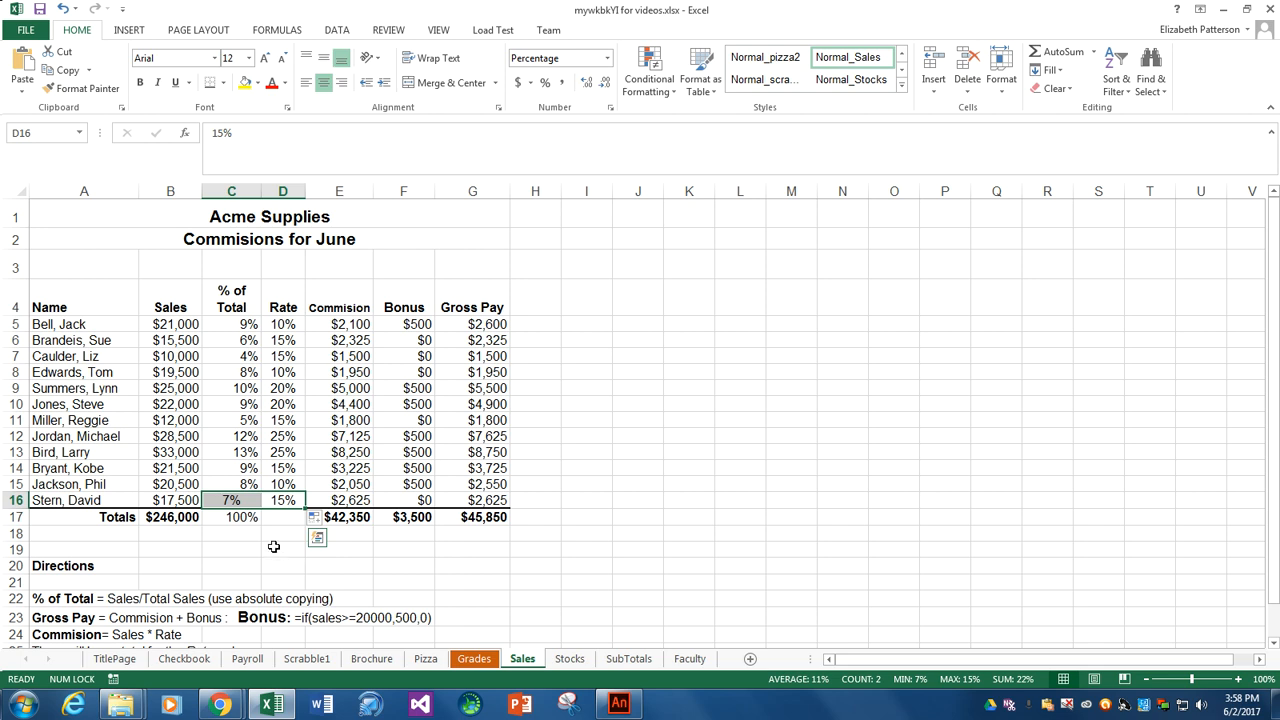
pyautogui.click(232, 500)
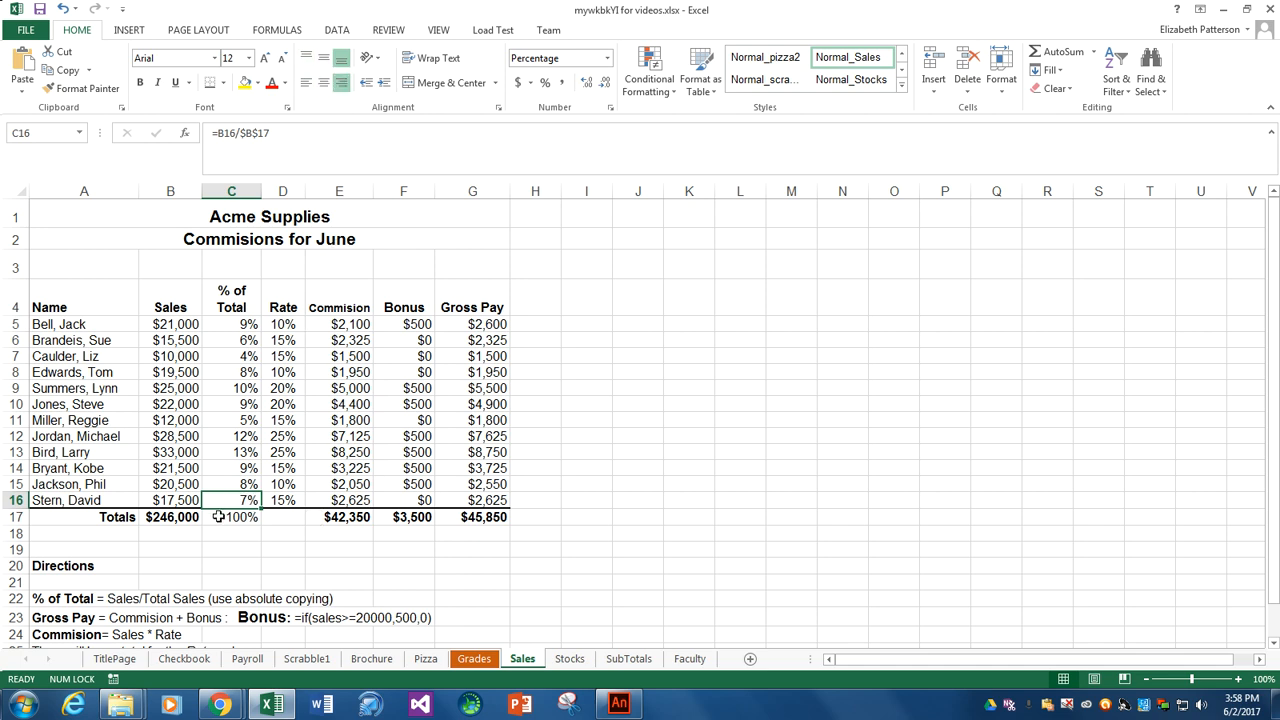
pyautogui.click(232, 516)
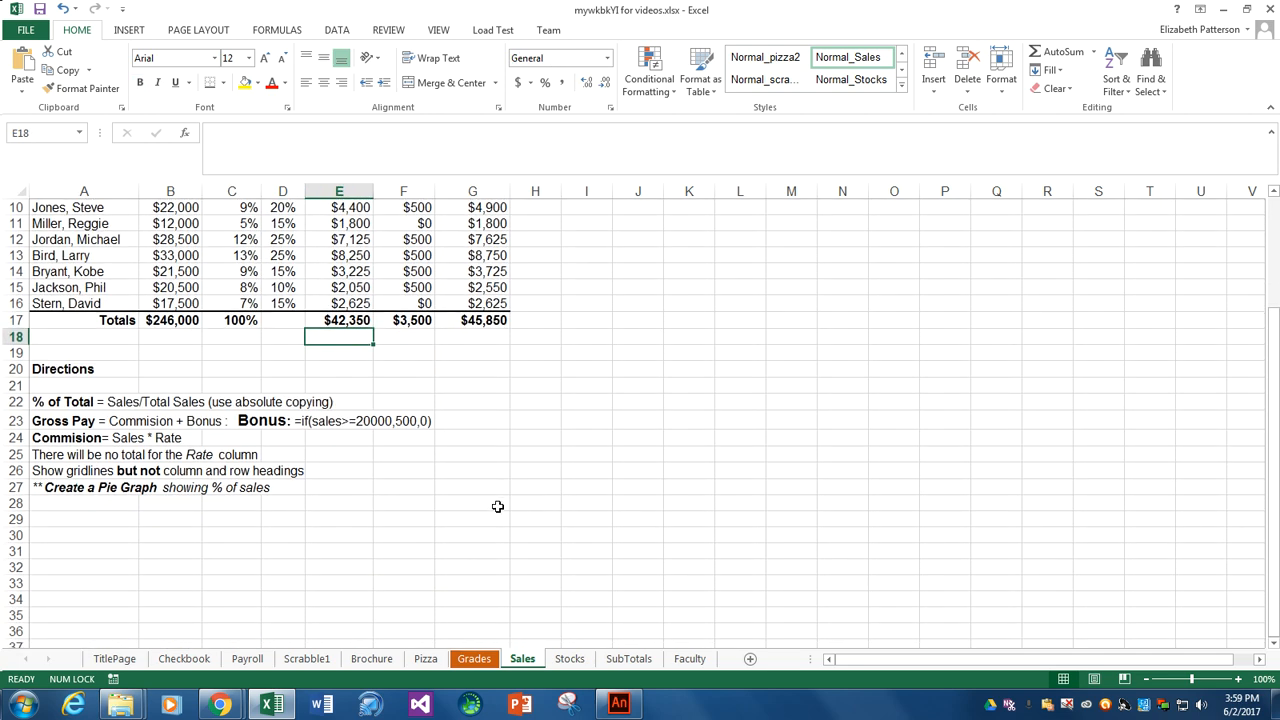
pyautogui.moveTo(184, 504)
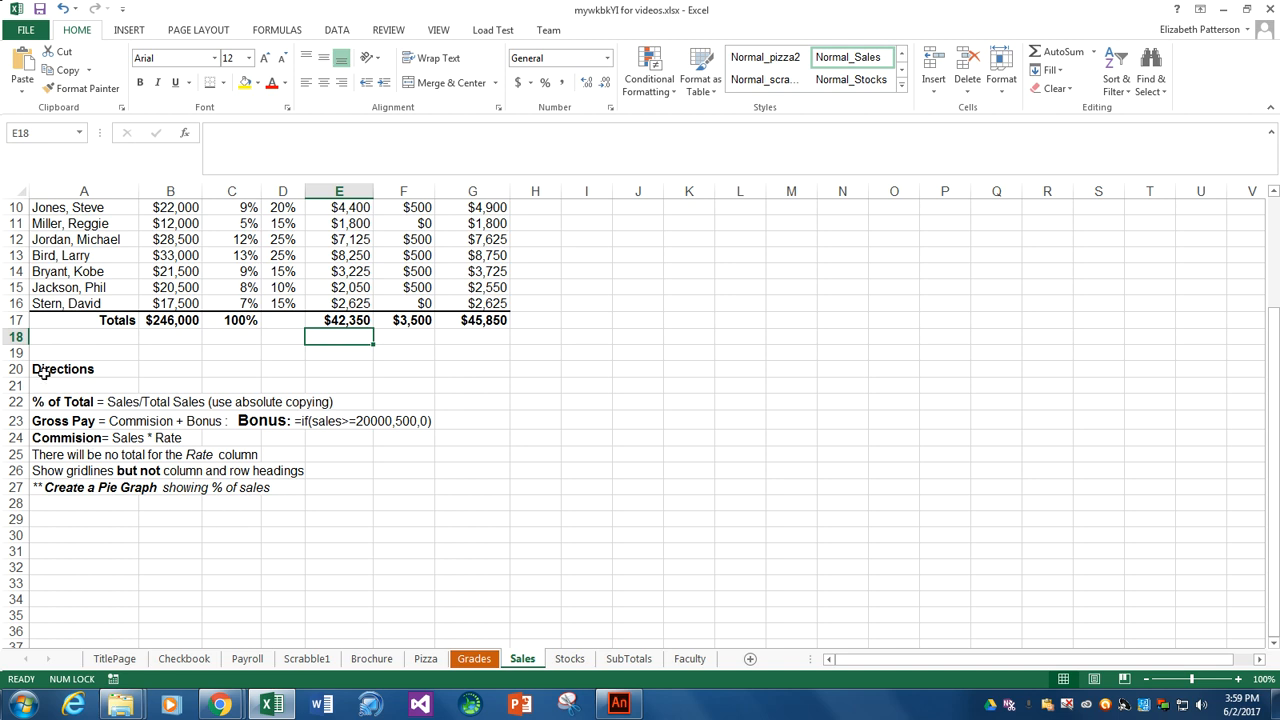
# Step: Clear all contents and formatting from the directions notes in A19:G30
pyautogui.click(84, 352)
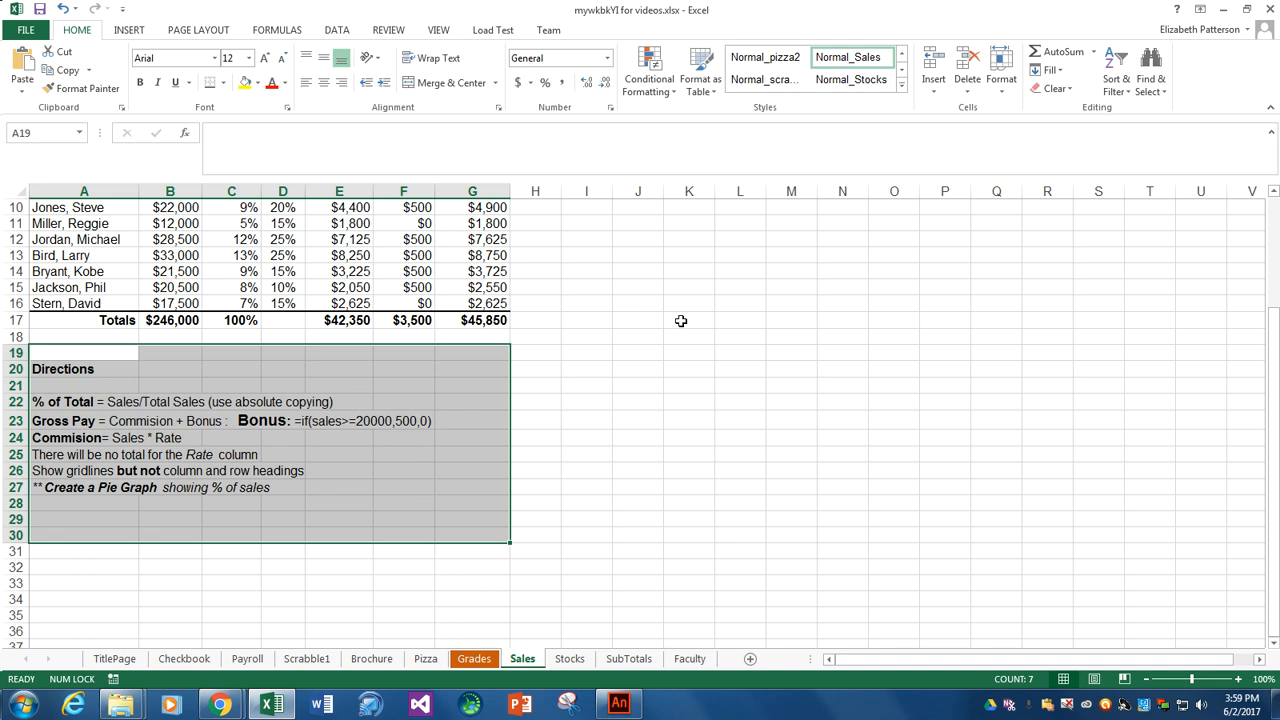
pyautogui.moveTo(1052, 88)
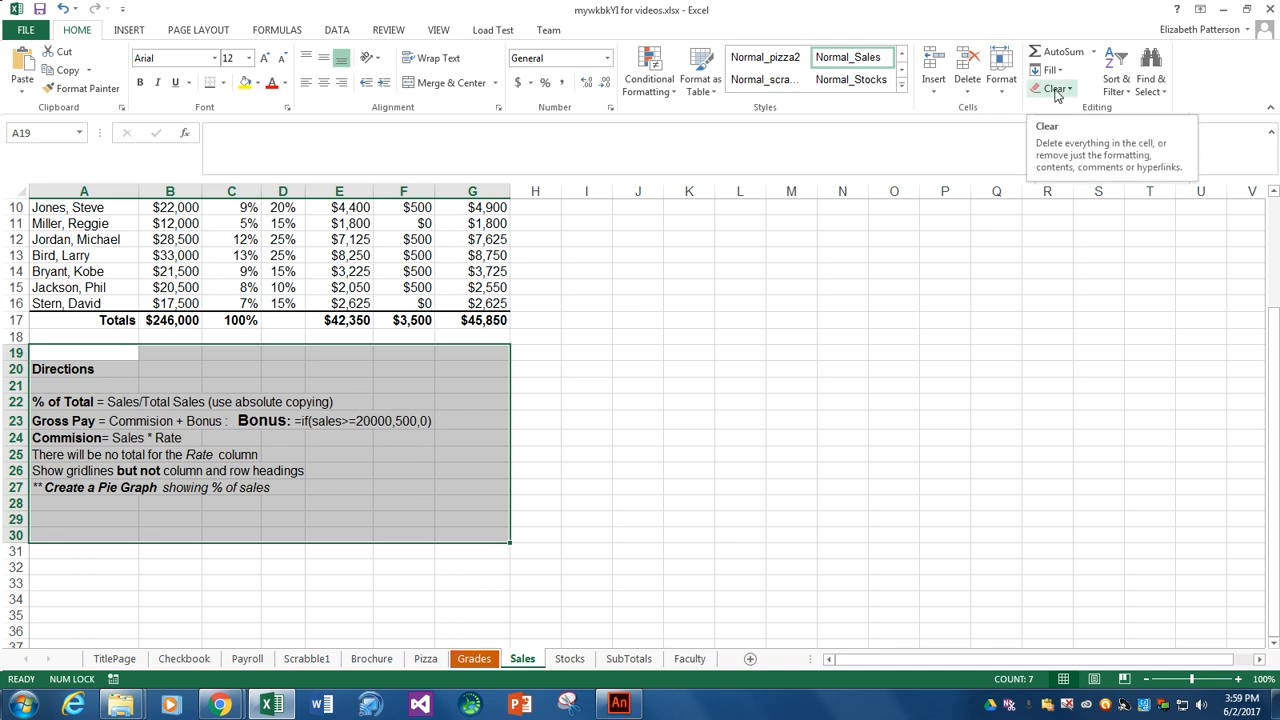
pyautogui.click(1052, 88)
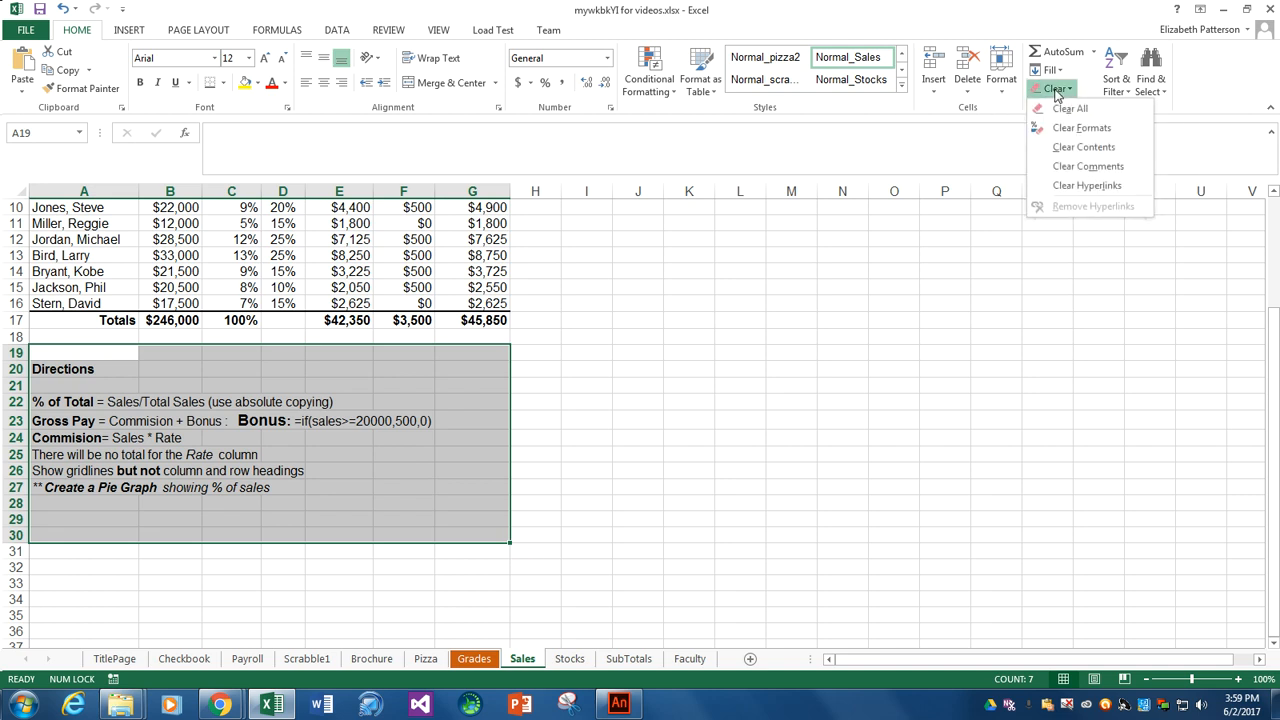
pyautogui.moveTo(1070, 108)
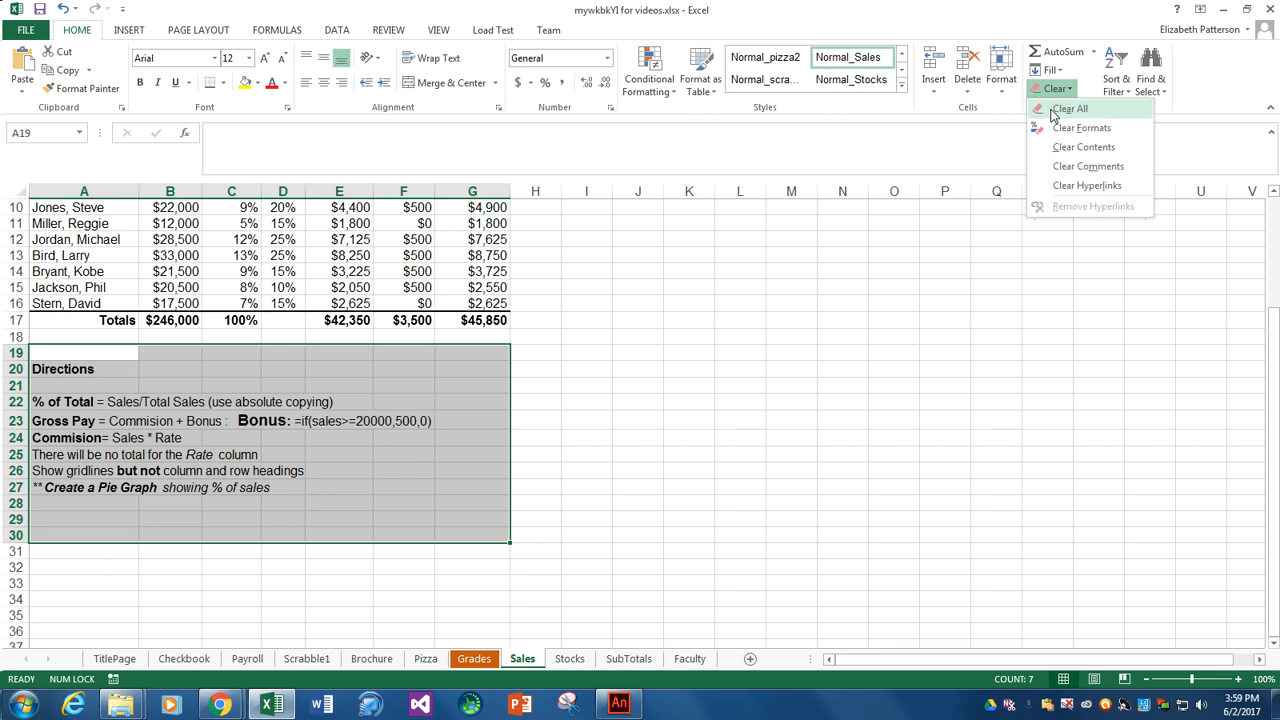
pyautogui.click(1068, 108)
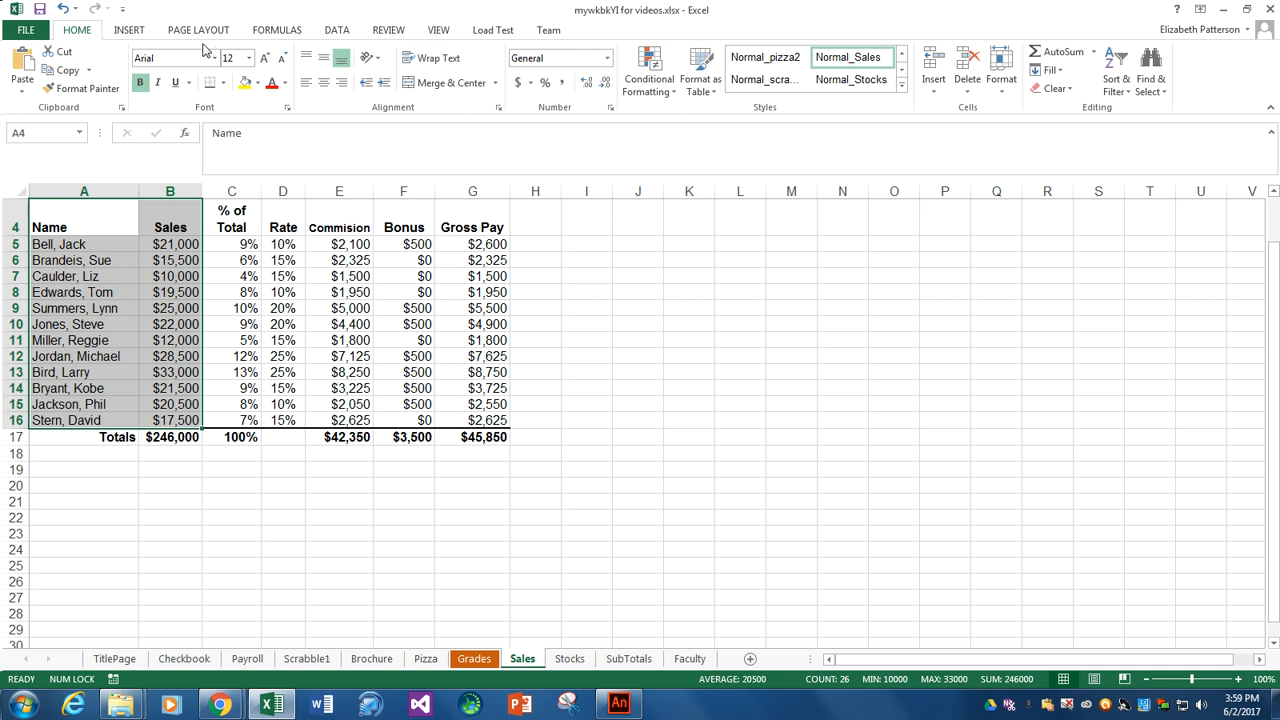
# Step: Insert a recommended pie chart of salespeople's sales titled Percent of Sales below the table
pyautogui.click(128, 30)
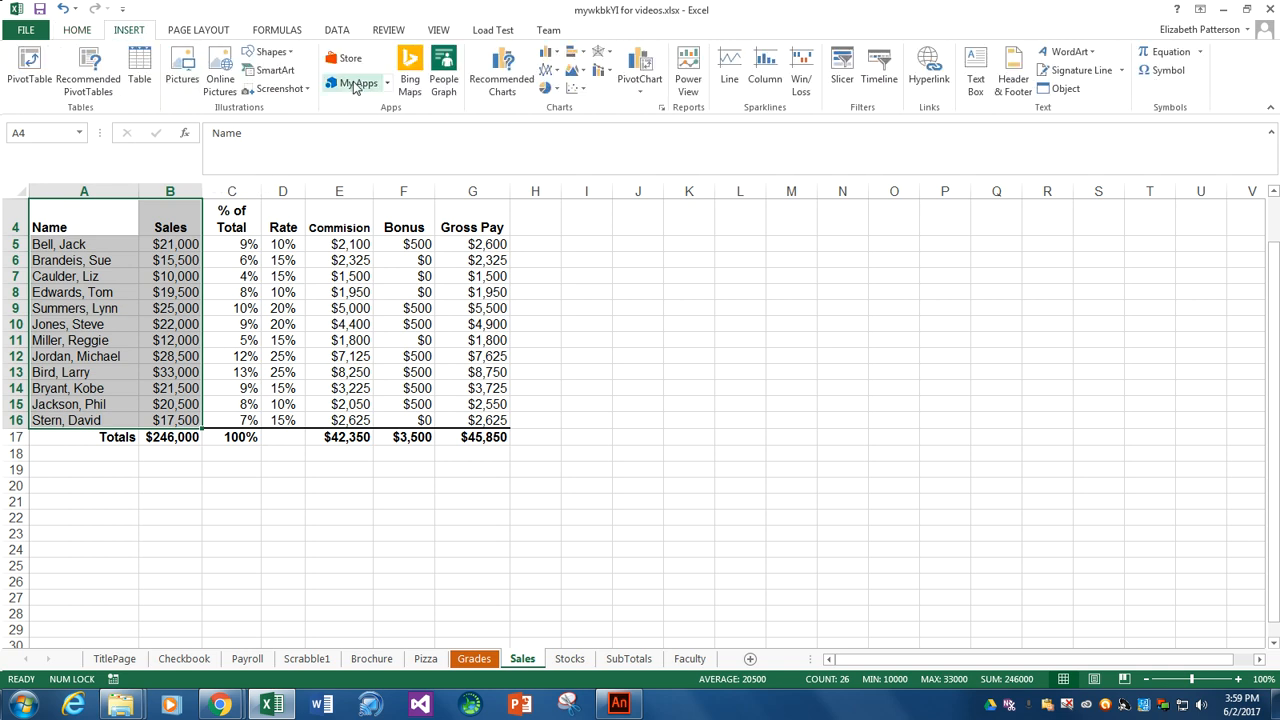
pyautogui.moveTo(500, 70)
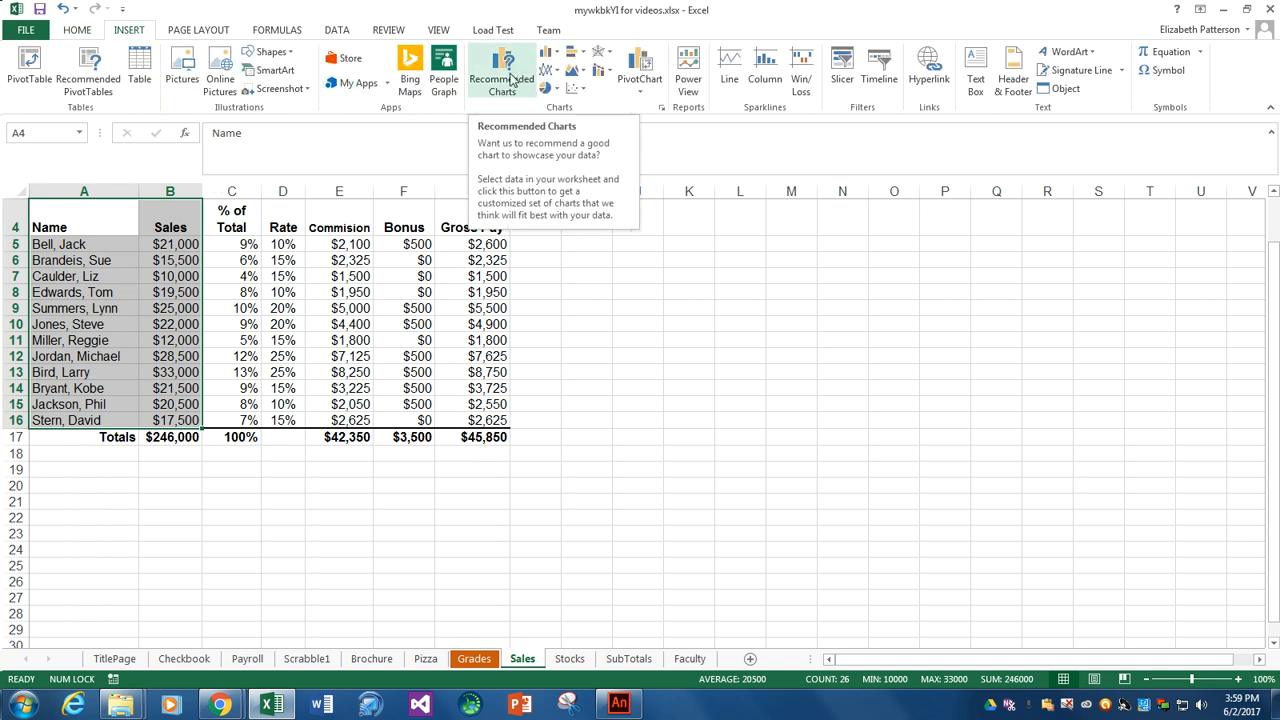
pyautogui.click(548, 88)
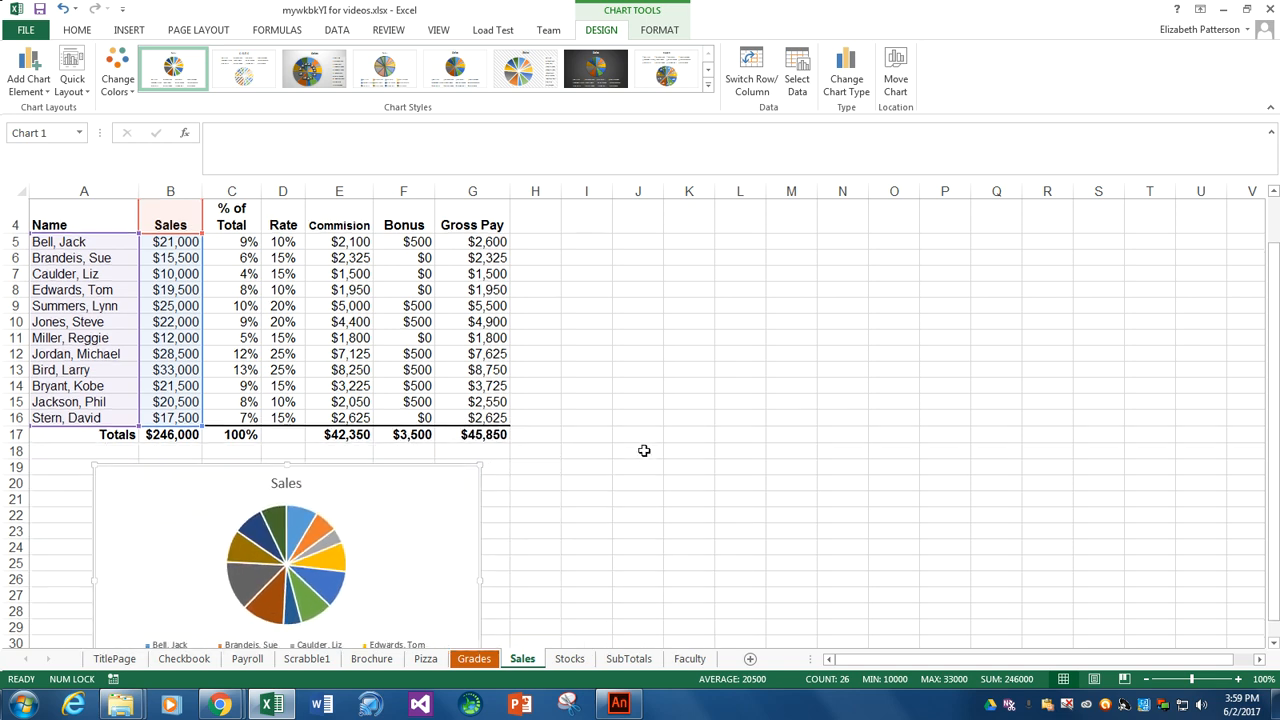
pyautogui.scroll(-3)
pyautogui.write('Percent of ')
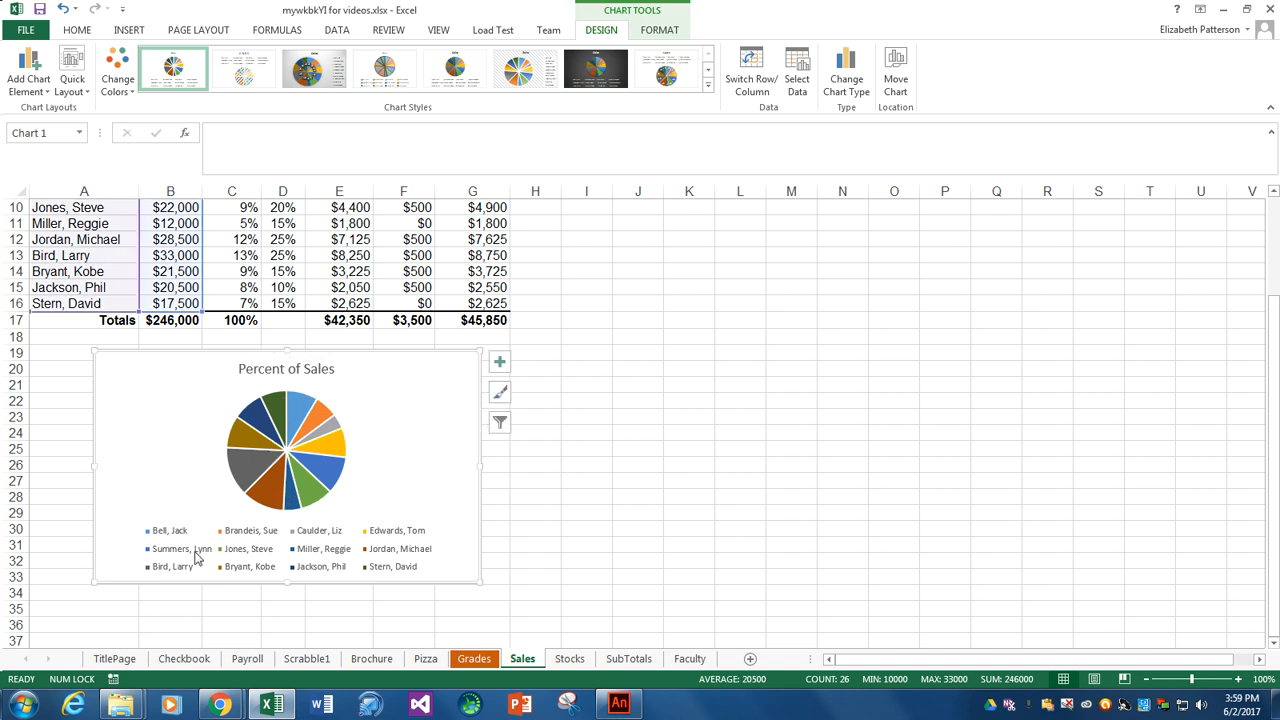
pyautogui.moveTo(412, 412)
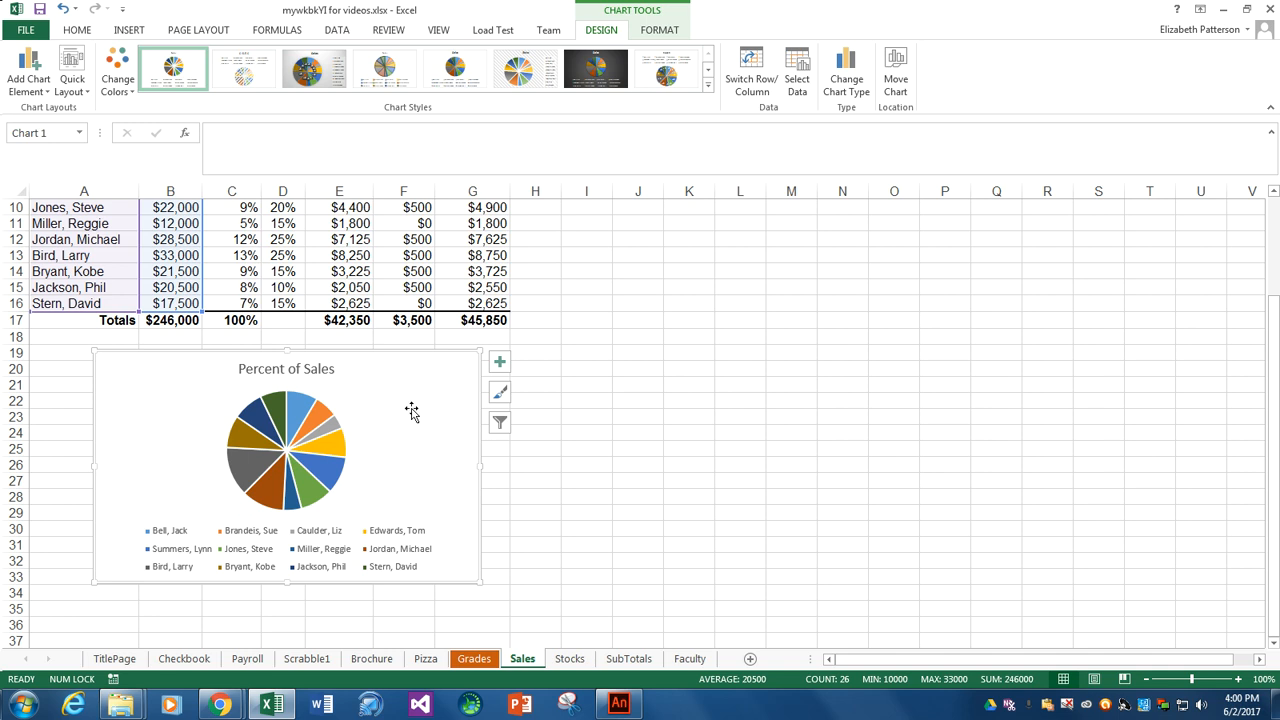
pyautogui.moveTo(360, 402)
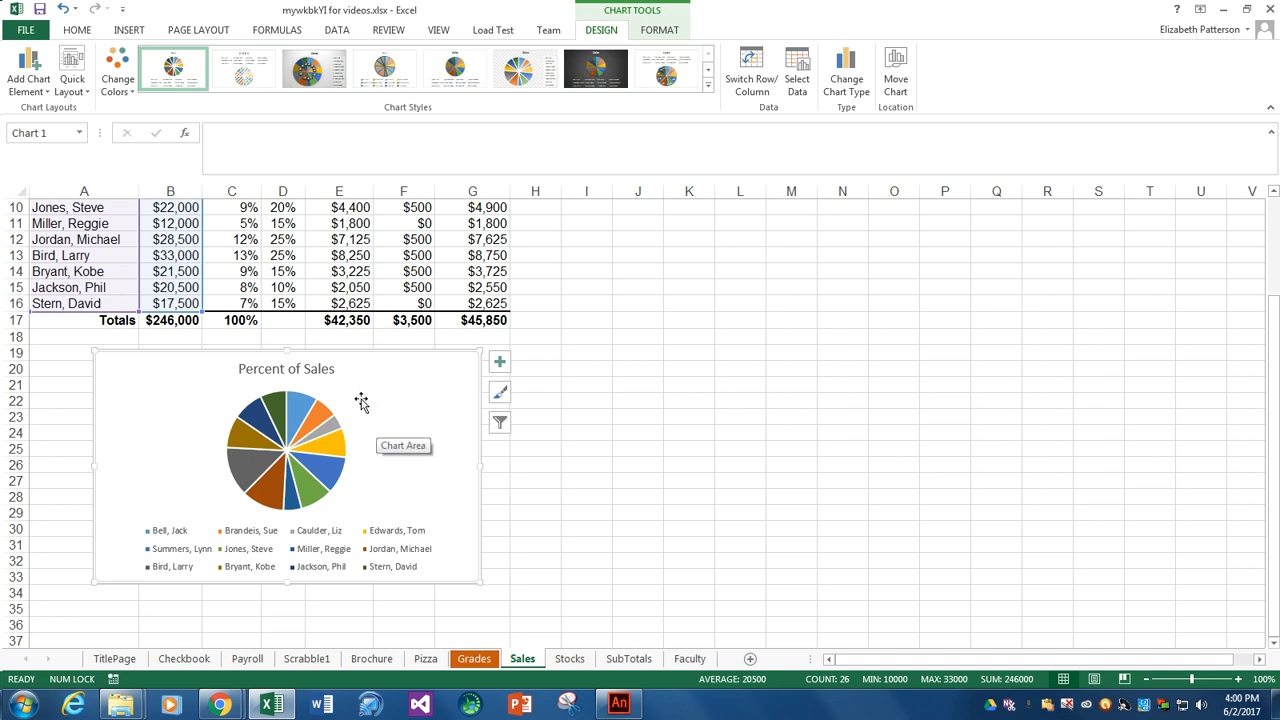
# Step: Apply the quick layout showing category name and percentage labels on each slice
pyautogui.click(72, 70)
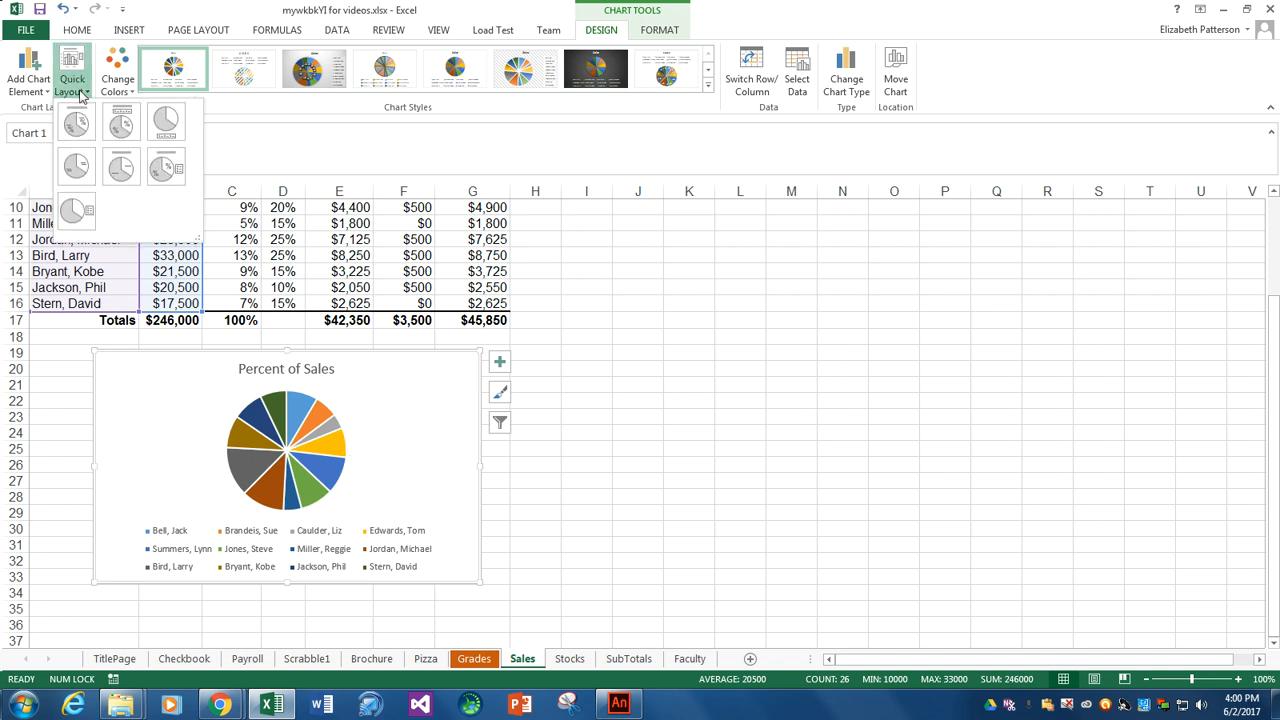
pyautogui.click(76, 120)
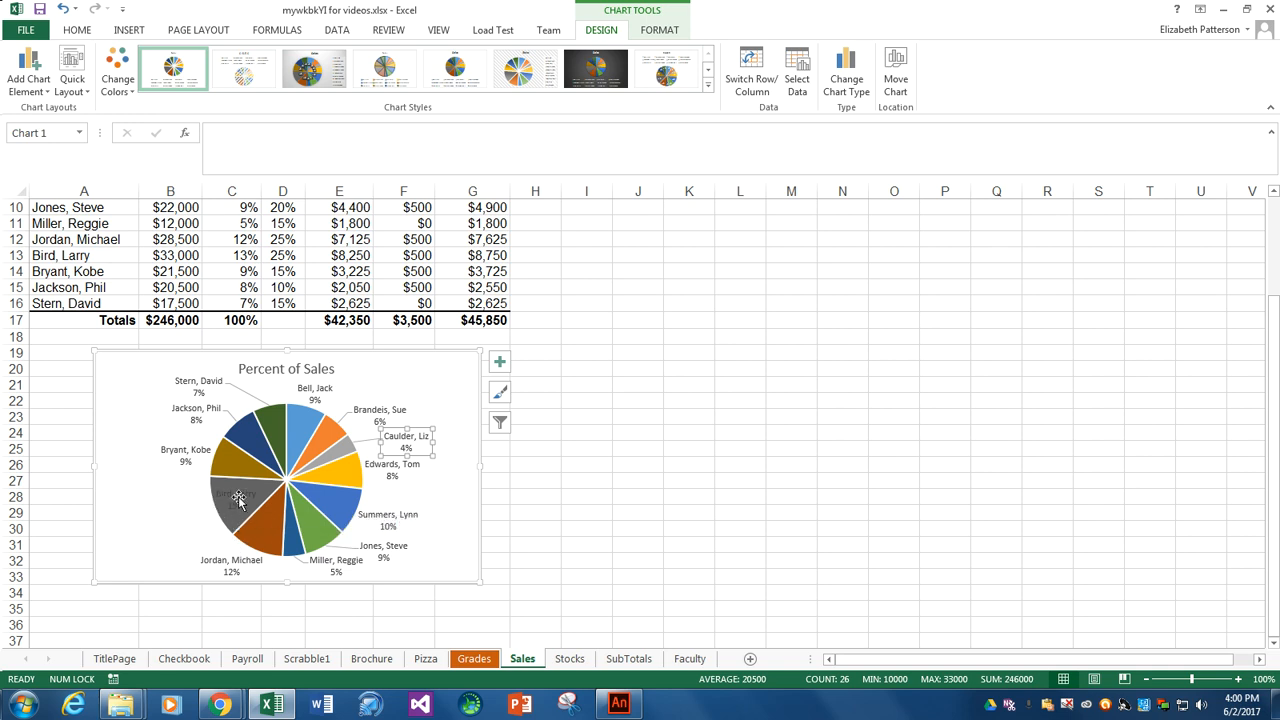
pyautogui.moveTo(236, 492)
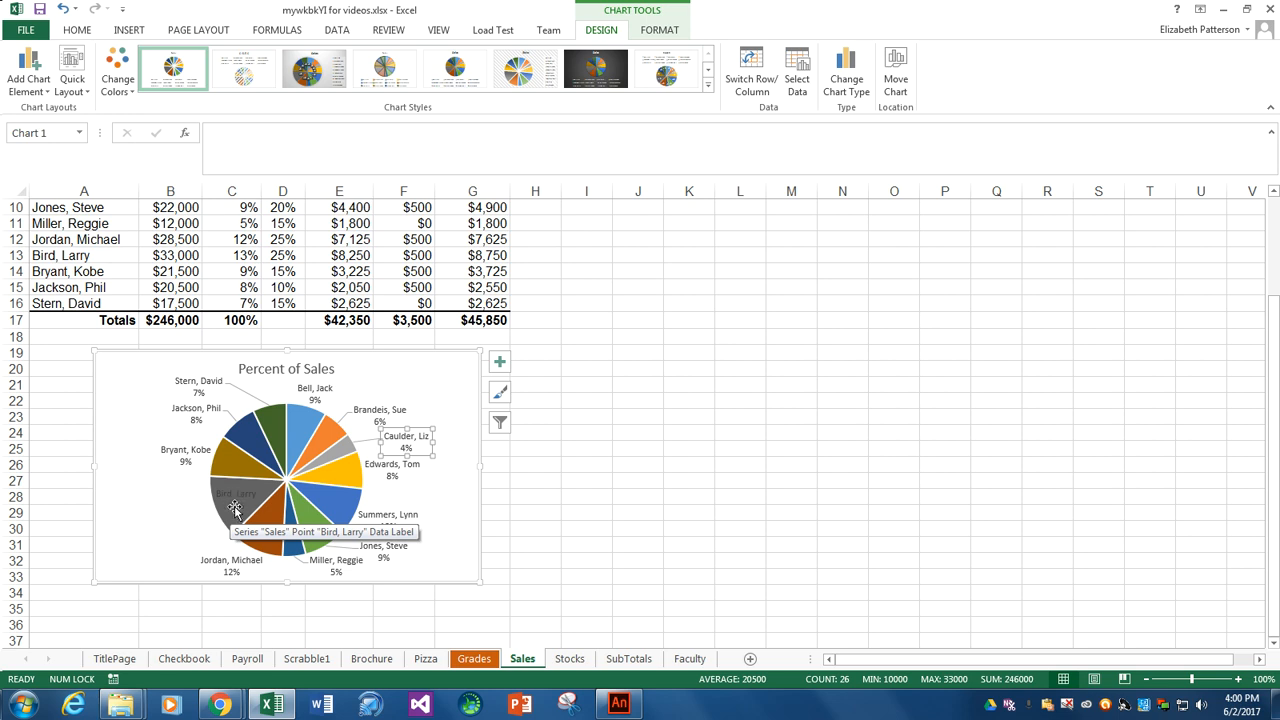
pyautogui.moveTo(184, 452)
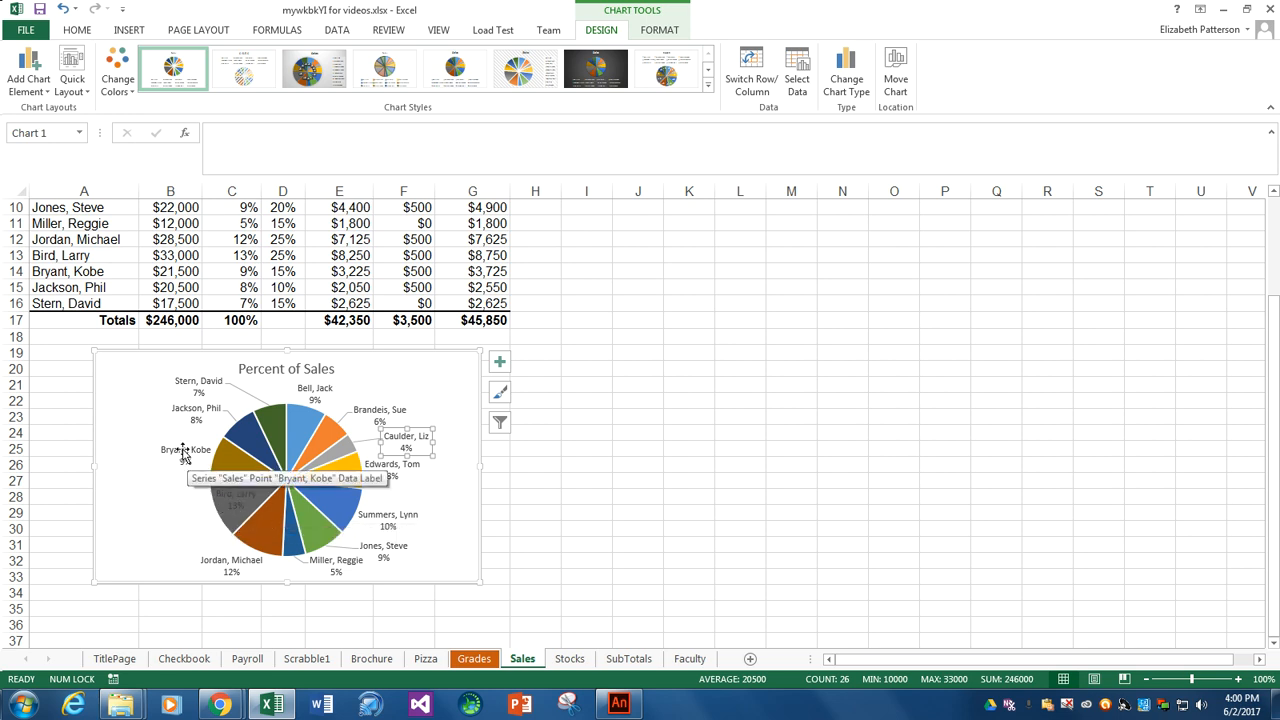
pyautogui.doubleClick(184, 450)
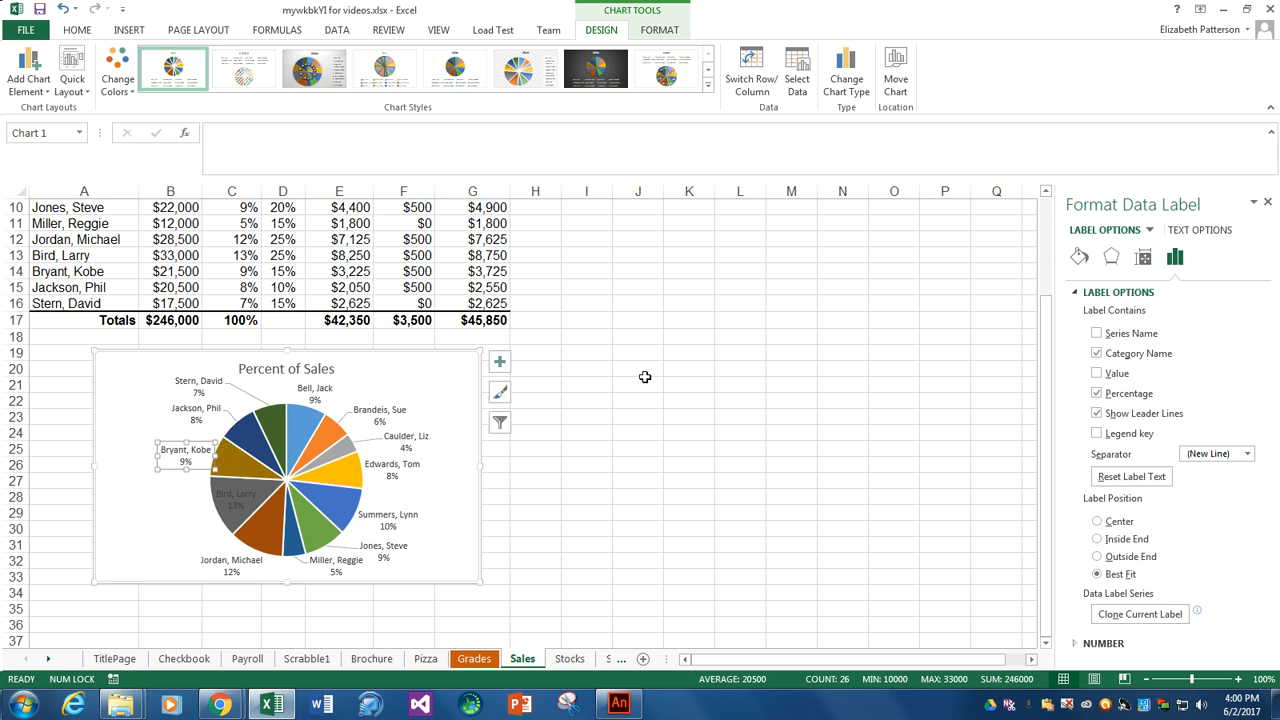
pyautogui.moveTo(1170, 194)
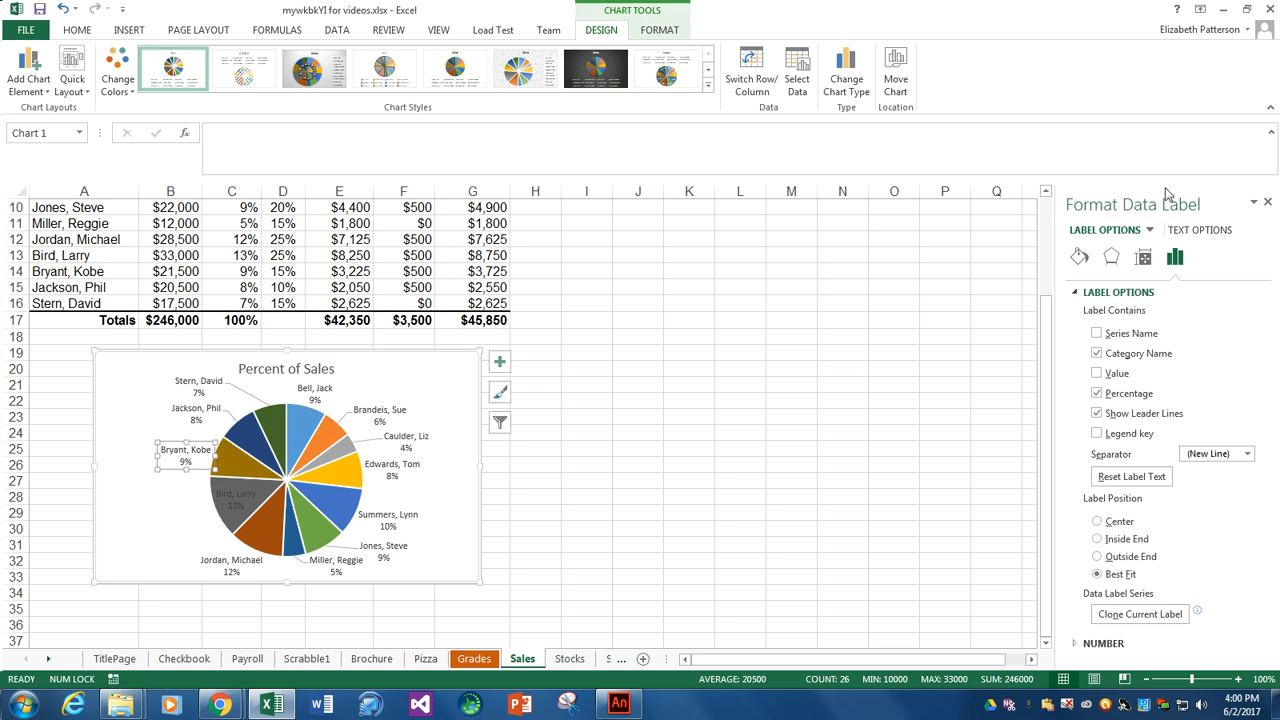
pyautogui.moveTo(1148, 456)
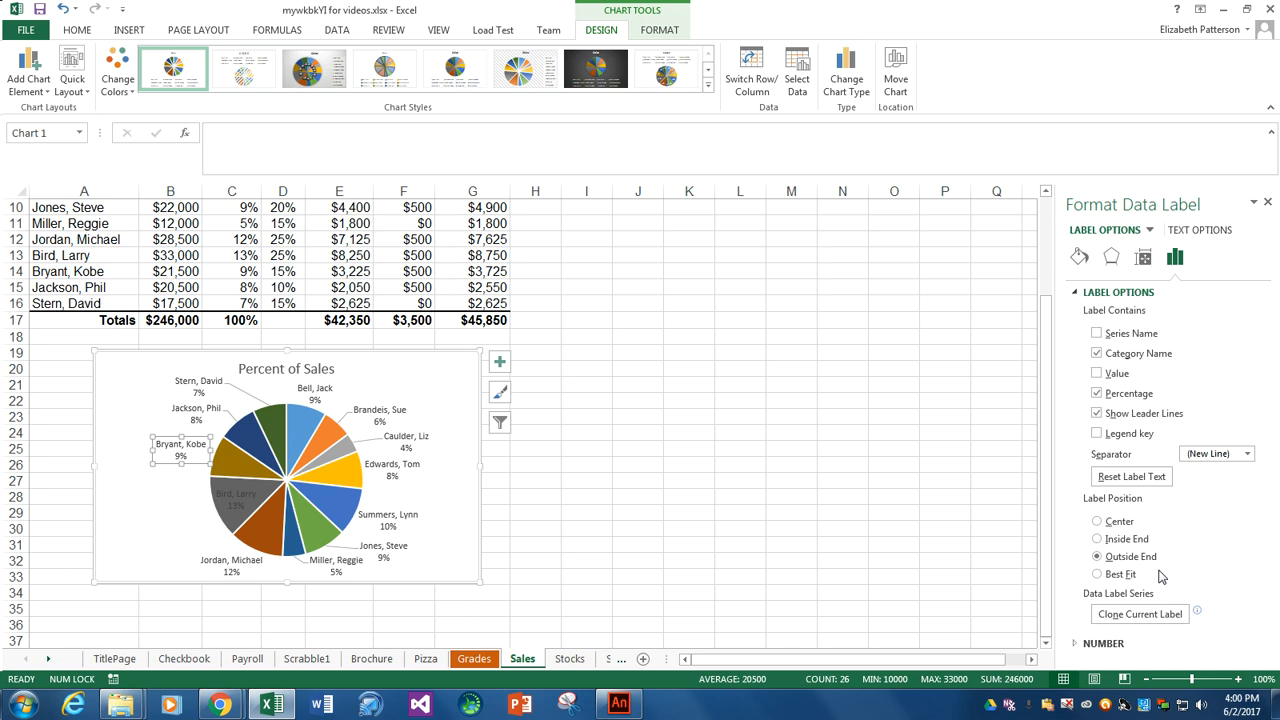
pyautogui.moveTo(968, 498)
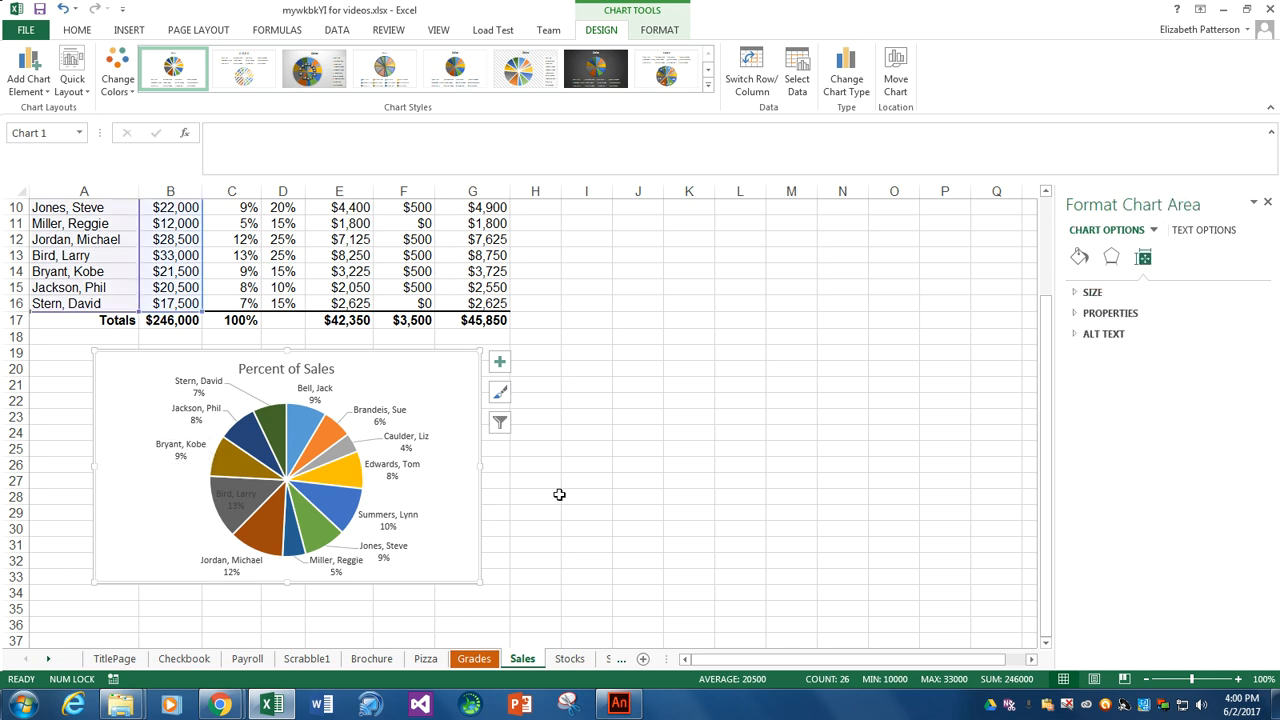
pyautogui.click(180, 444)
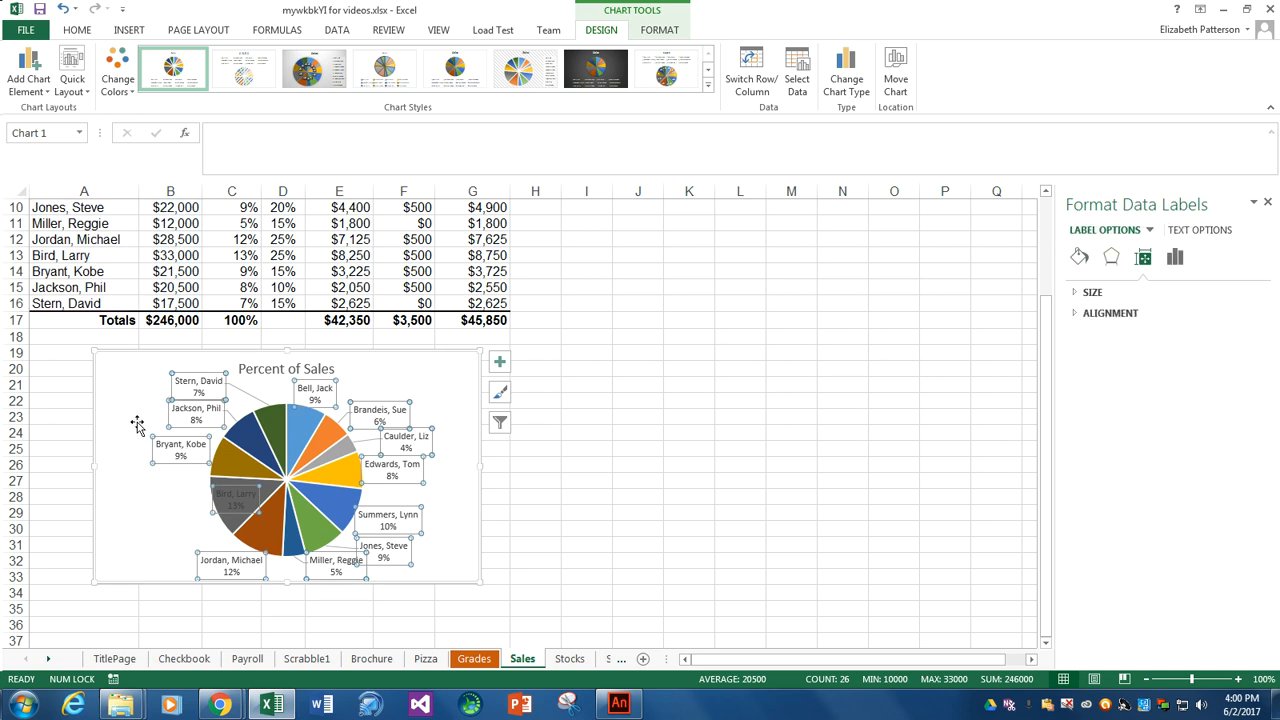
pyautogui.click(196, 412)
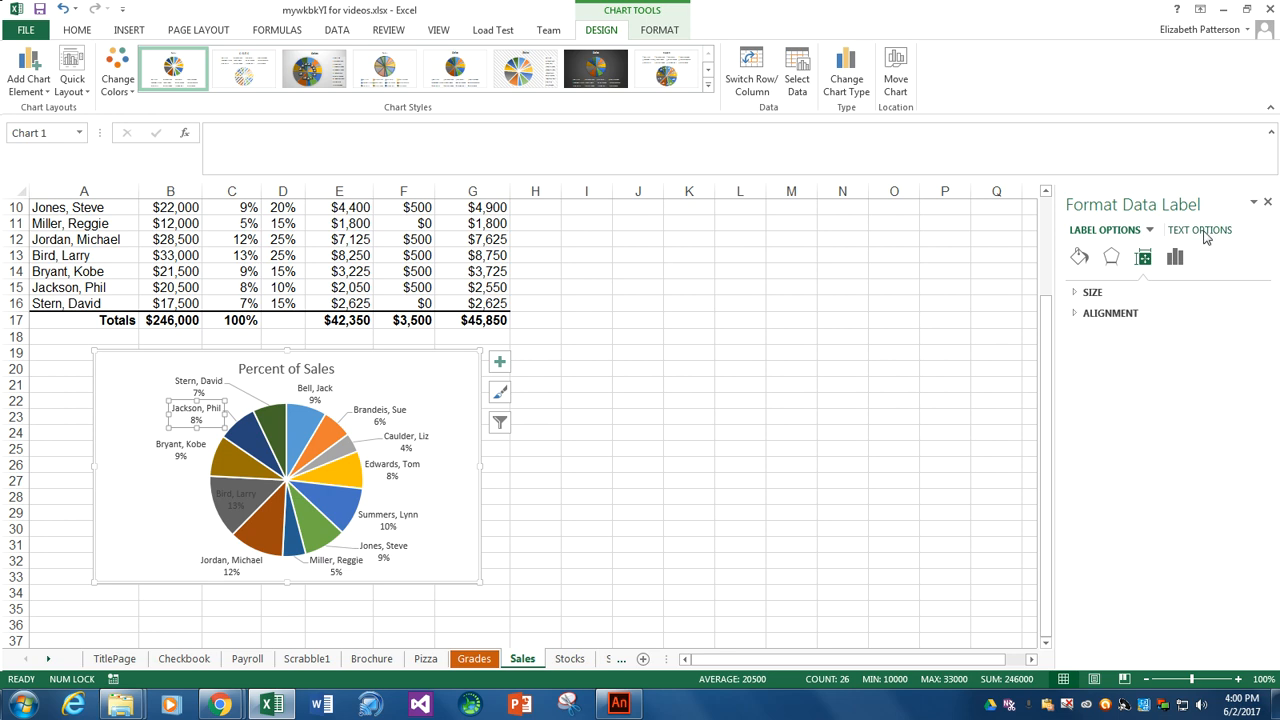
pyautogui.click(1200, 230)
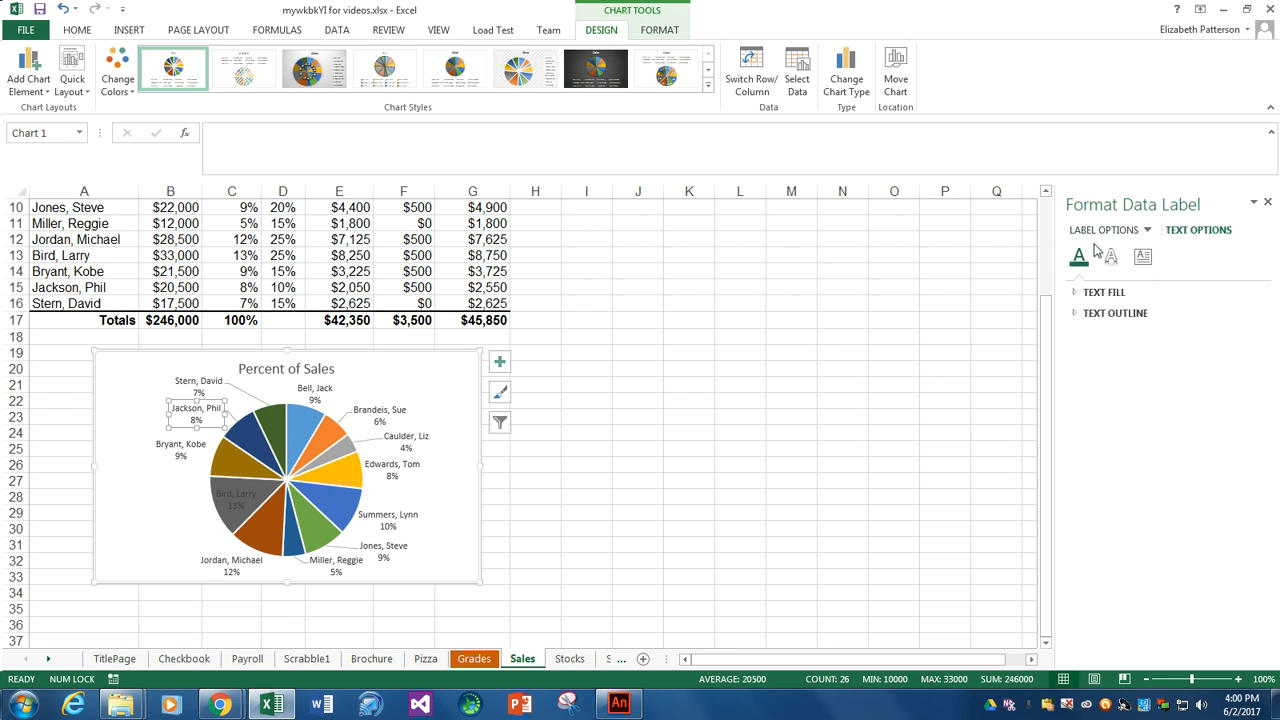
pyautogui.click(1174, 256)
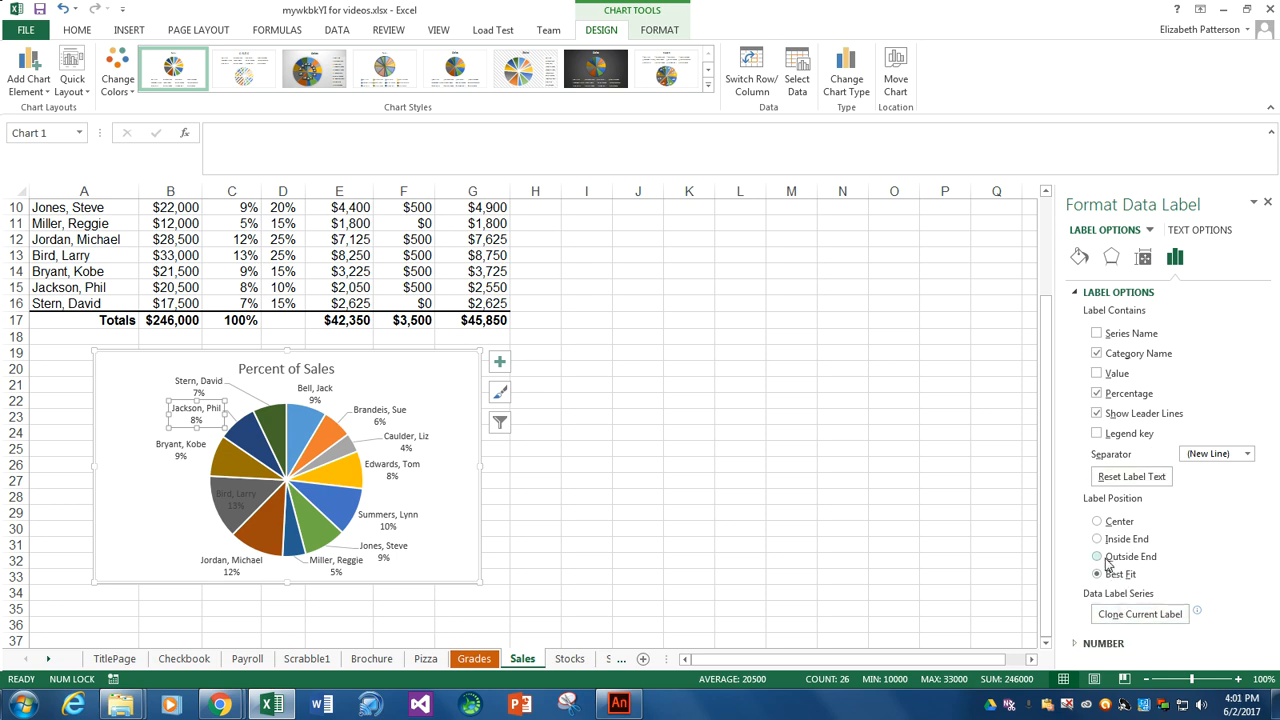
# Step: Try Outside End, Inside End and Best Fit for Jackson, Phil's label, leaving it automatic
pyautogui.click(1096, 556)
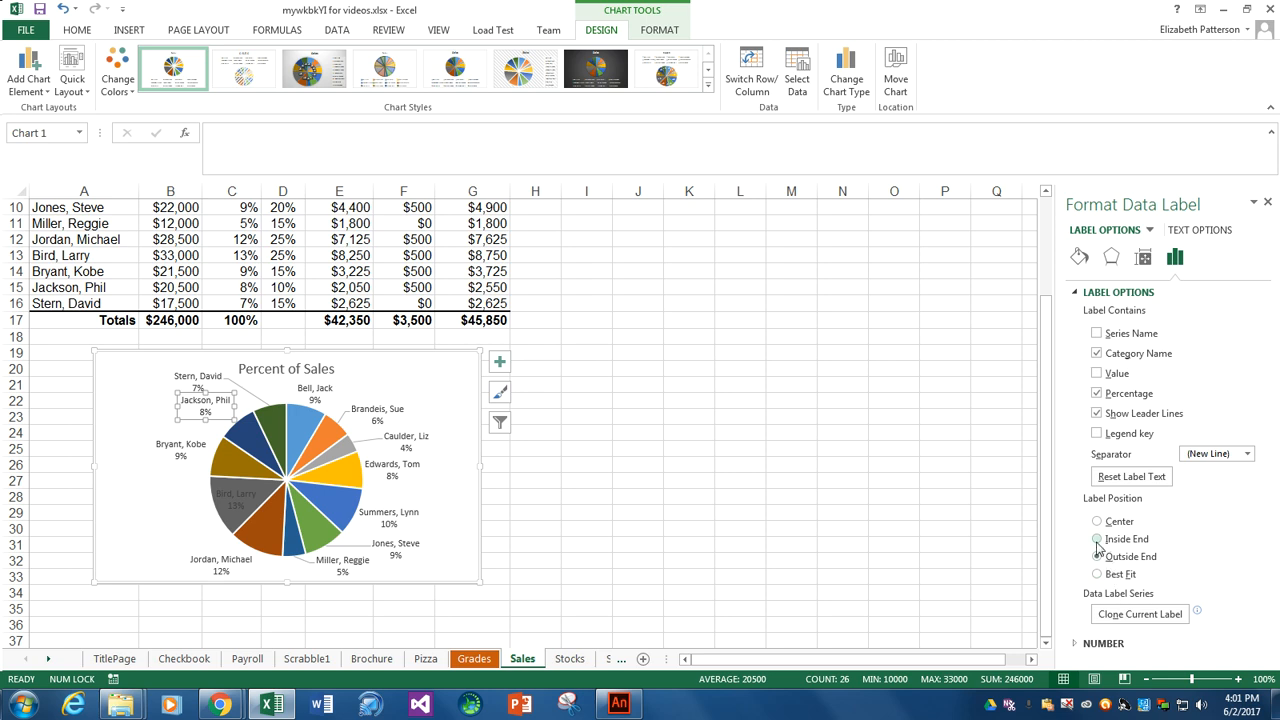
pyautogui.click(1096, 538)
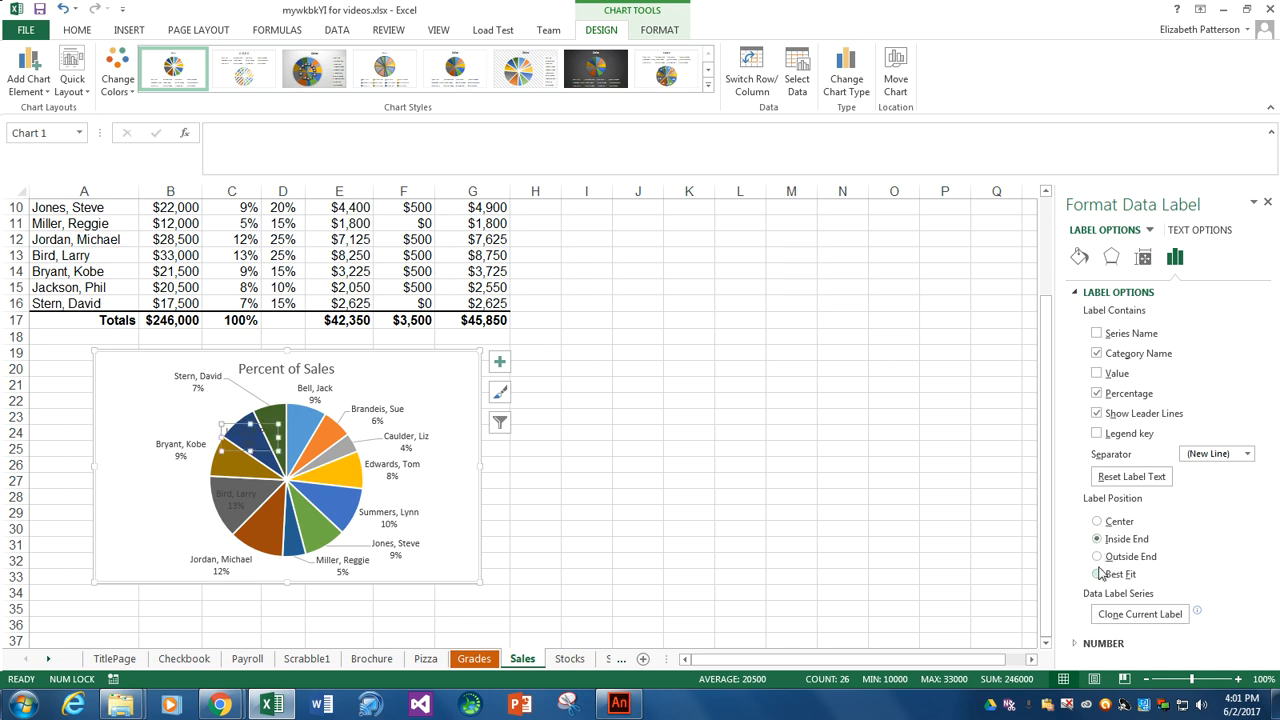
pyautogui.click(1096, 572)
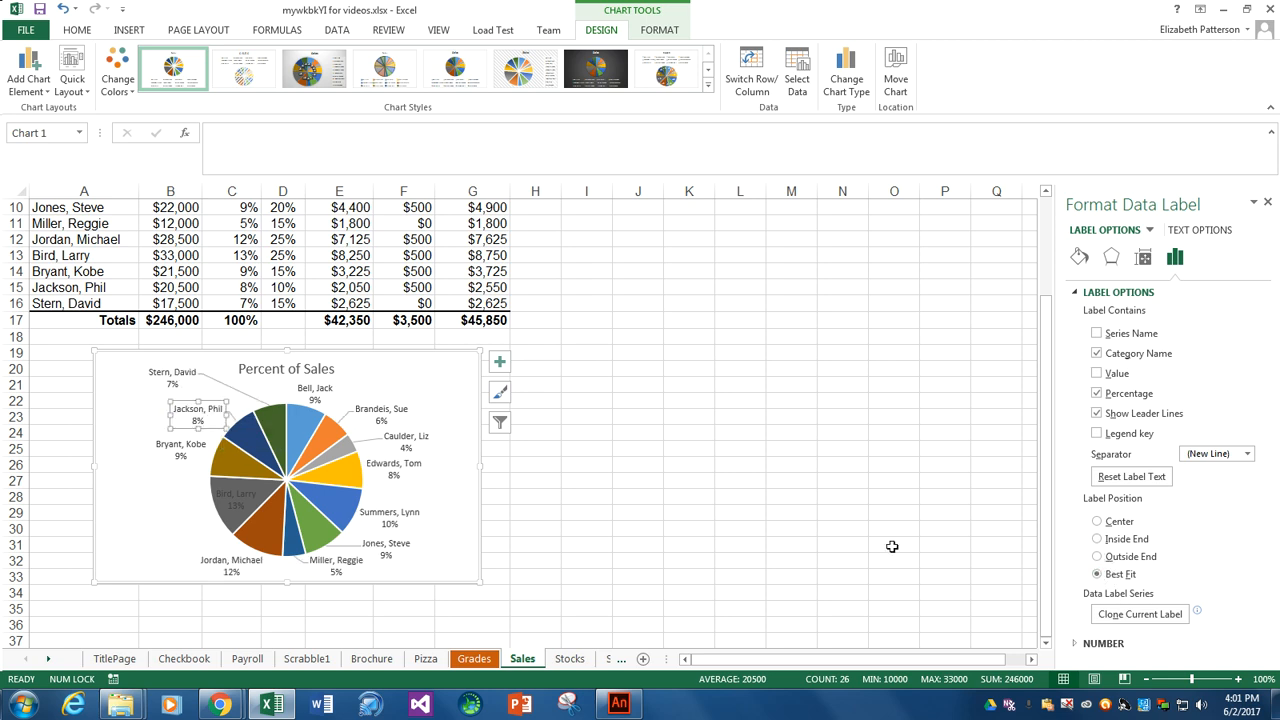
pyautogui.click(236, 496)
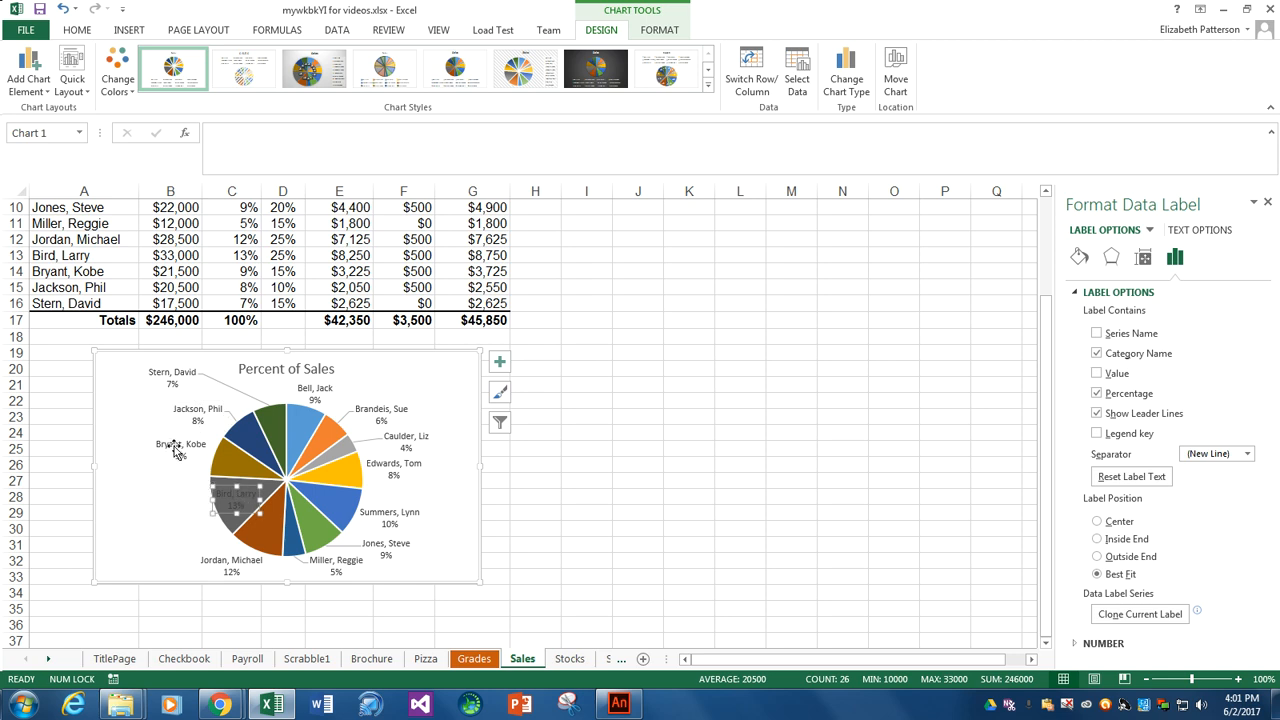
pyautogui.click(400, 500)
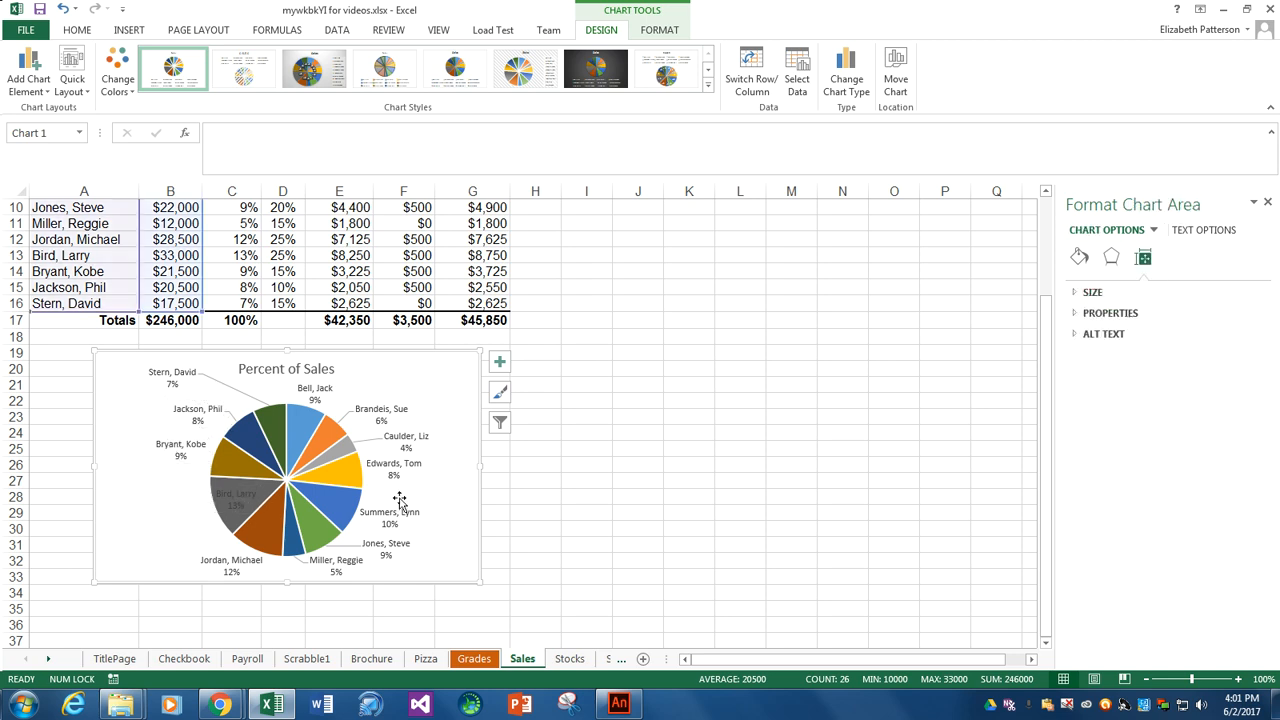
# Step: Set every slice's data label position to Outside End
pyautogui.click(388, 516)
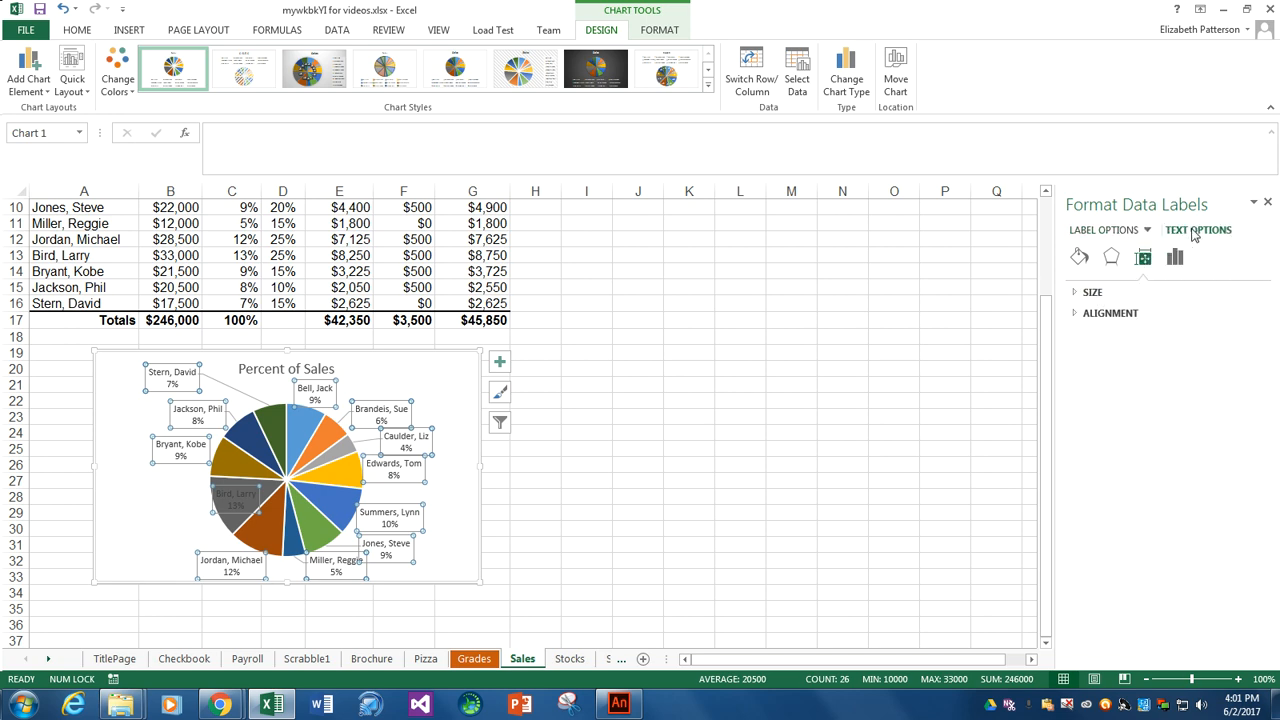
pyautogui.click(1104, 228)
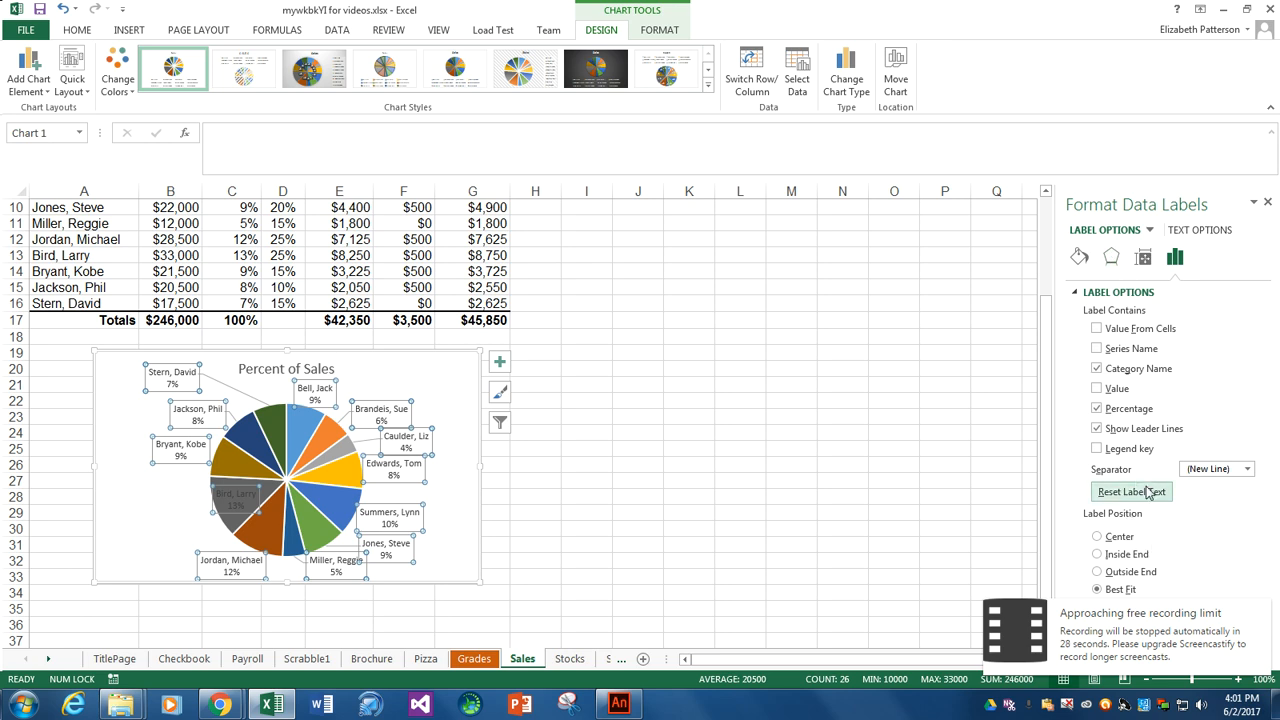
pyautogui.click(1096, 572)
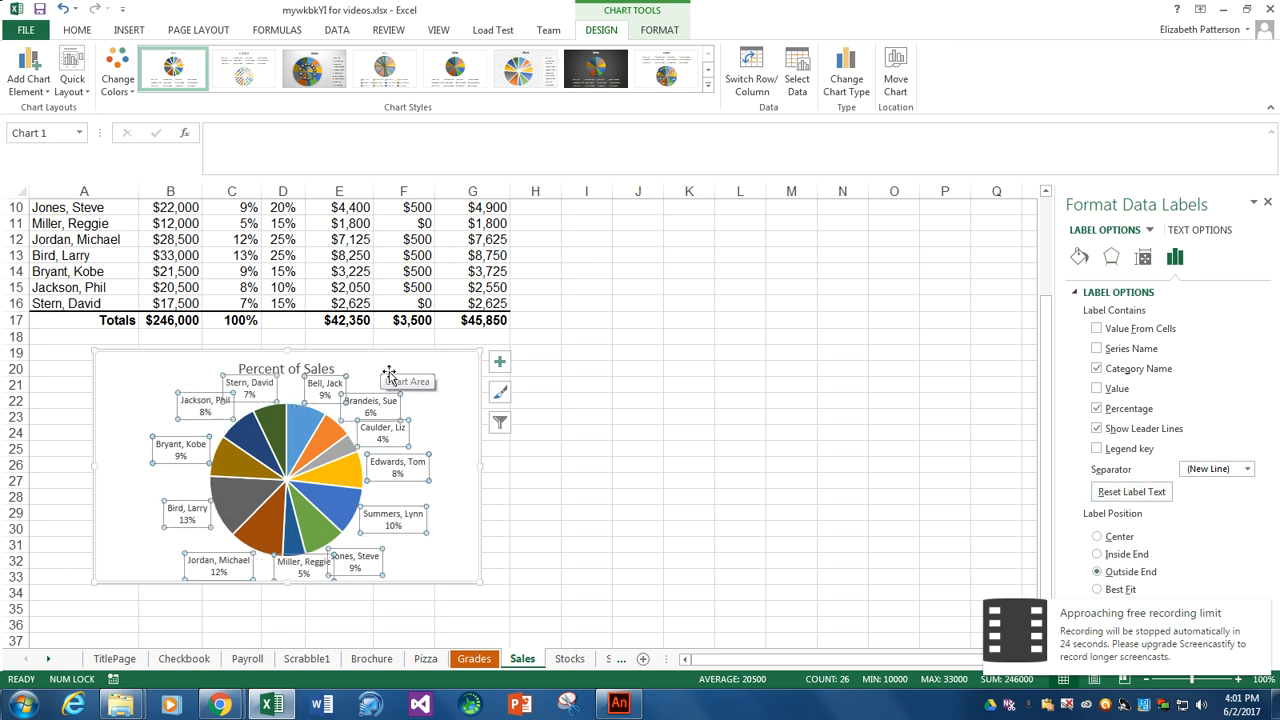
pyautogui.click(368, 490)
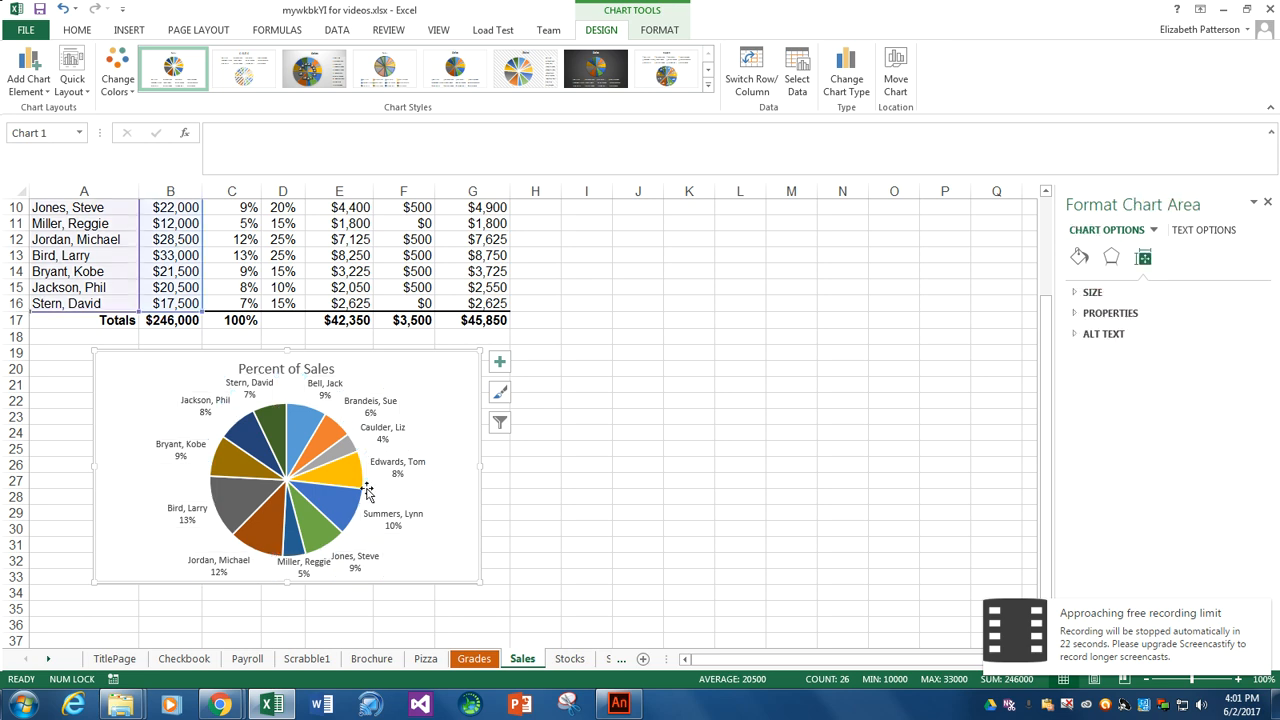
pyautogui.moveTo(296, 412)
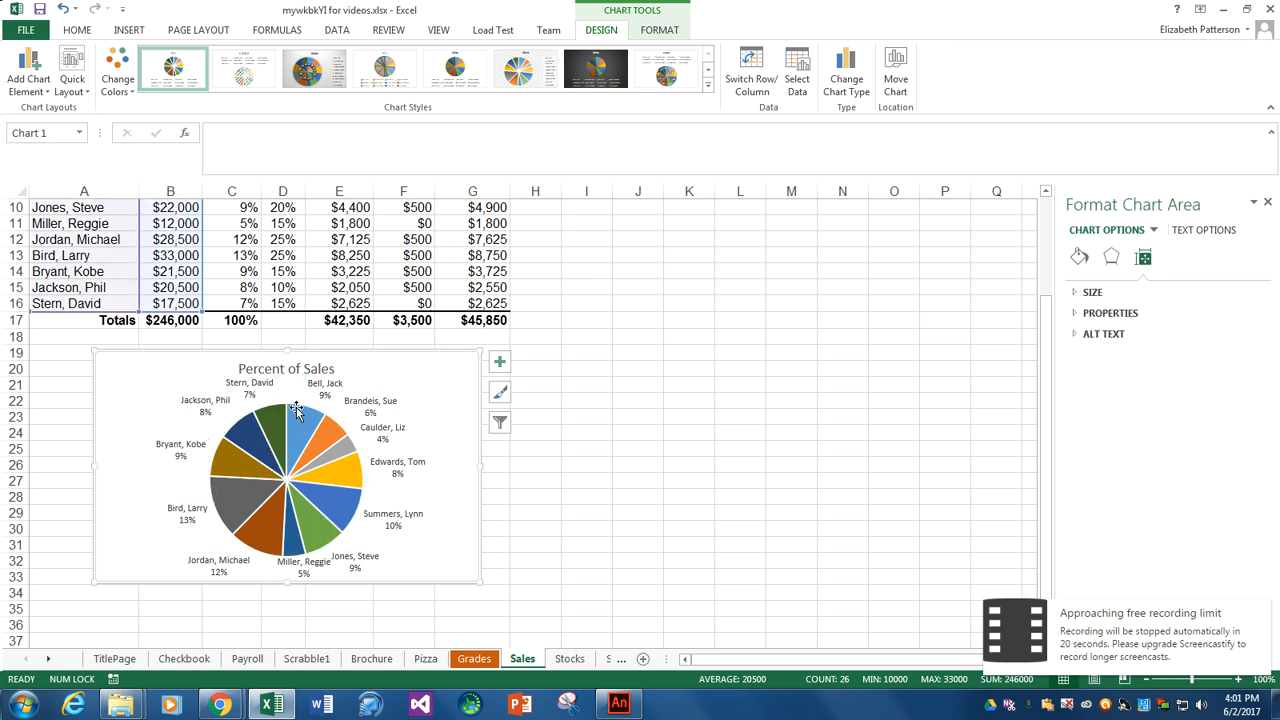
pyautogui.click(330, 424)
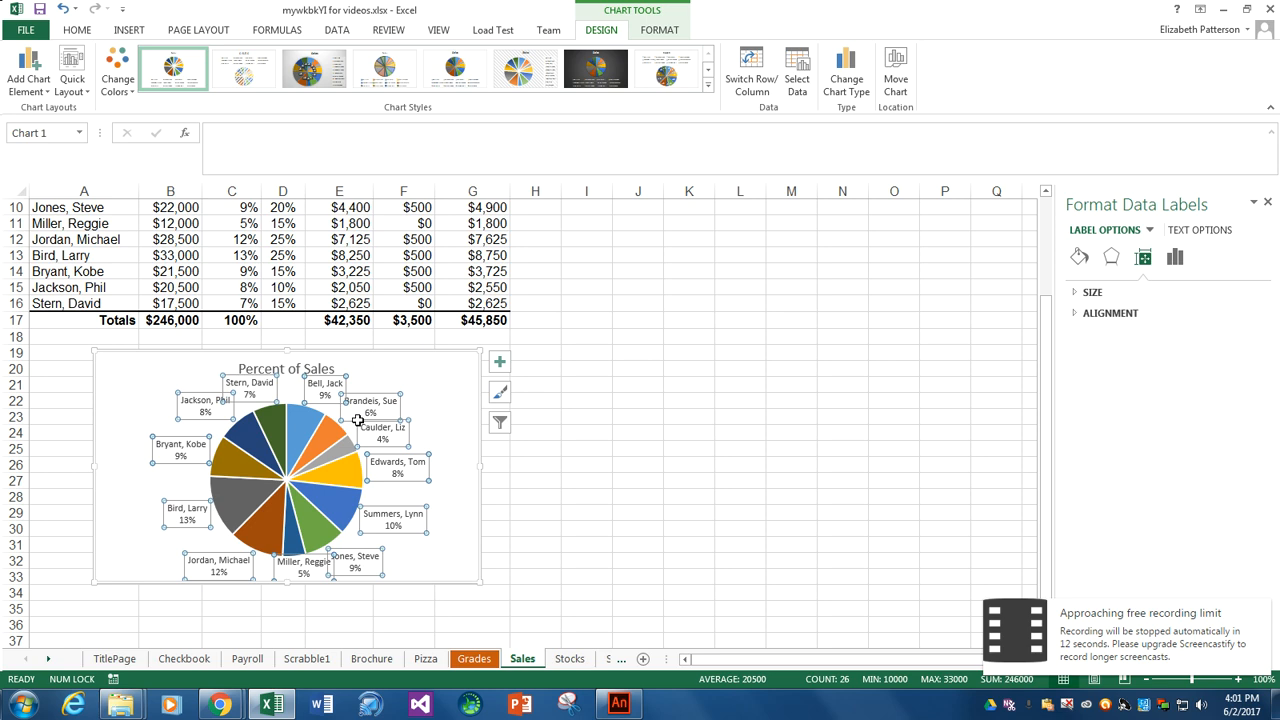
pyautogui.click(336, 428)
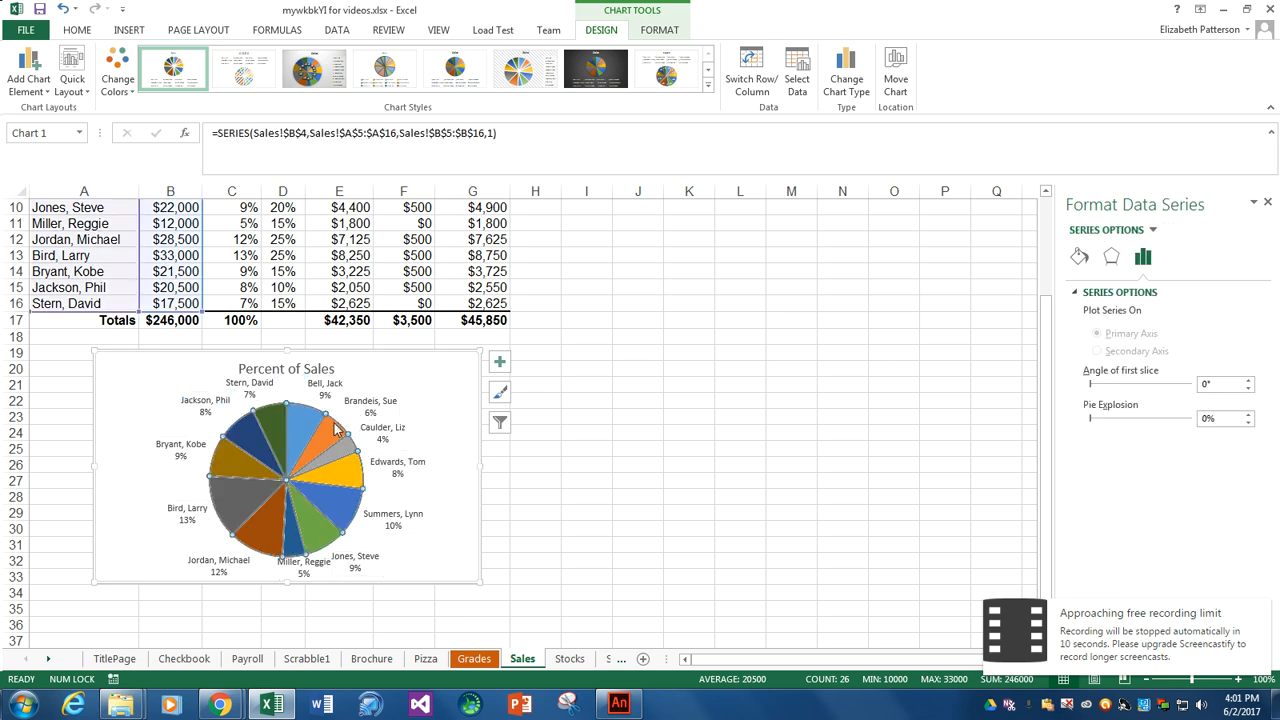
pyautogui.moveTo(342, 416)
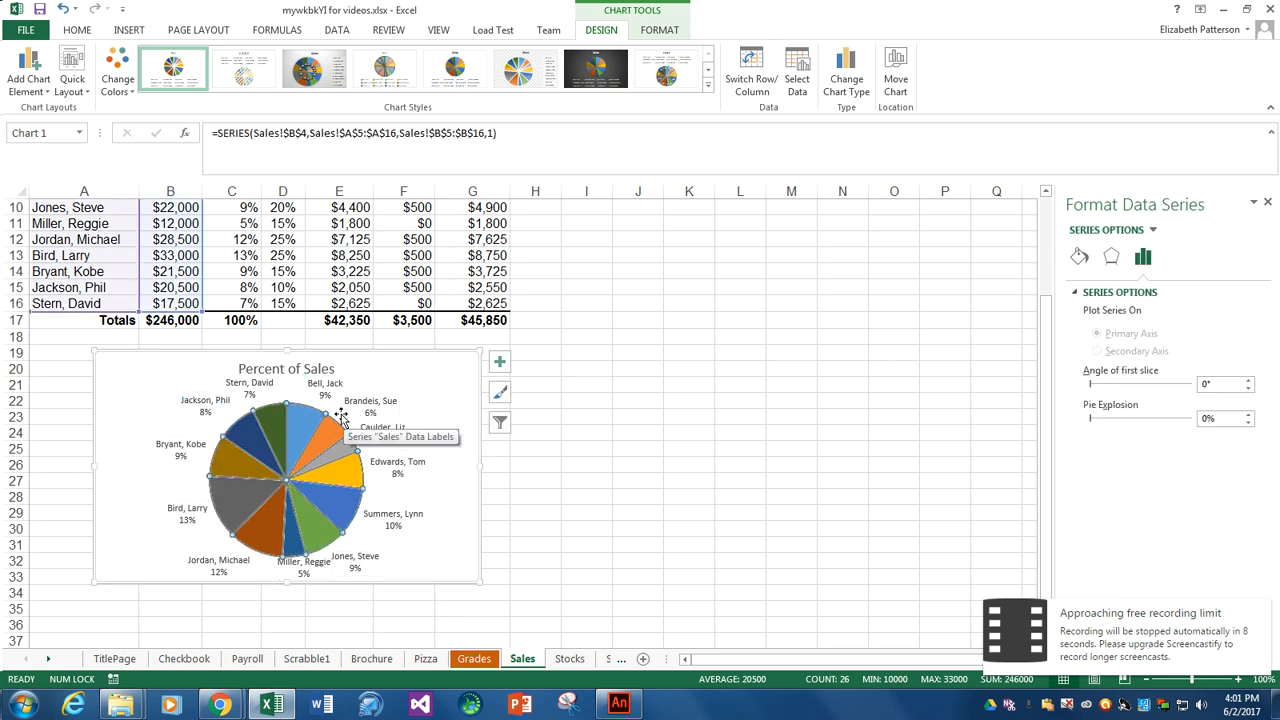
pyautogui.click(370, 408)
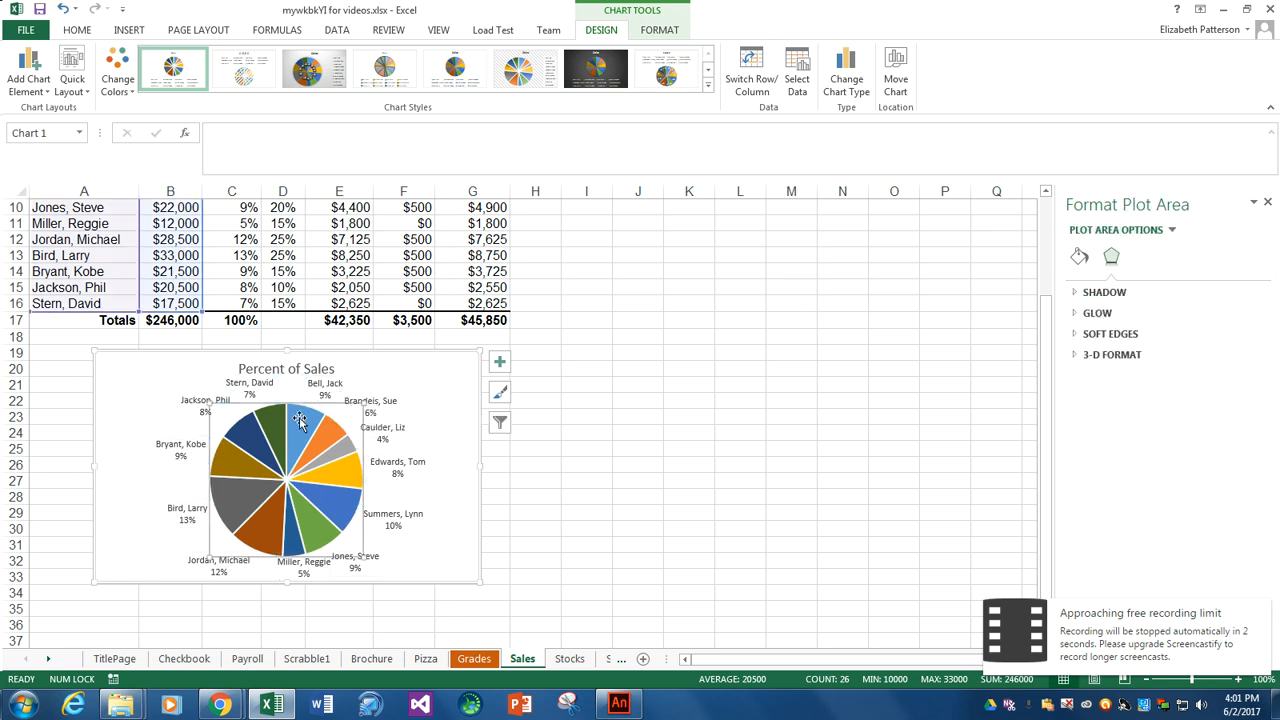
pyautogui.moveTo(416, 388)
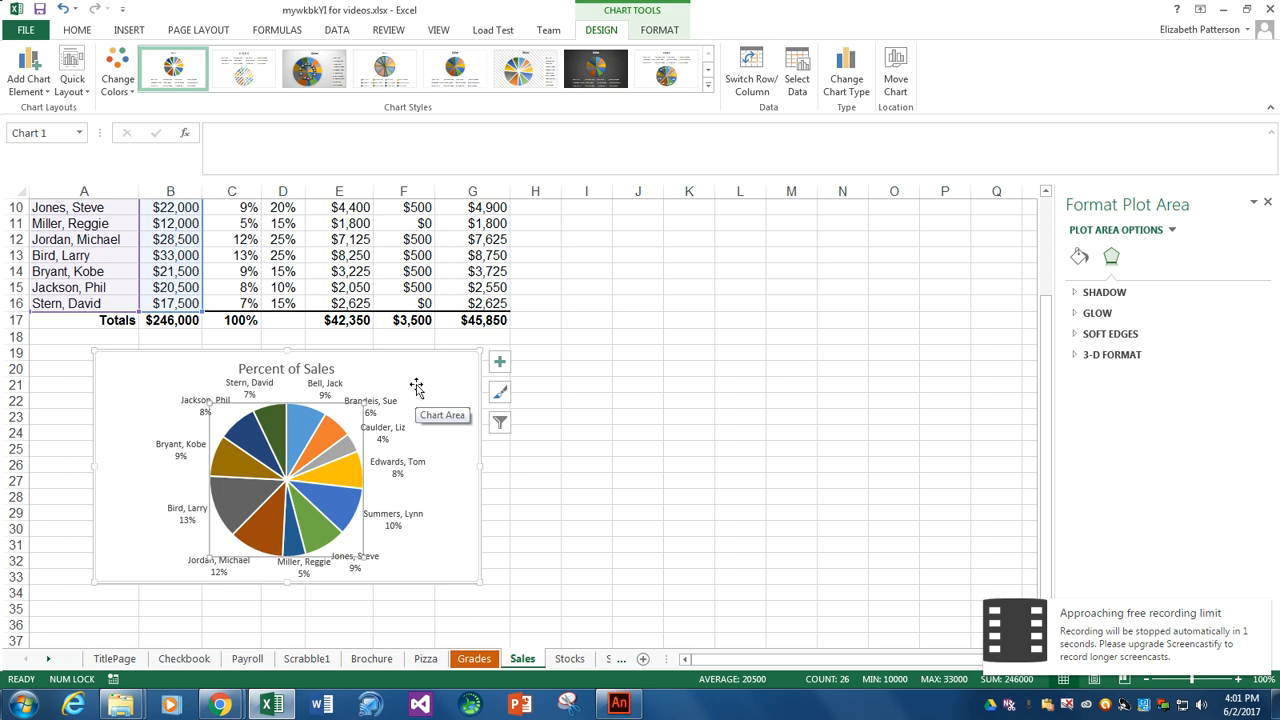